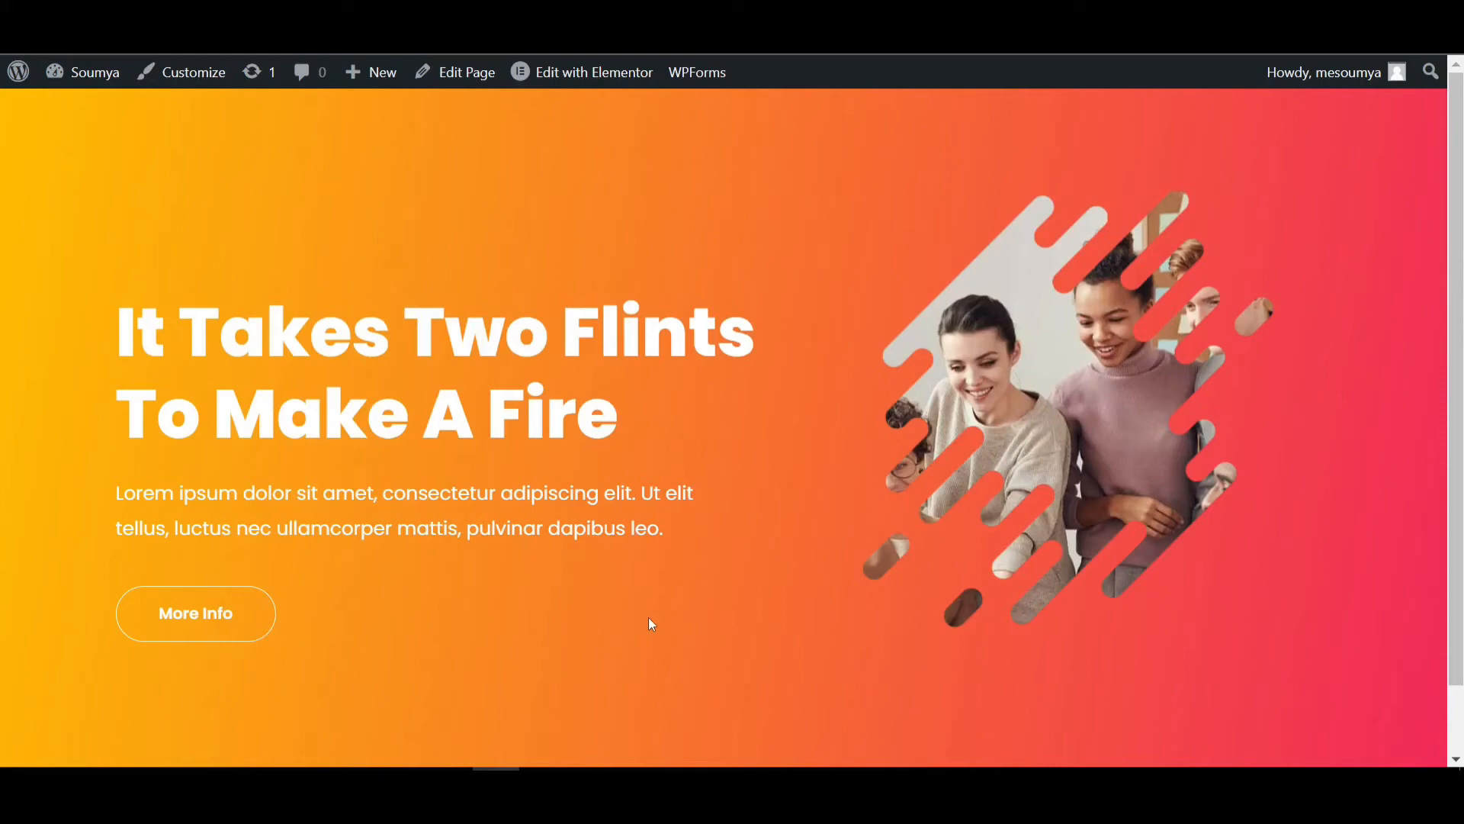
mouse_move(524, 624)
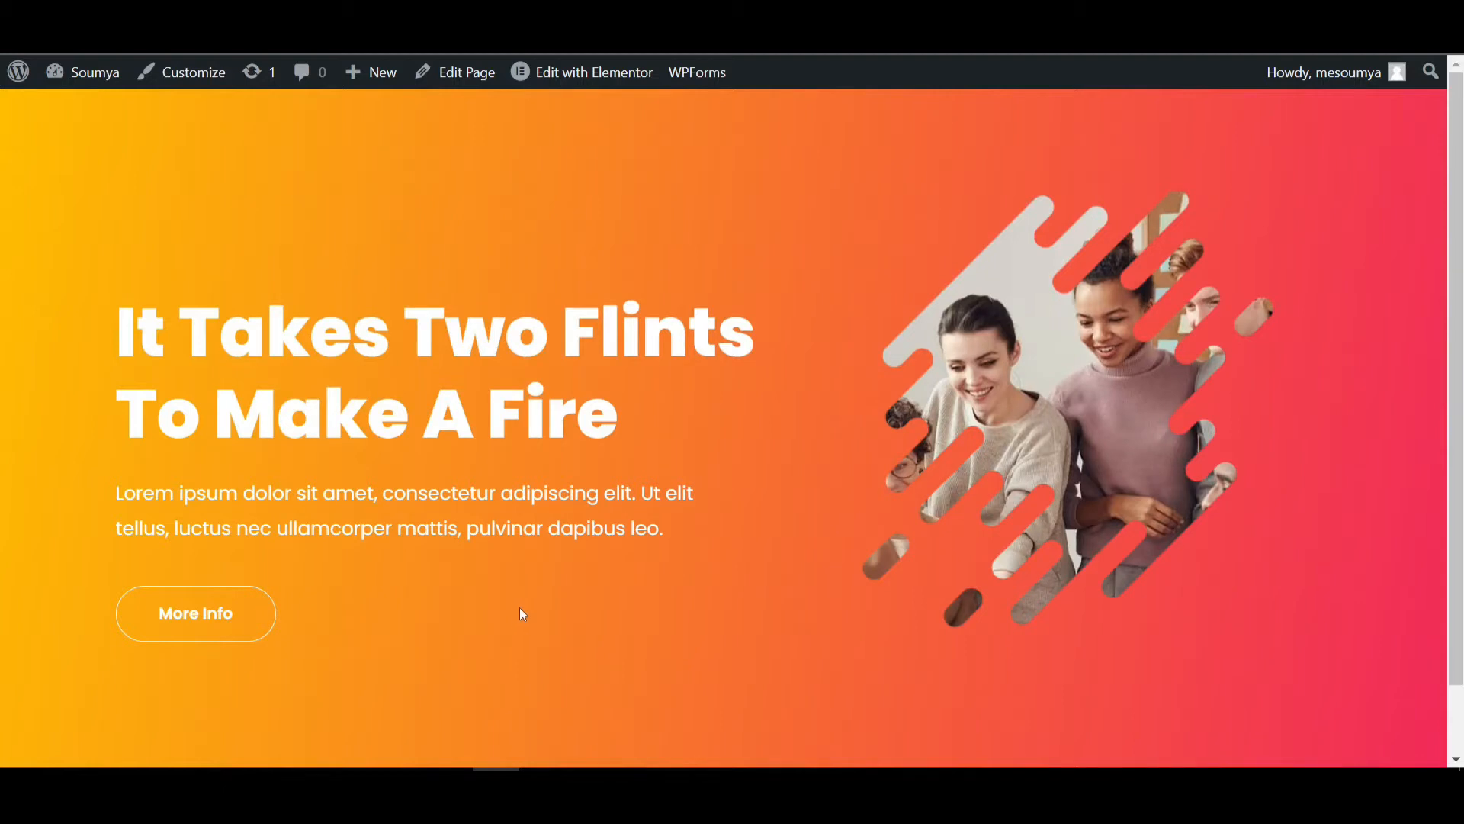
mouse_move(538, 599)
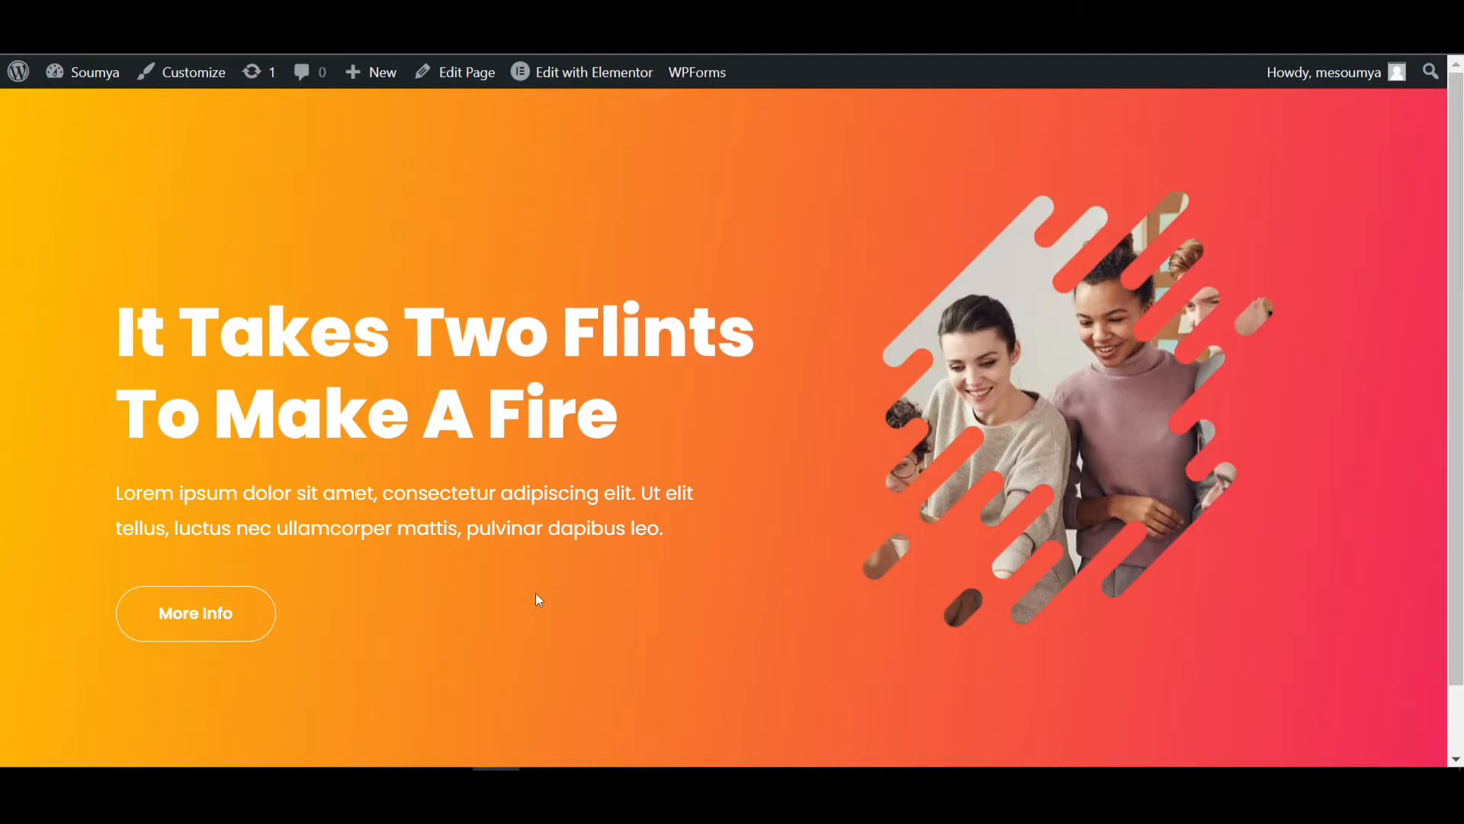
mouse_move(524, 619)
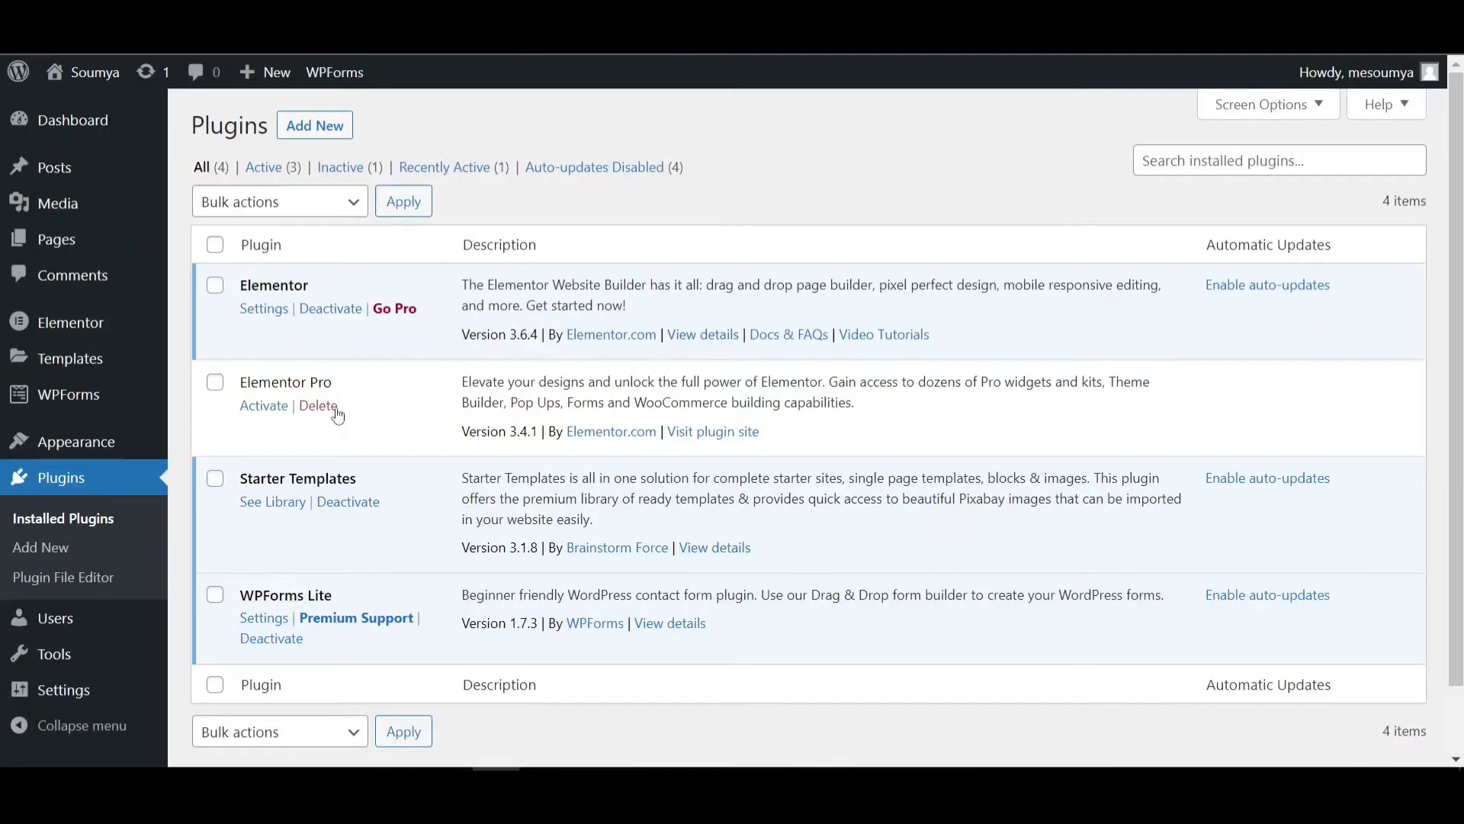
Highlight the Elementor Pro plugin name in the WordPress plugins list.
double_click(285, 382)
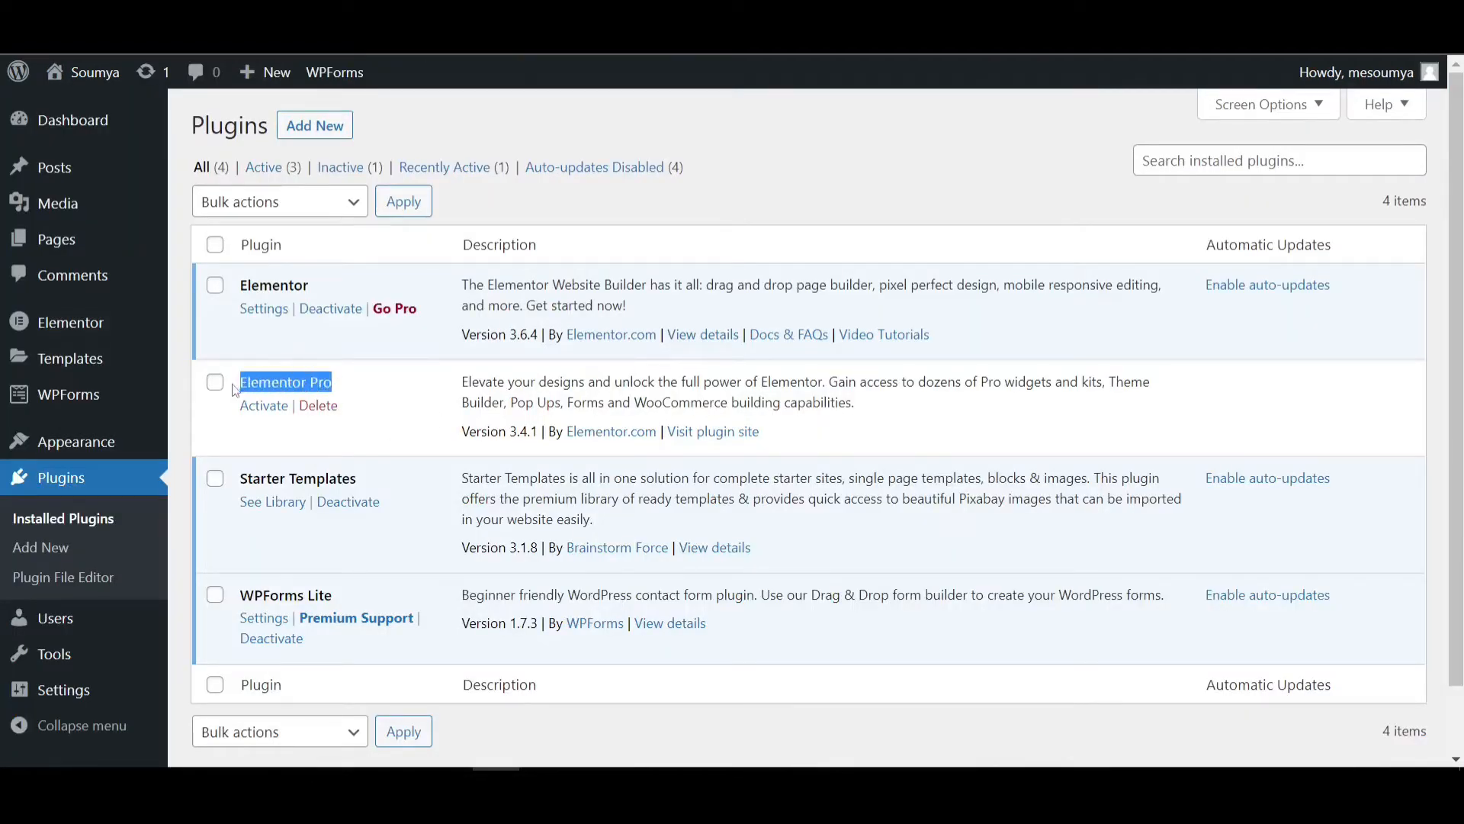
mouse_move(71, 323)
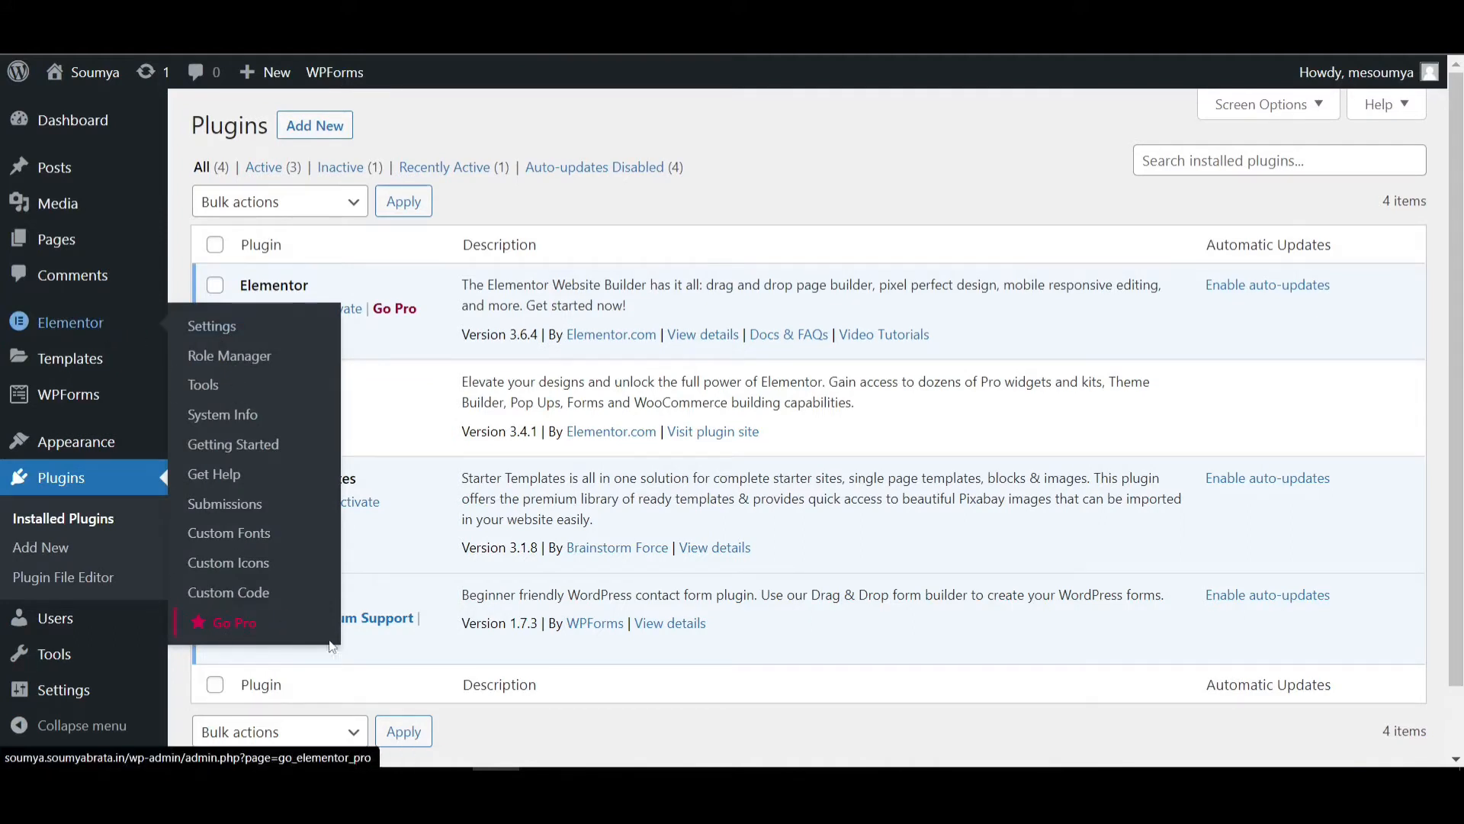
mouse_move(397, 413)
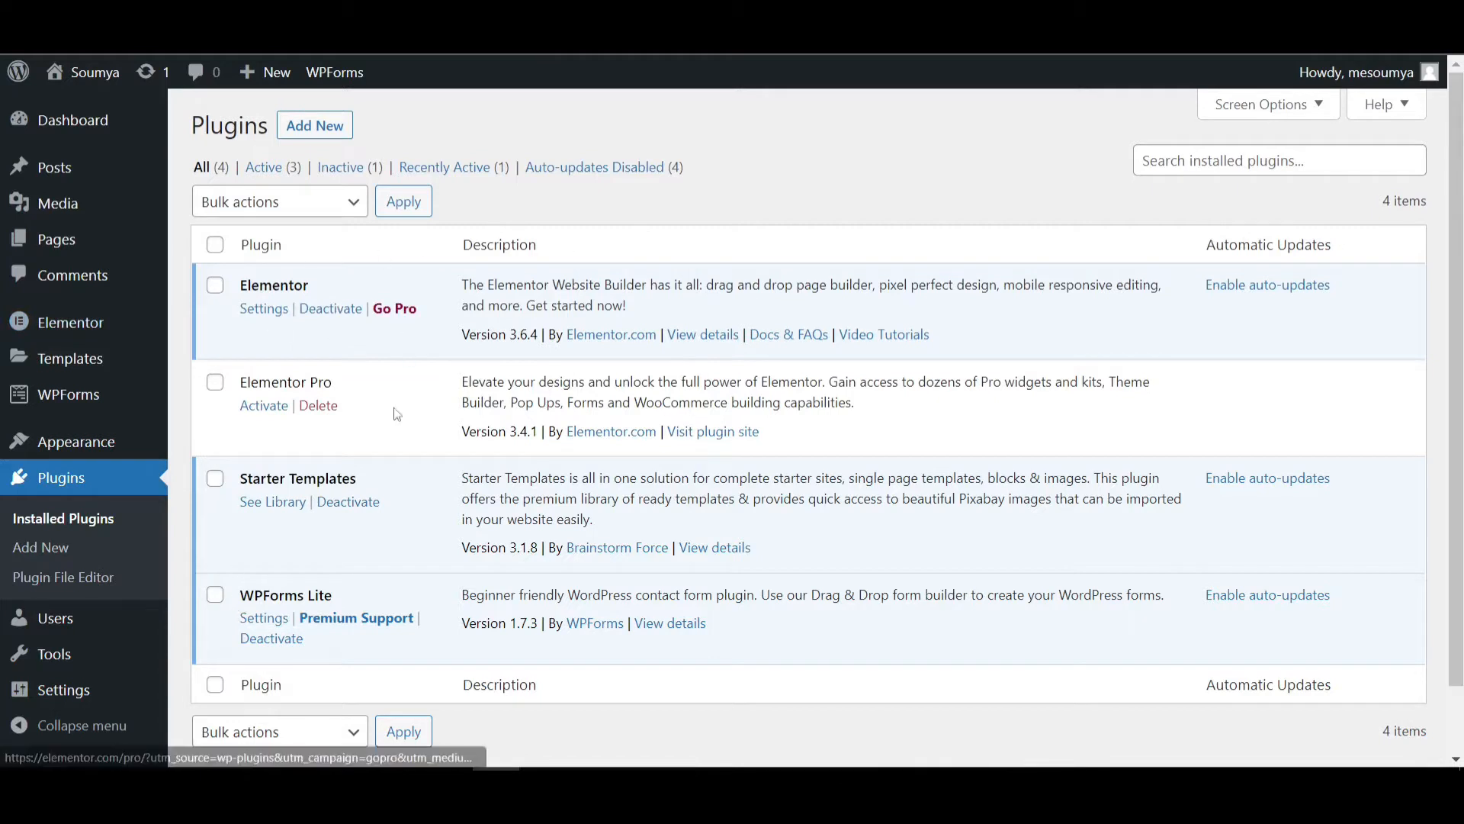
mouse_move(509, 725)
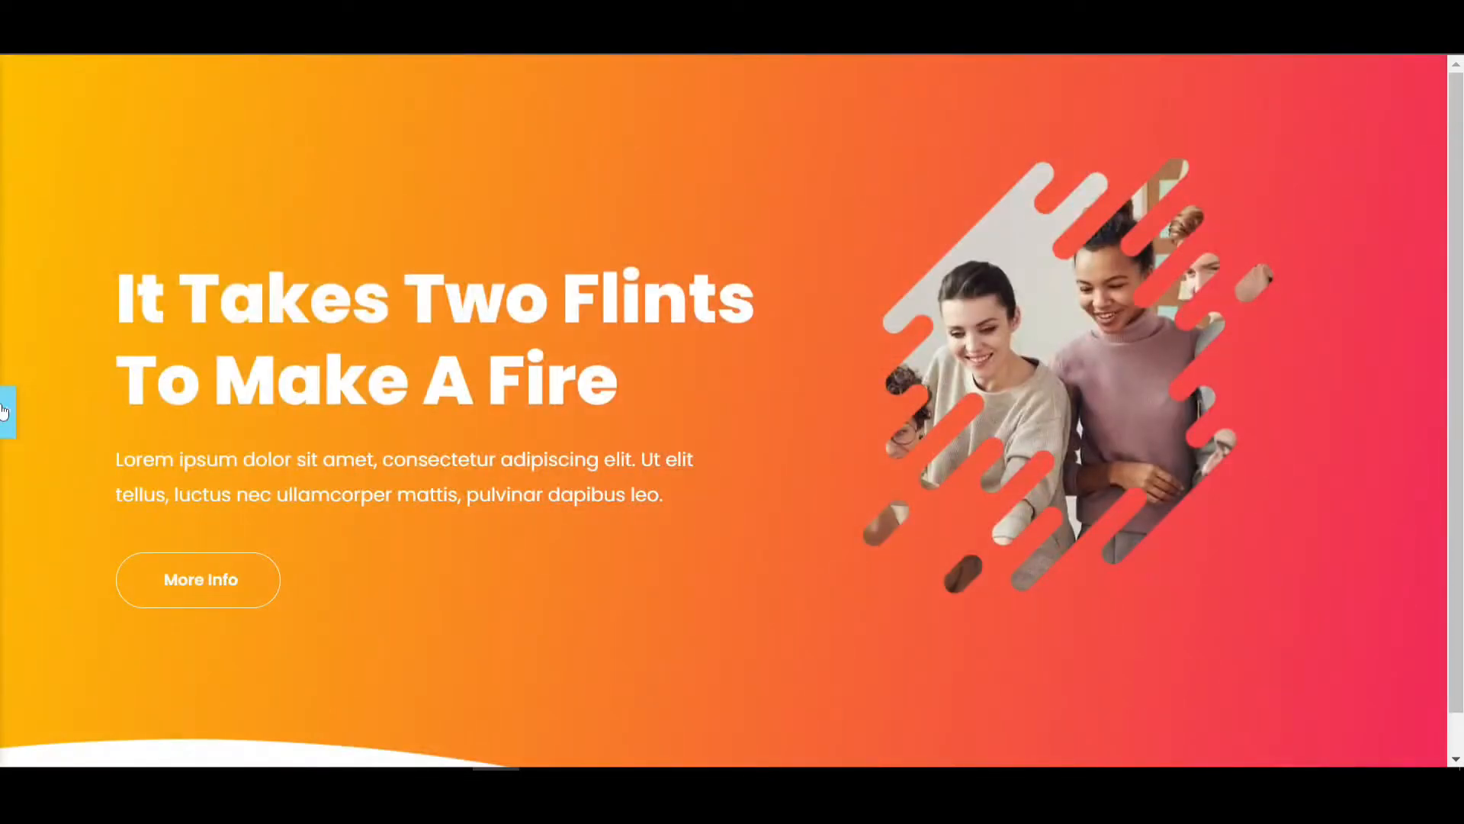
Leave the preview and add a single-column section below the hero, adjusting its height.
click(198, 580)
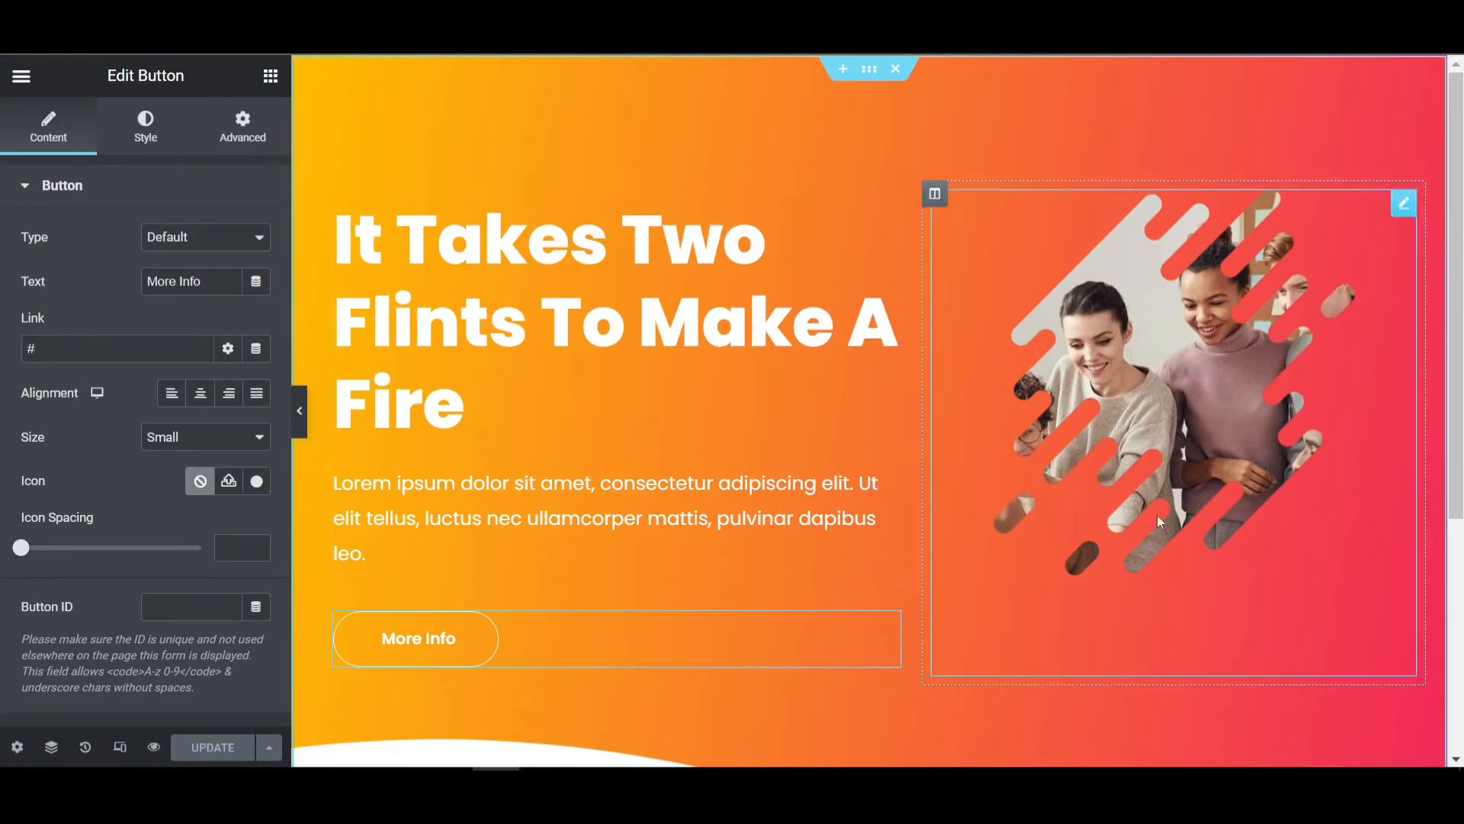
scroll(down, 3)
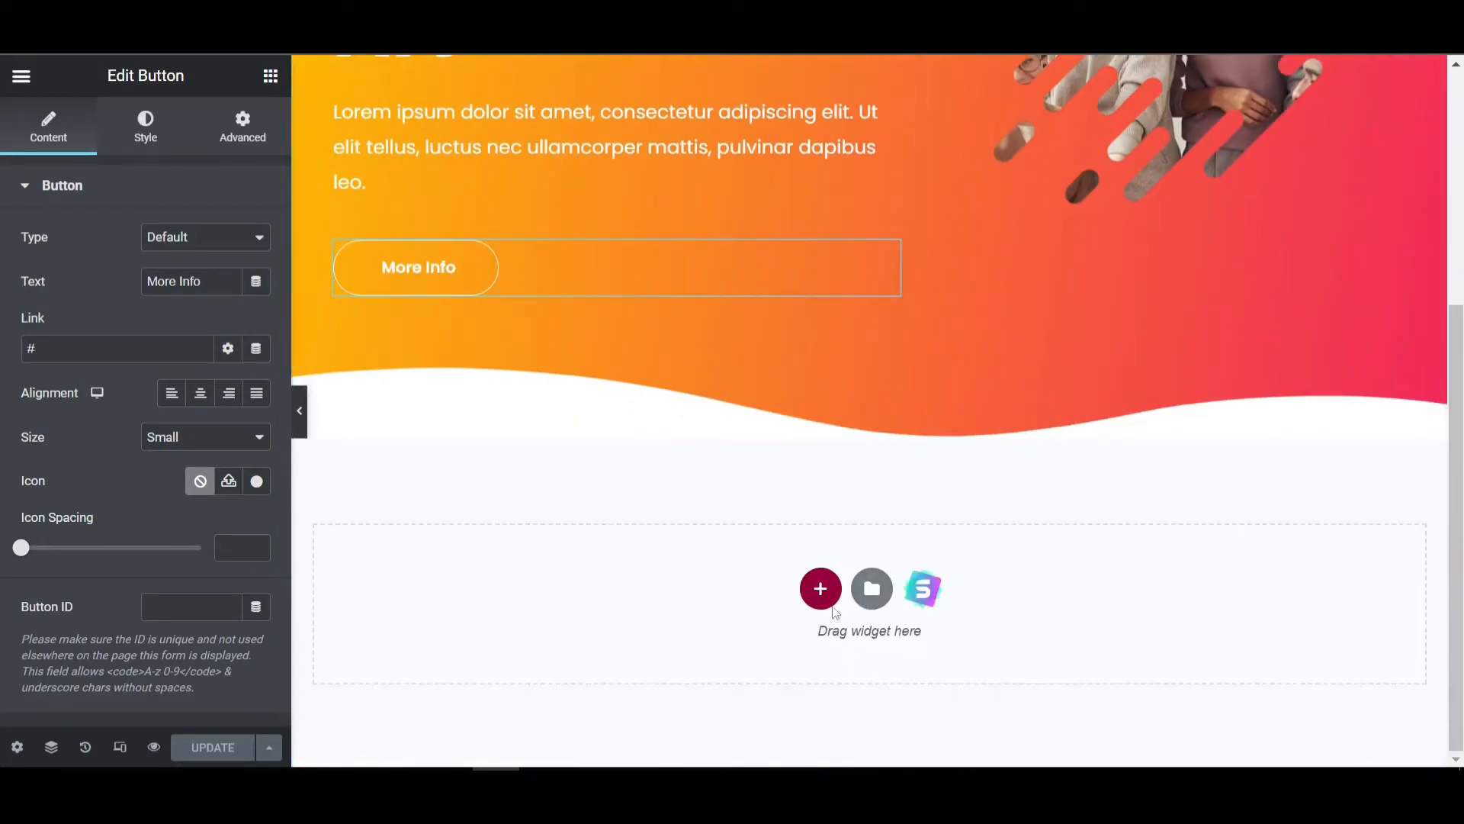
click(821, 589)
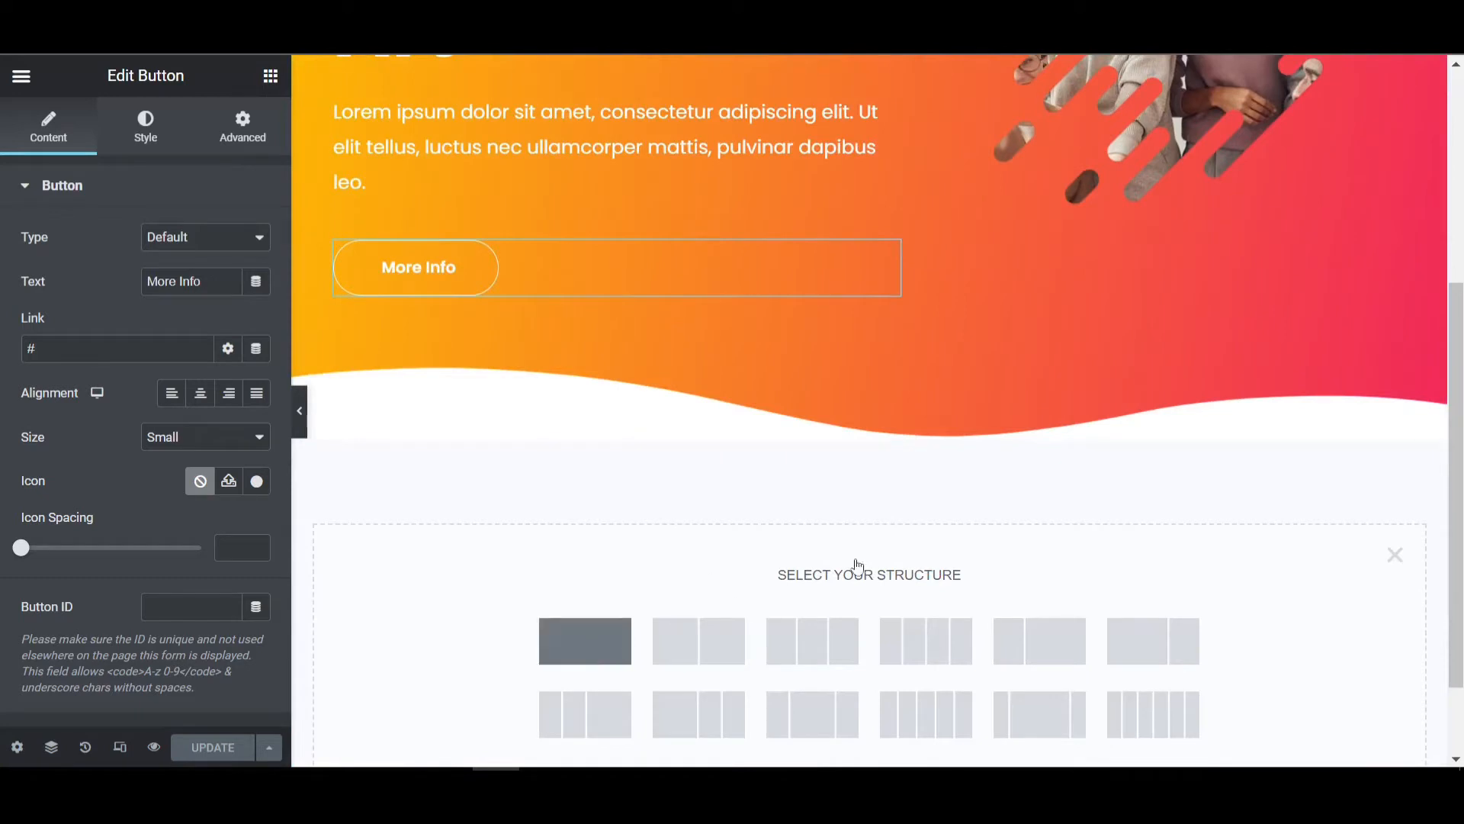
click(585, 641)
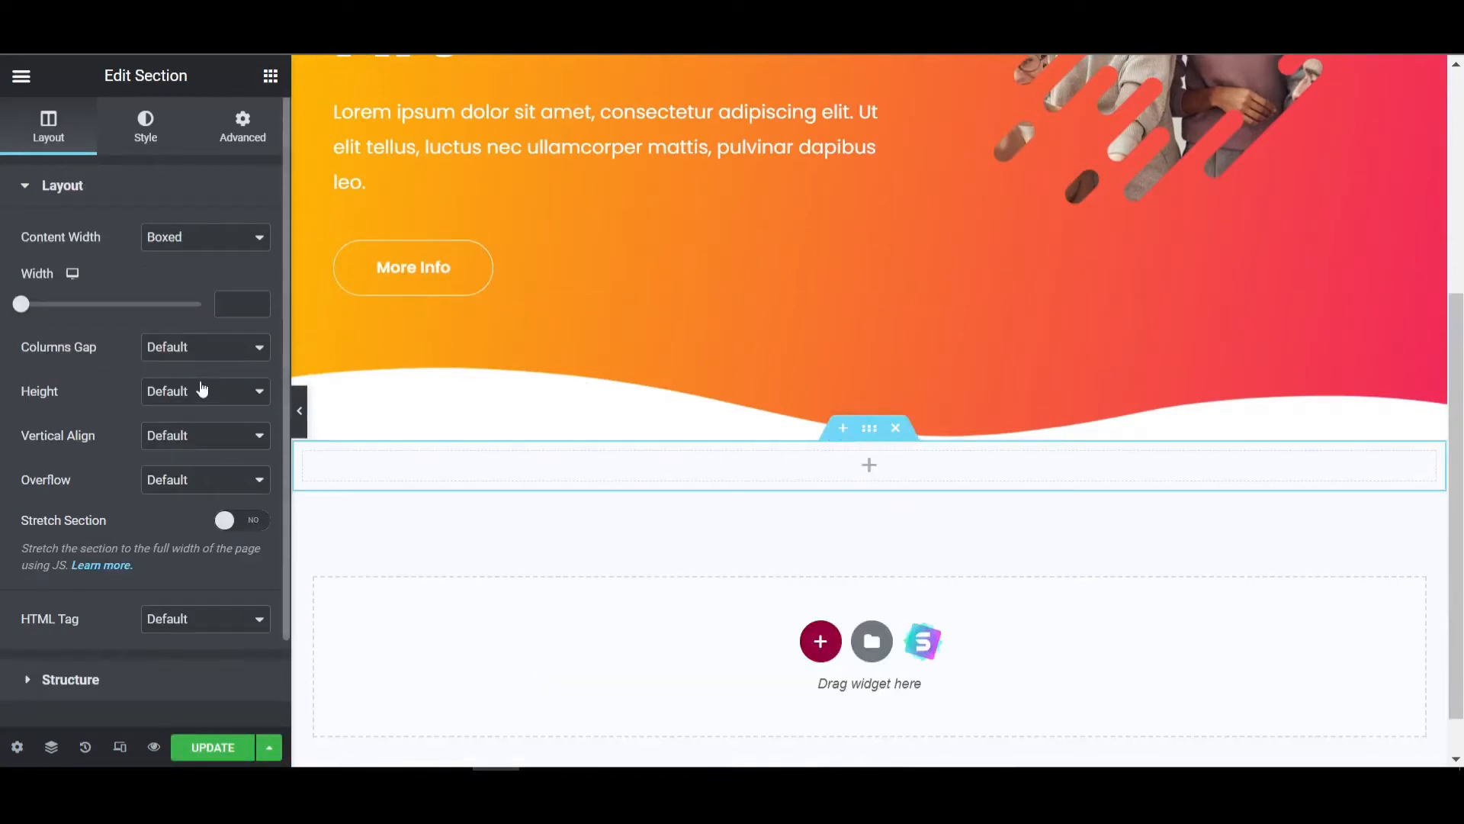
click(204, 391)
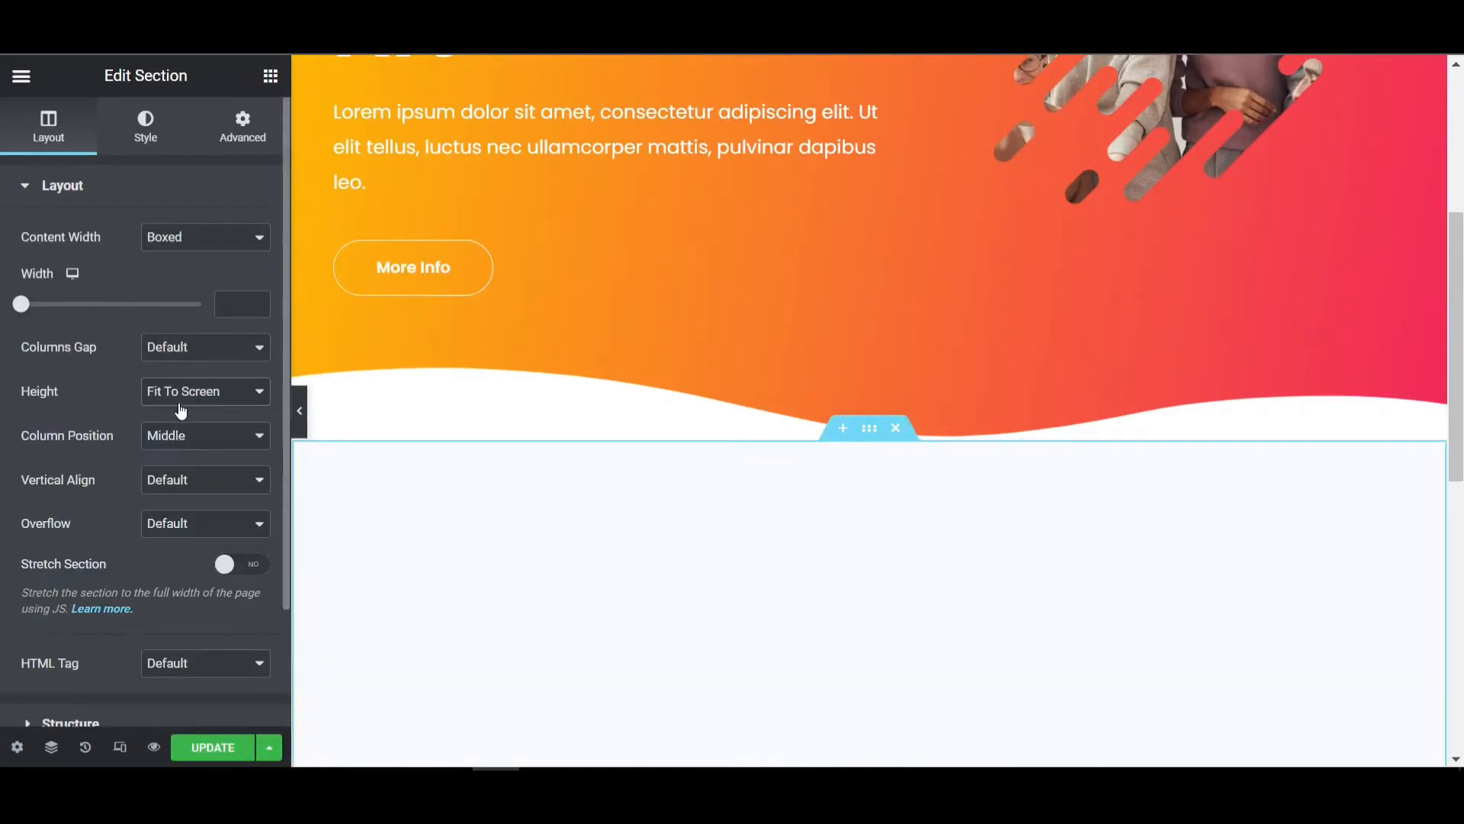
click(204, 391)
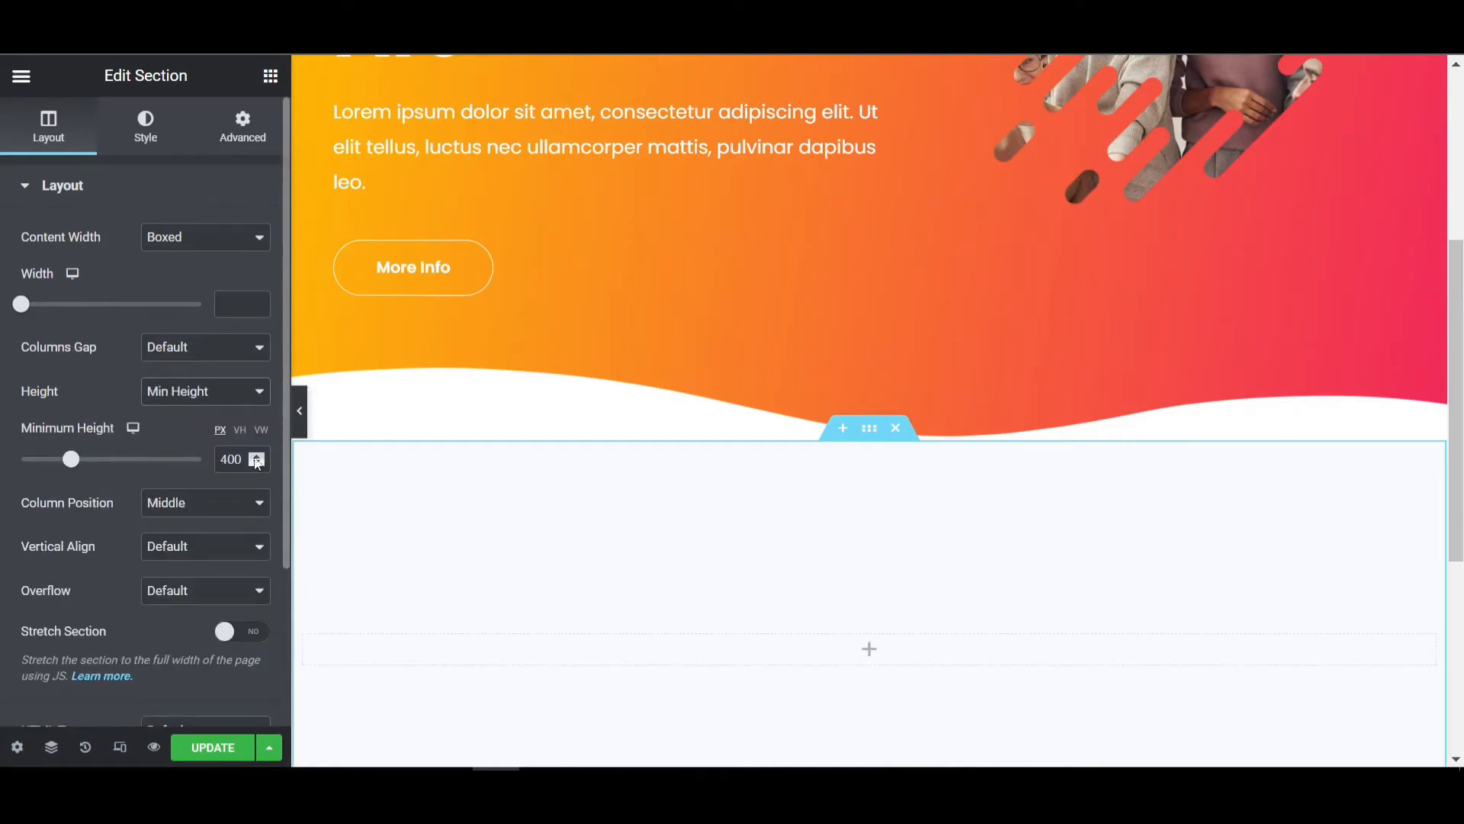
Add another single-column section and set its height to Fit To Screen.
click(869, 649)
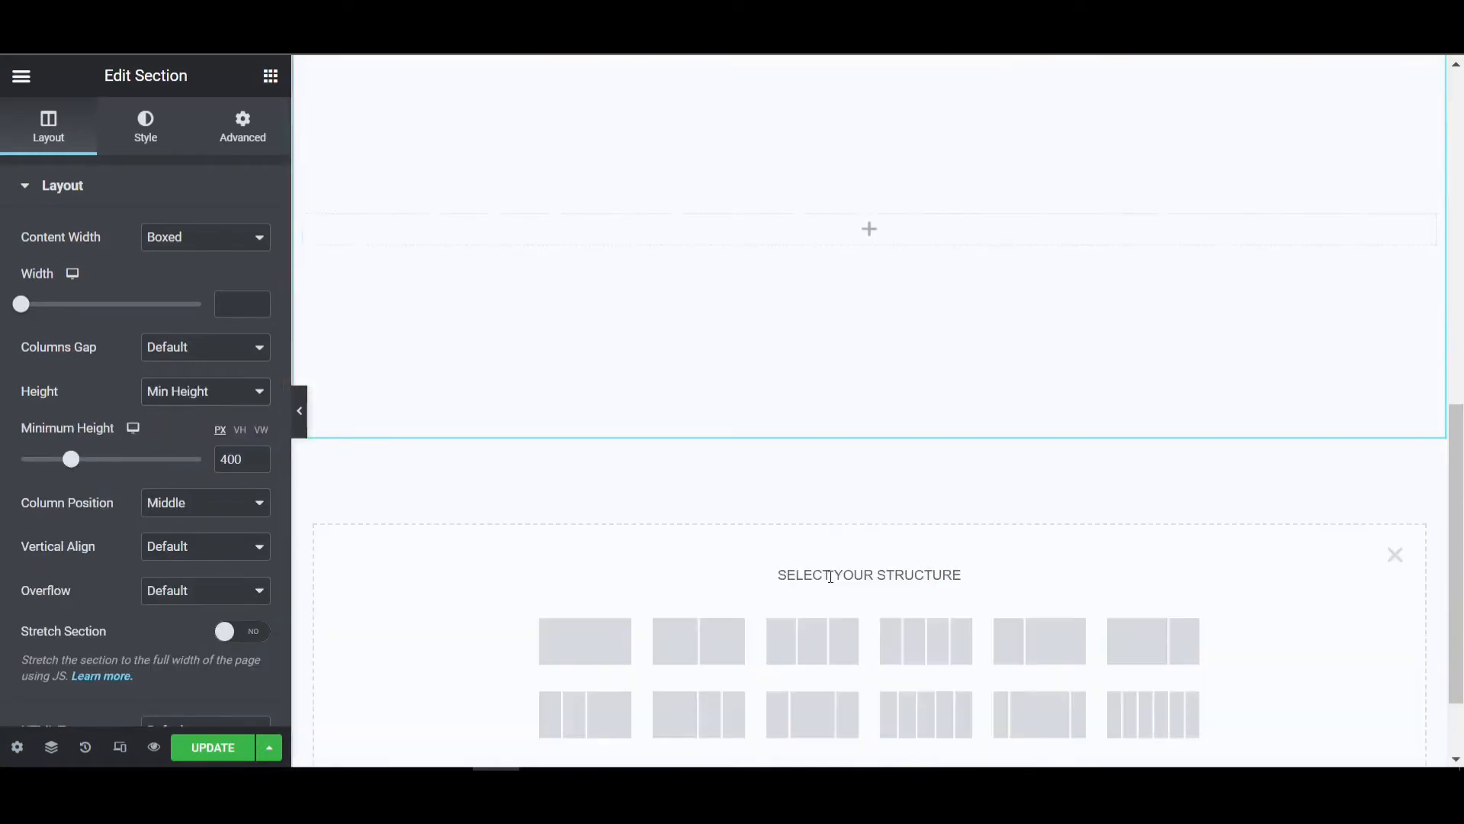
click(585, 641)
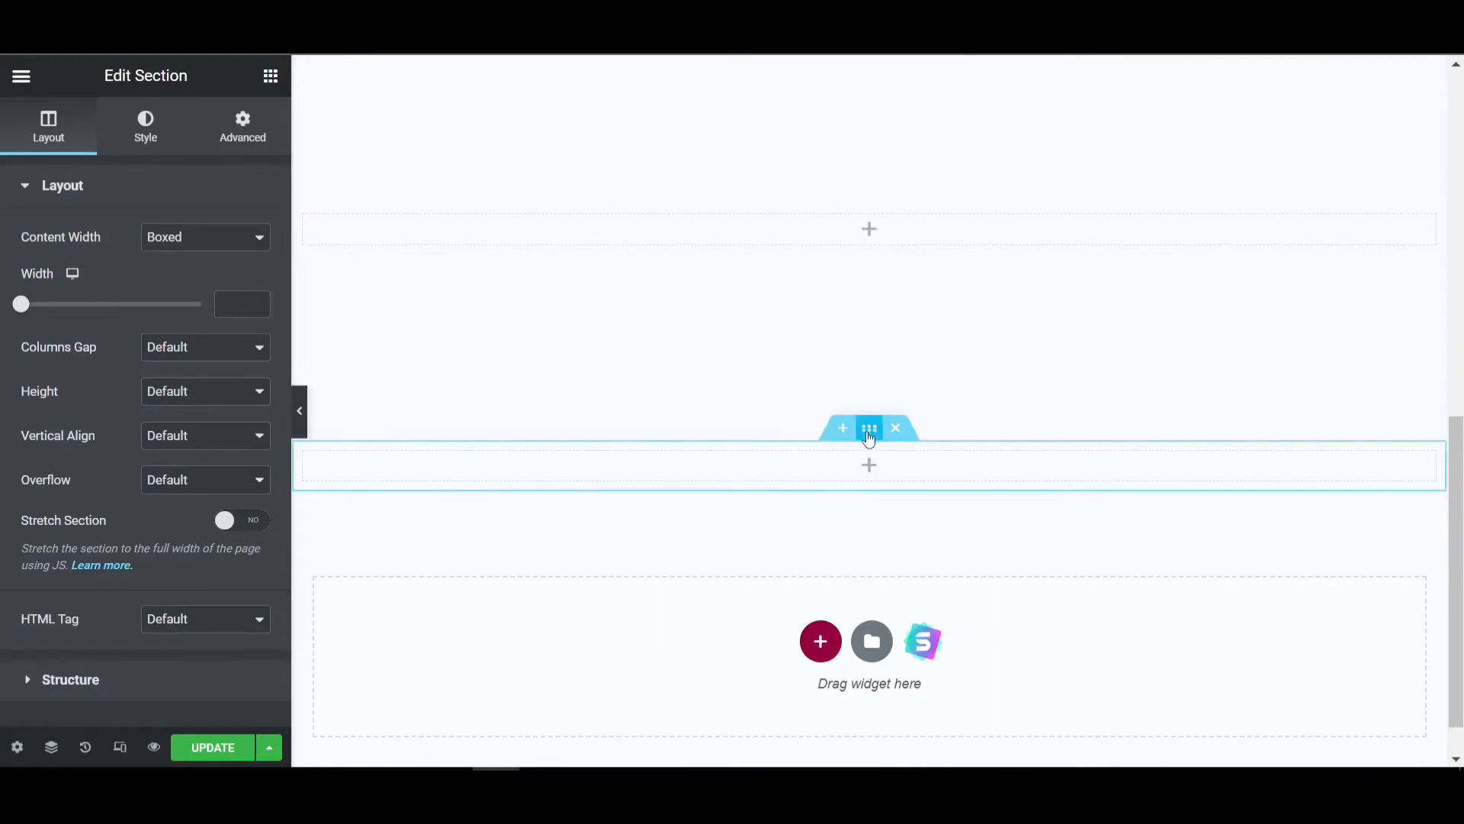
mouse_move(200, 383)
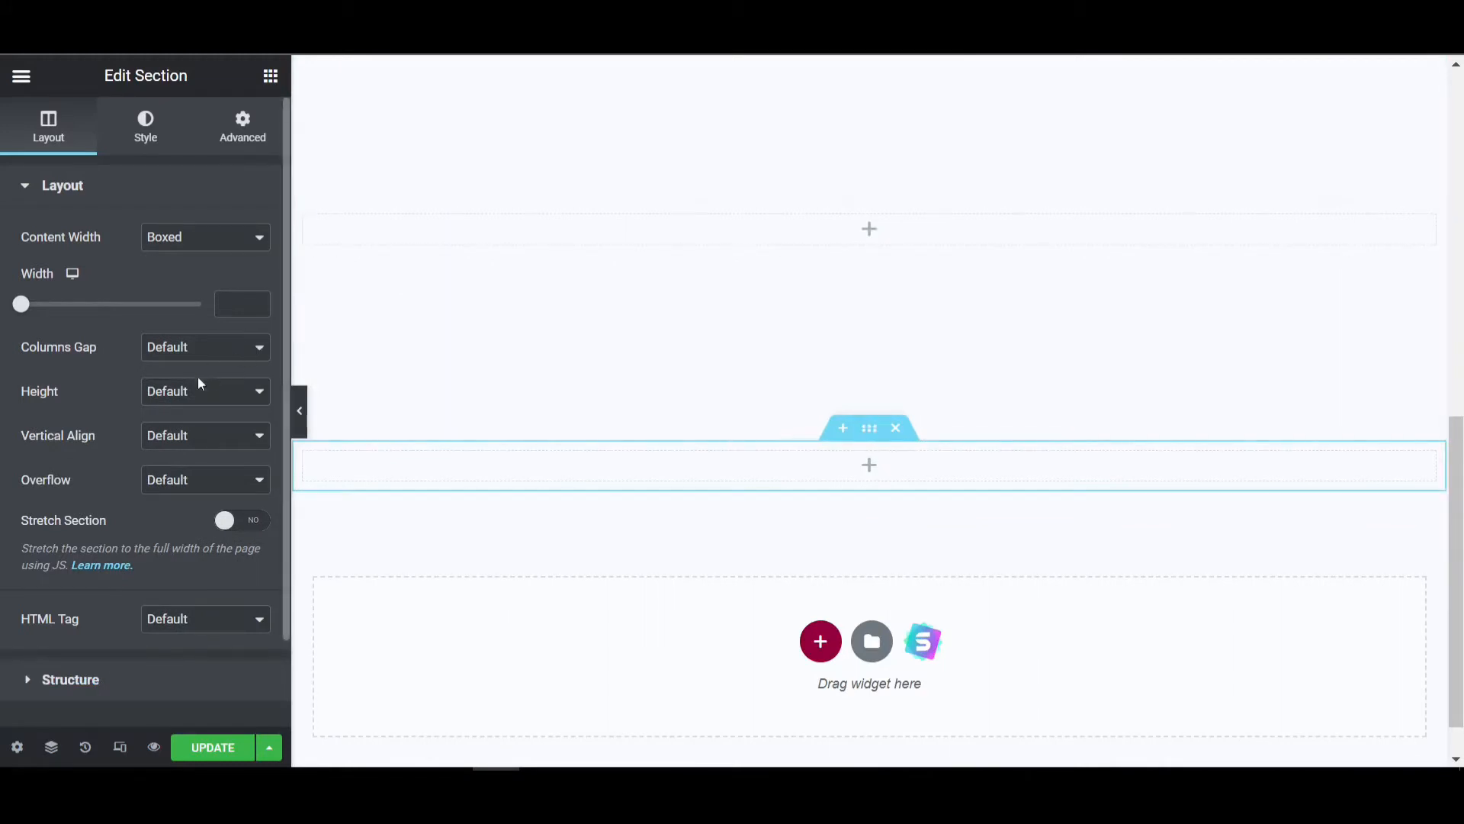
click(204, 391)
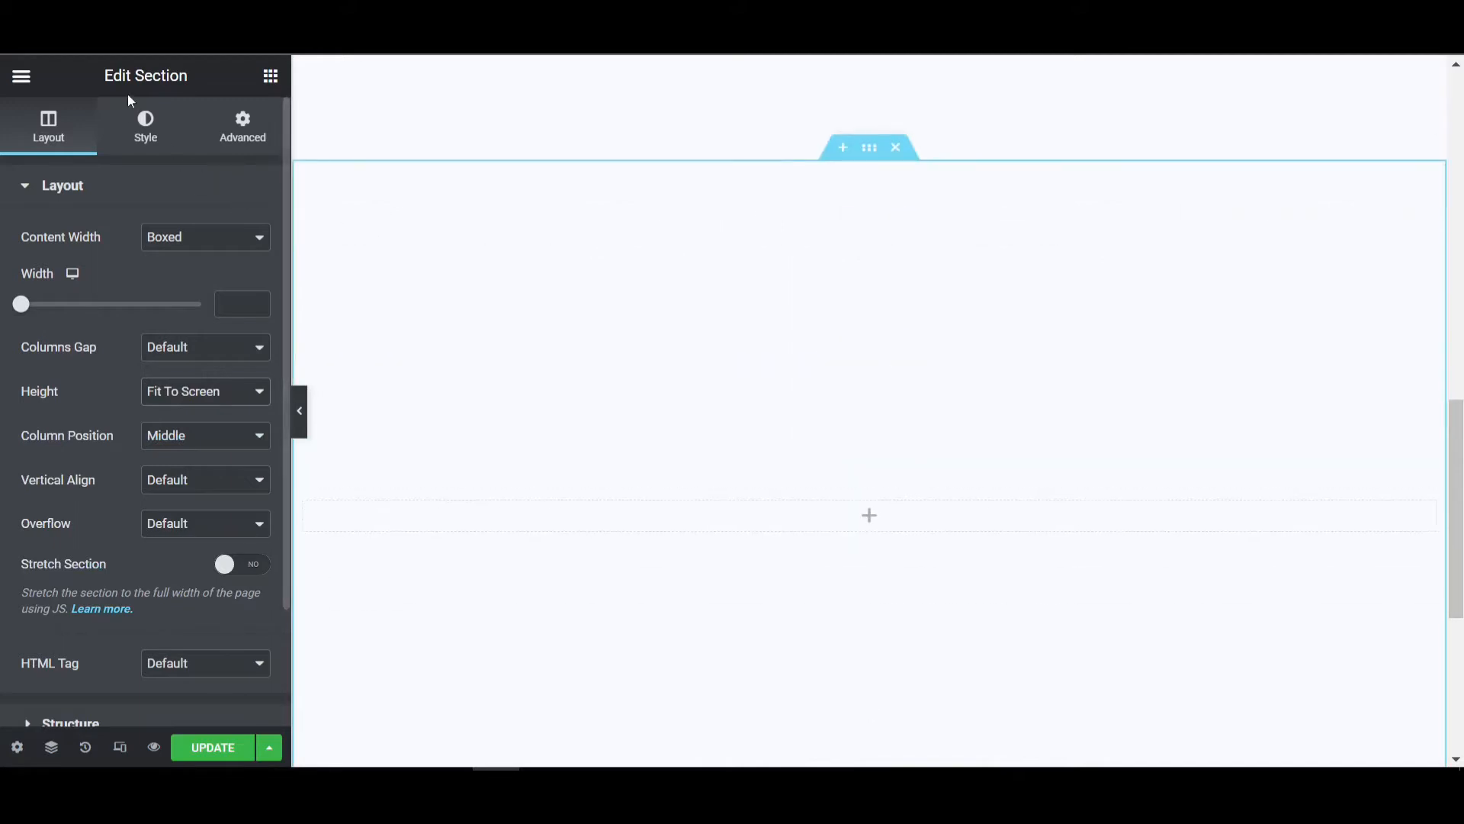
Set a Gradient background with orange-red colours and a left-to-right angle of 100.
click(145, 125)
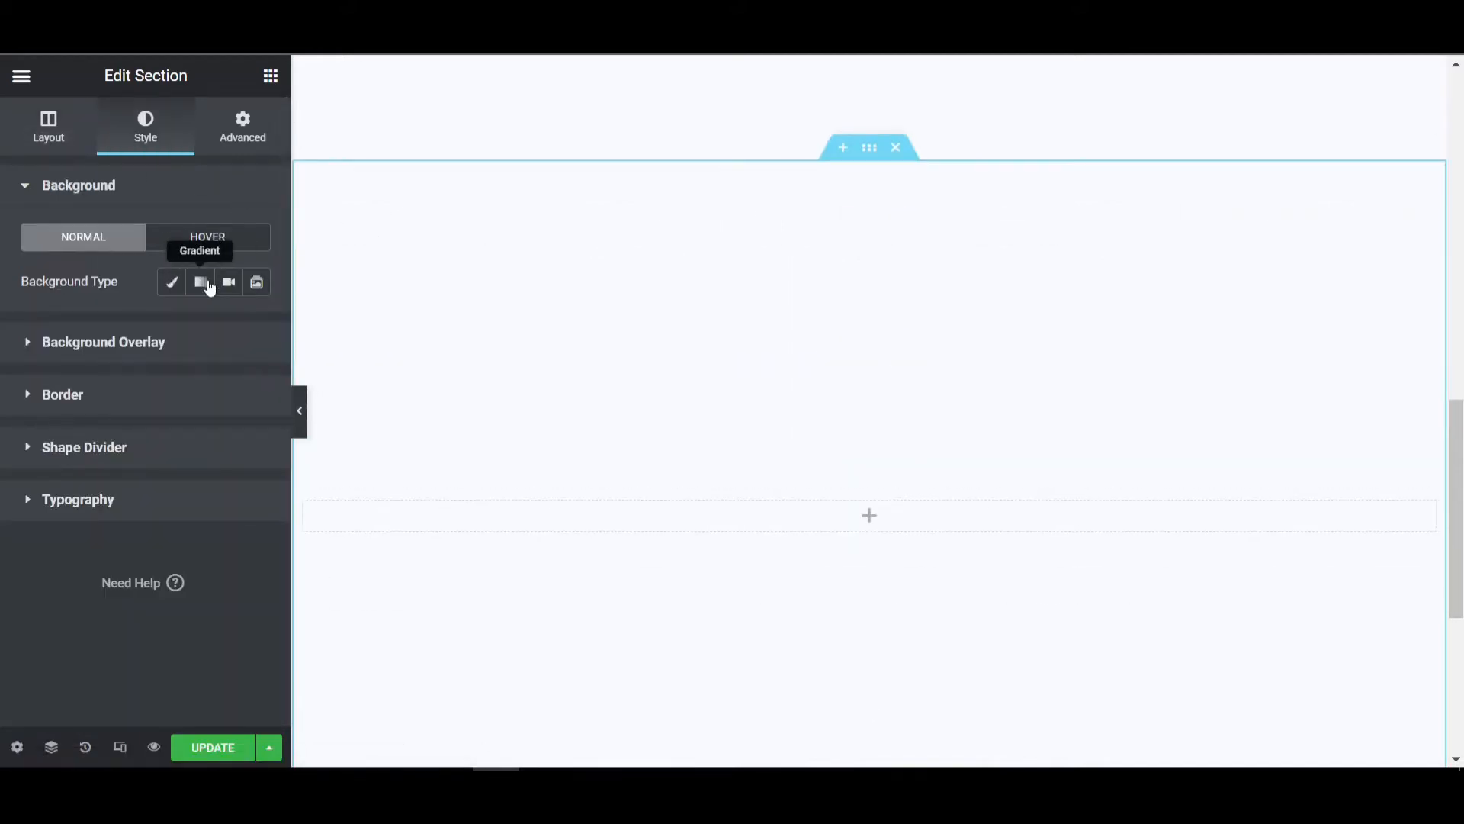
click(200, 281)
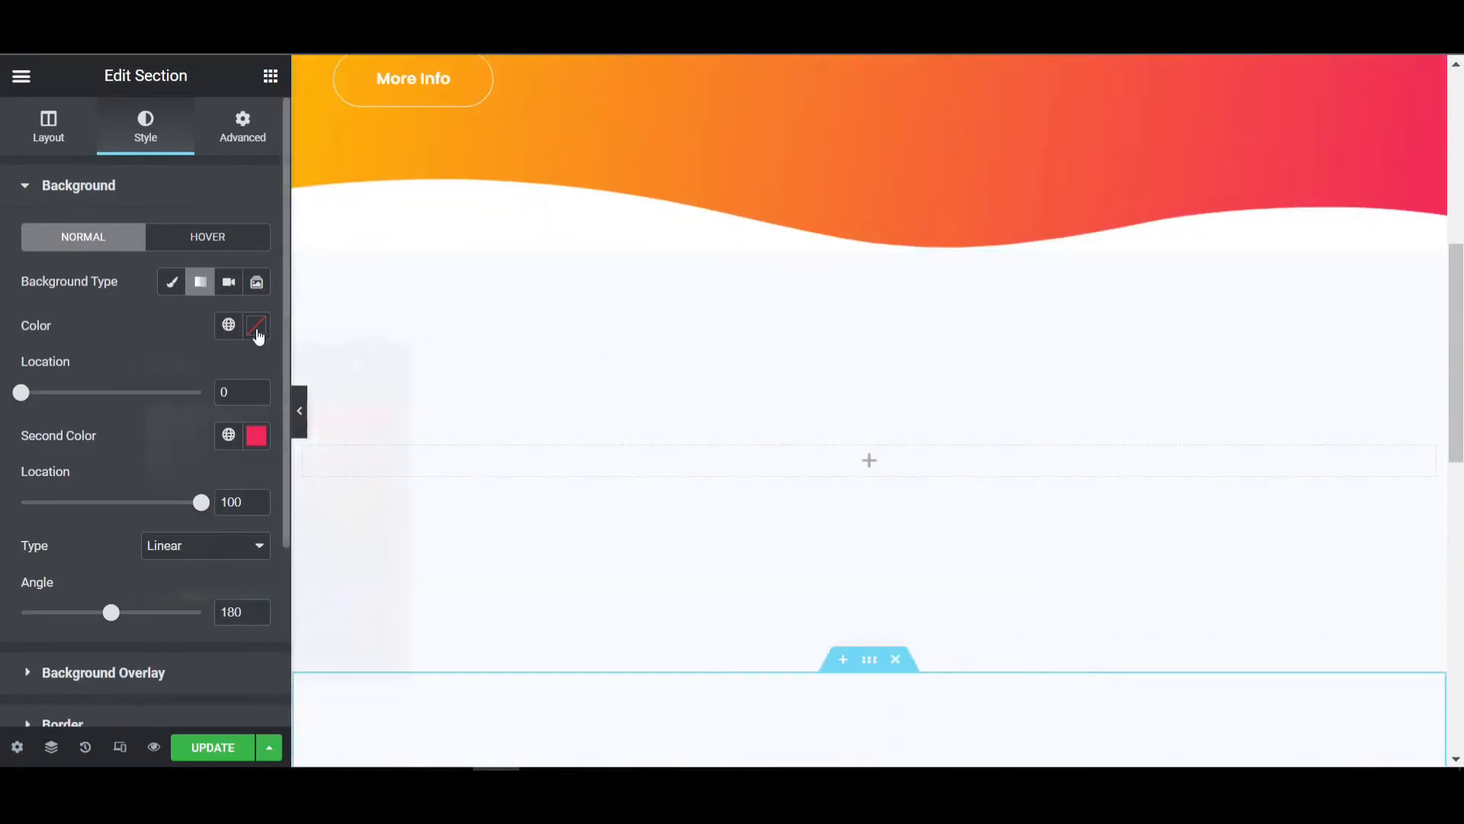
click(256, 326)
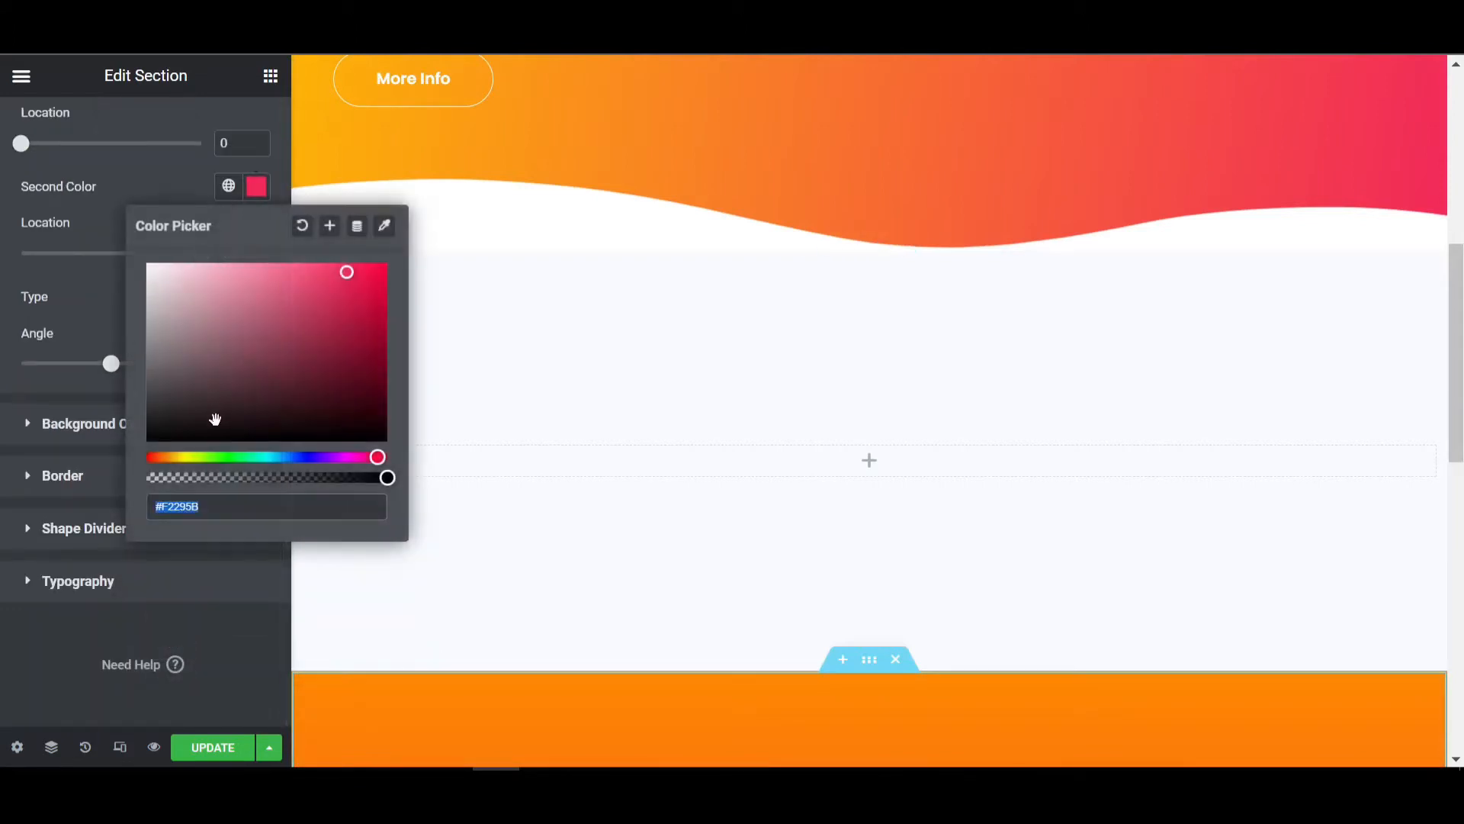
drag(376, 457, 156, 457)
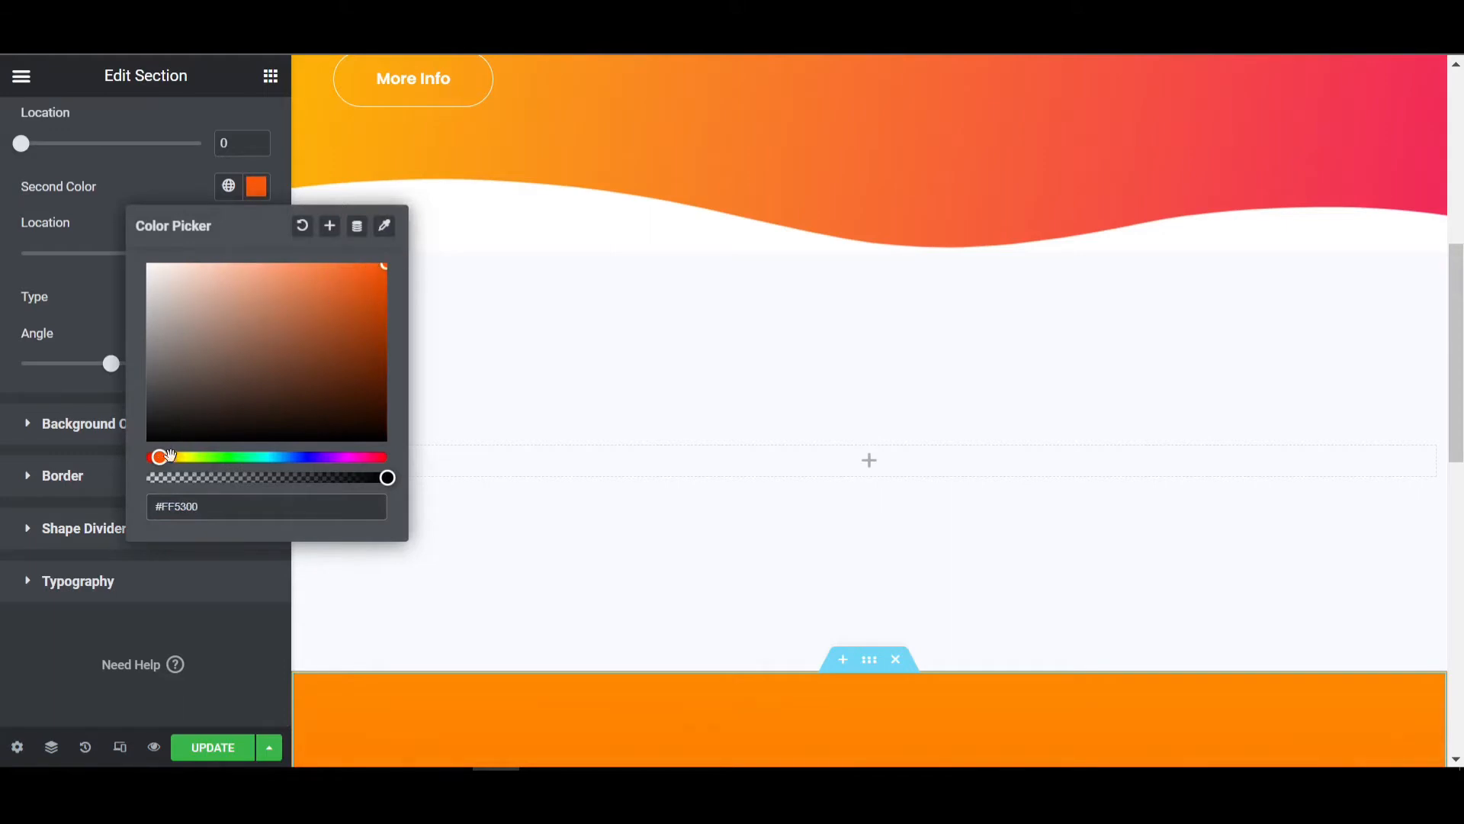
drag(158, 456, 167, 457)
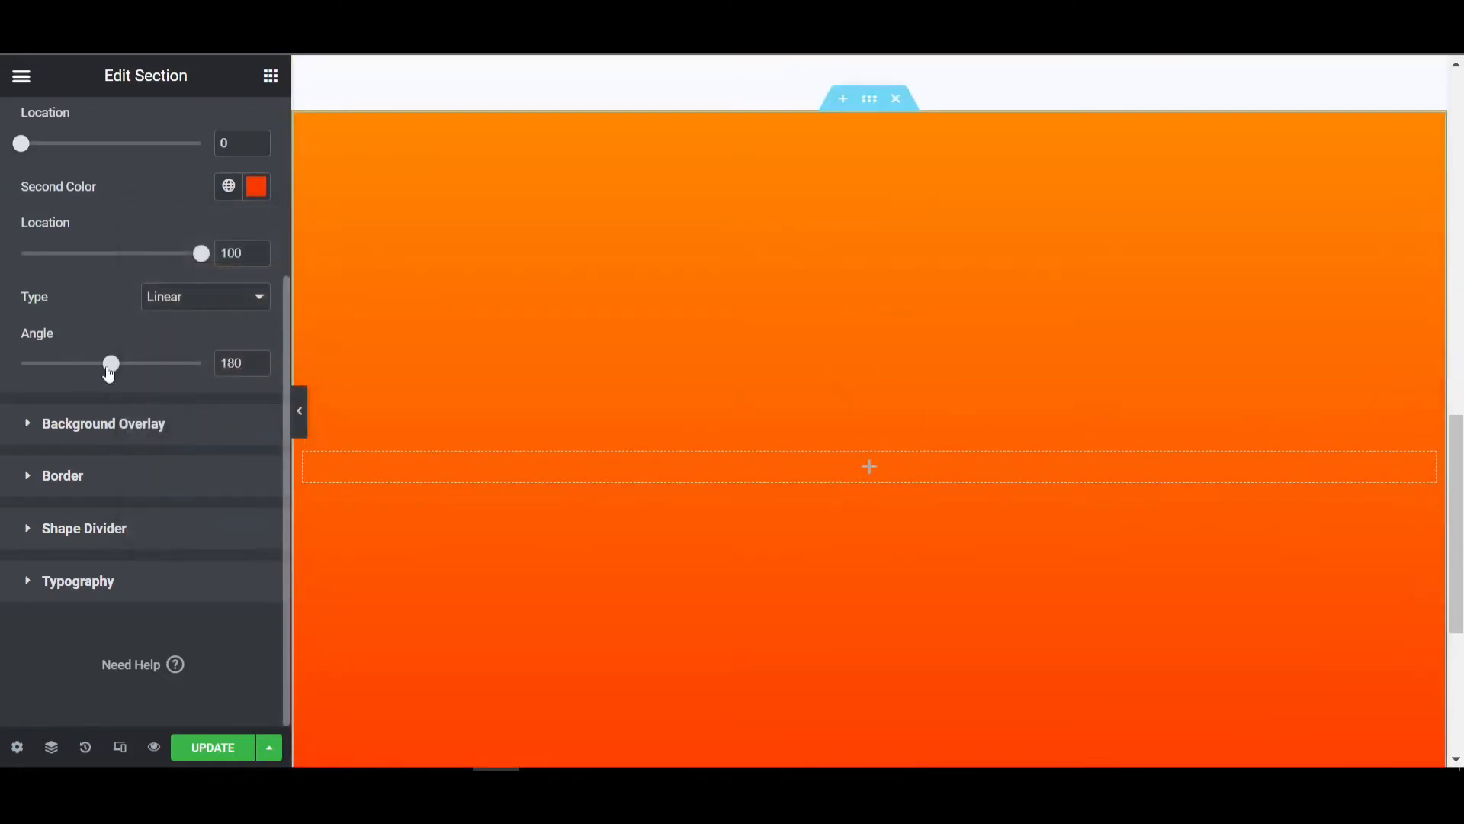
drag(110, 363, 71, 363)
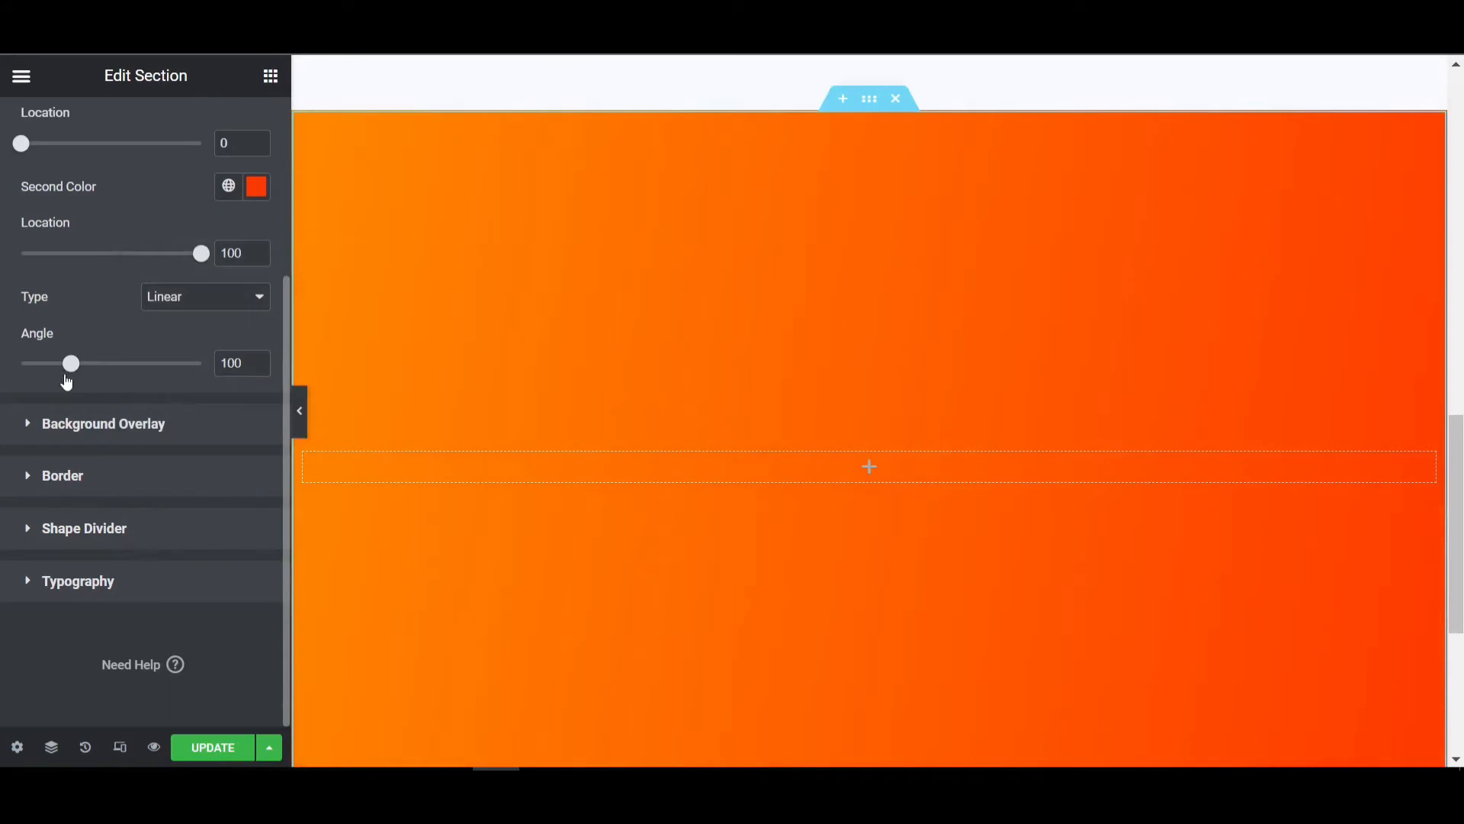
click(212, 747)
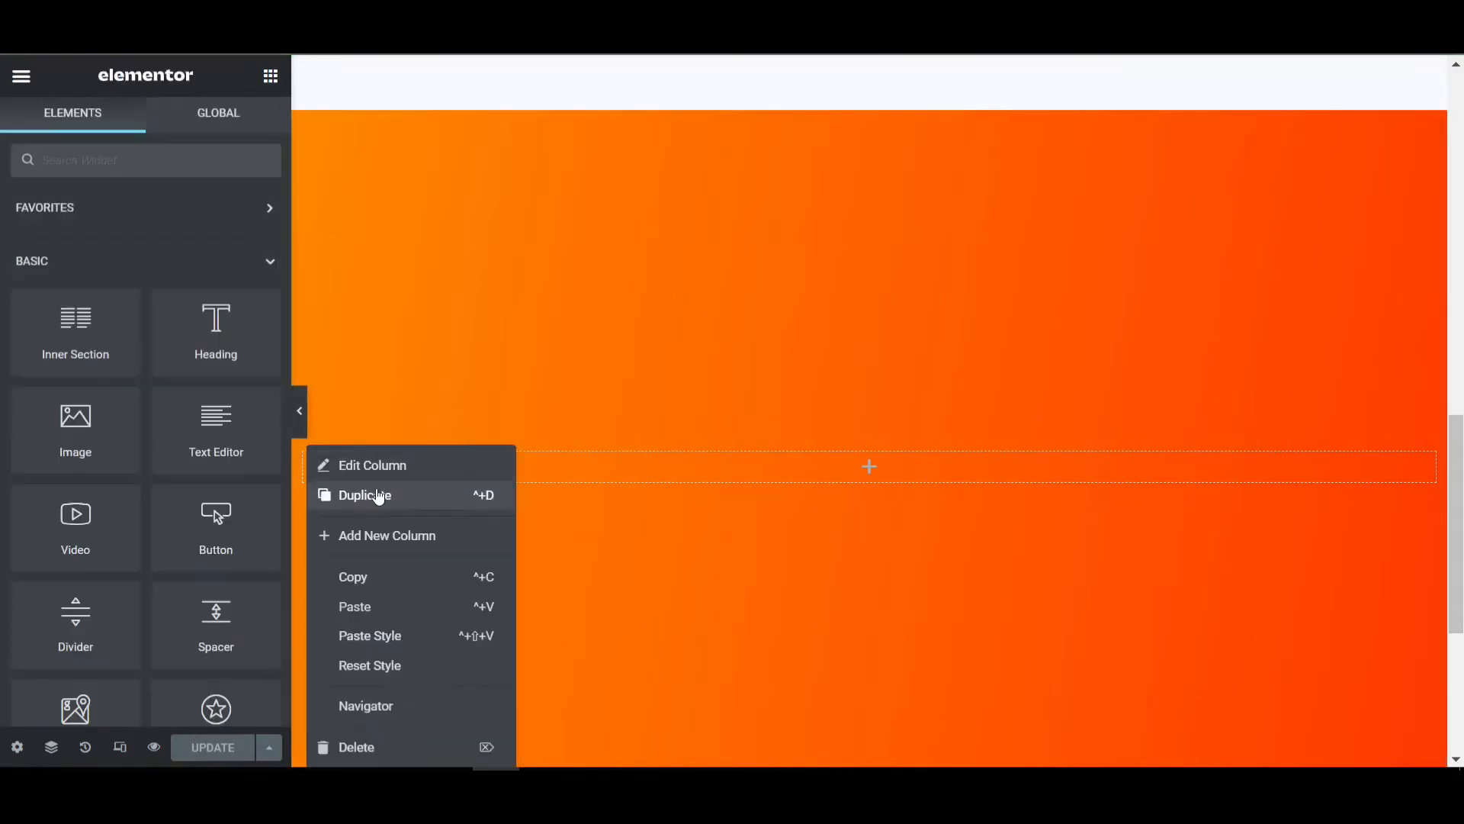
Duplicate the column and insert the tech-startup-team-member-gather photo into the right column.
click(371, 465)
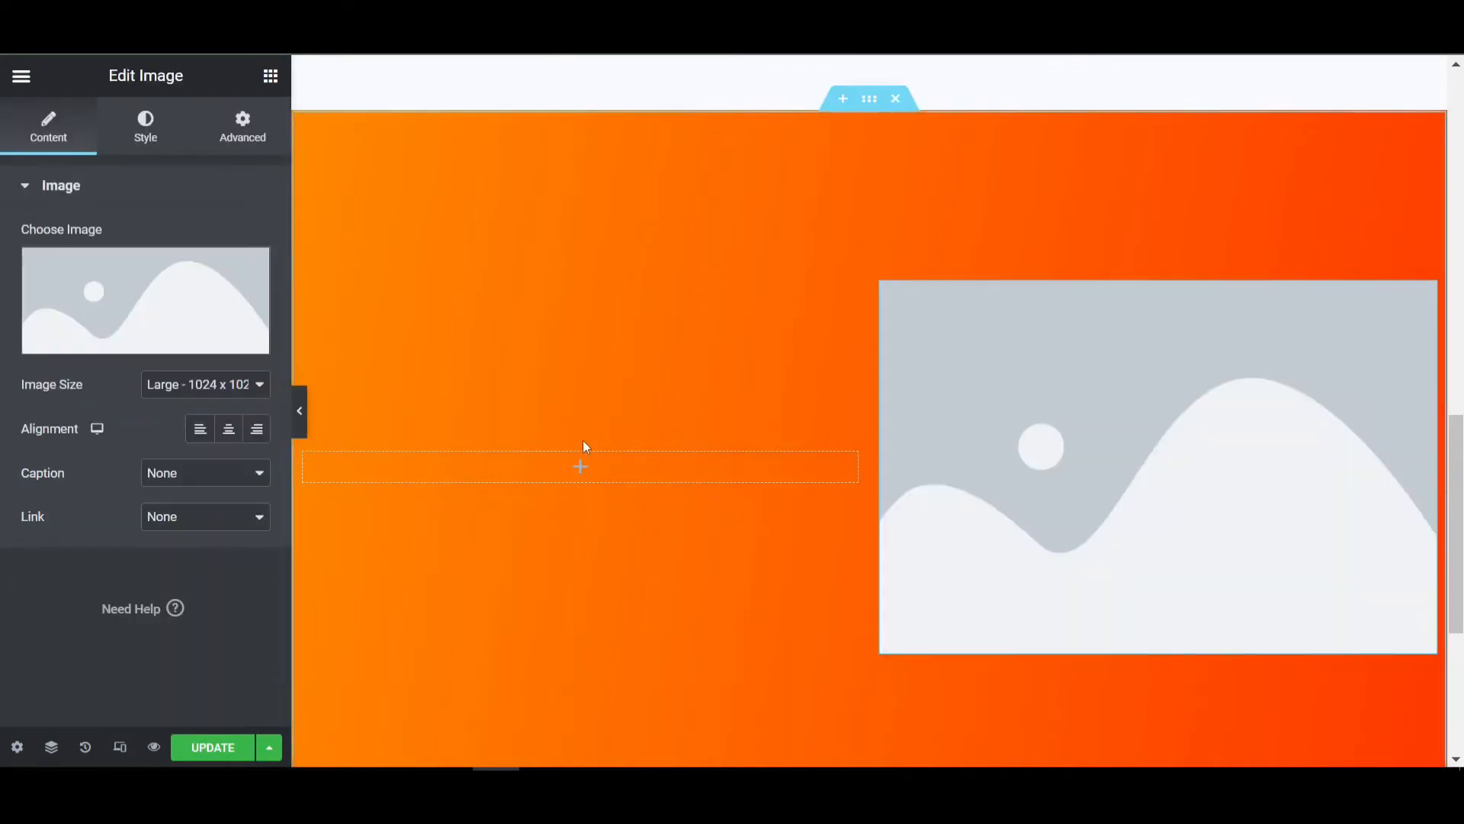
click(145, 300)
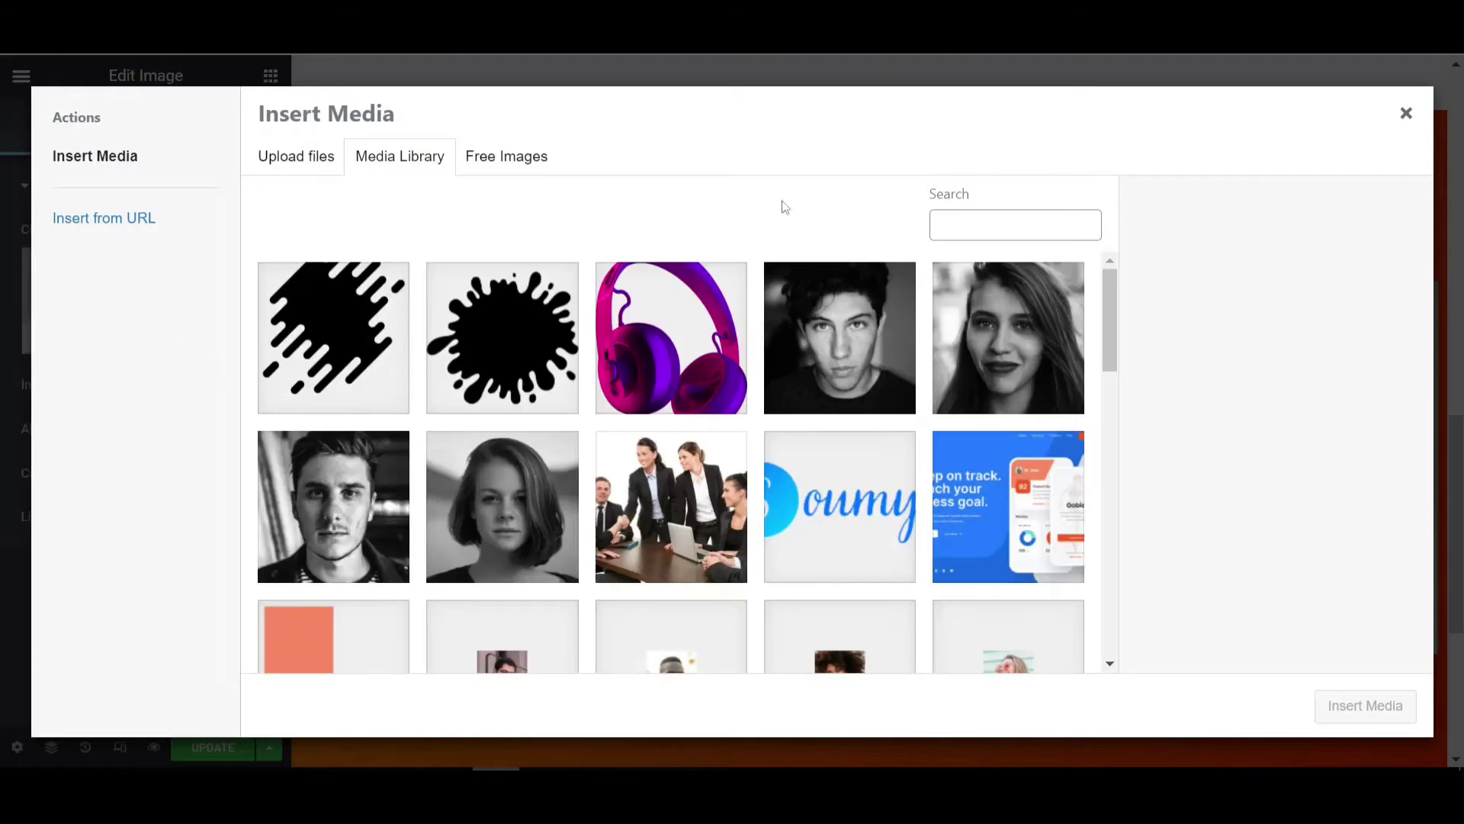
scroll(down, 3)
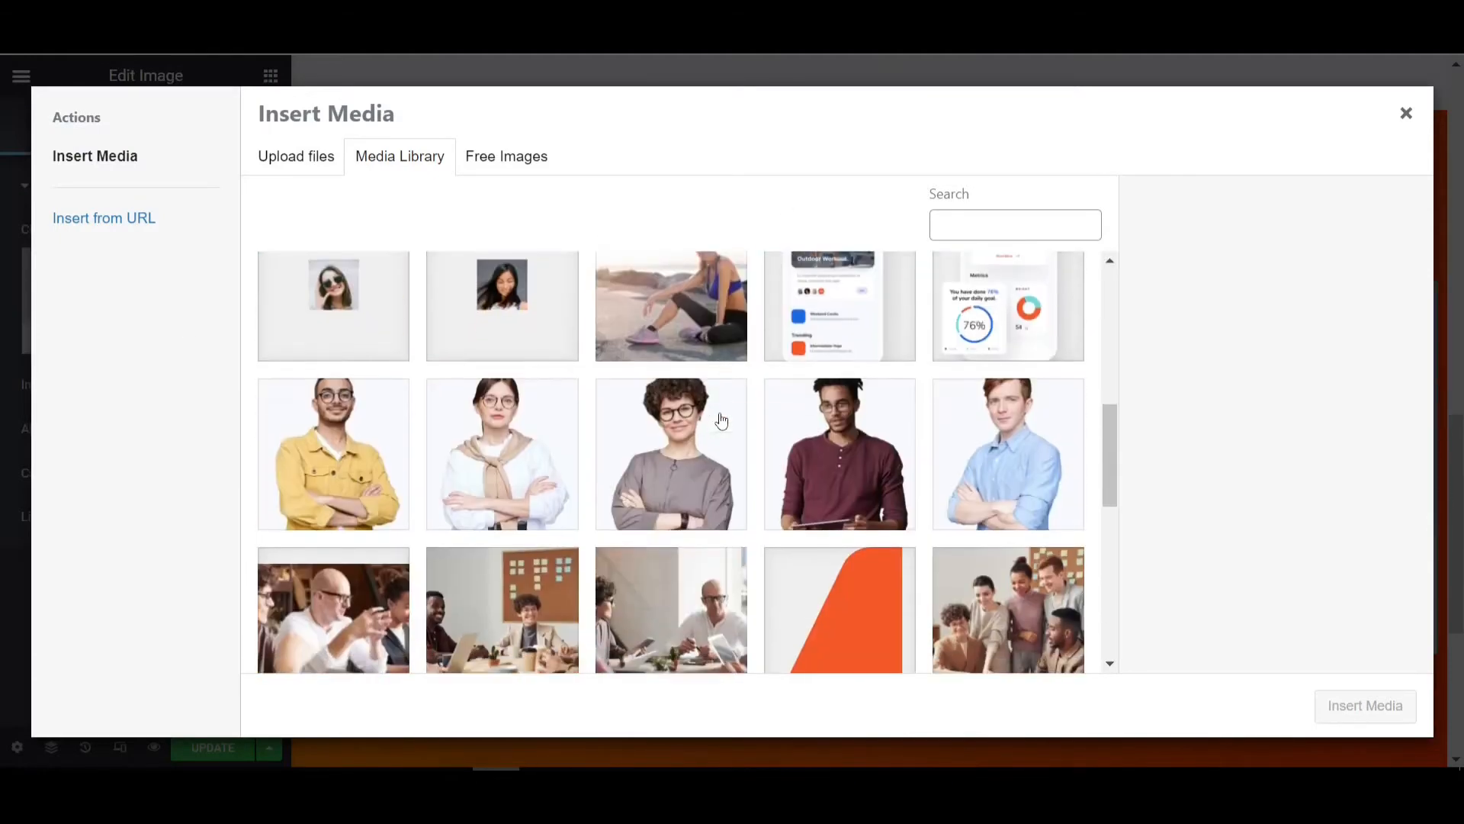
scroll(down, 3)
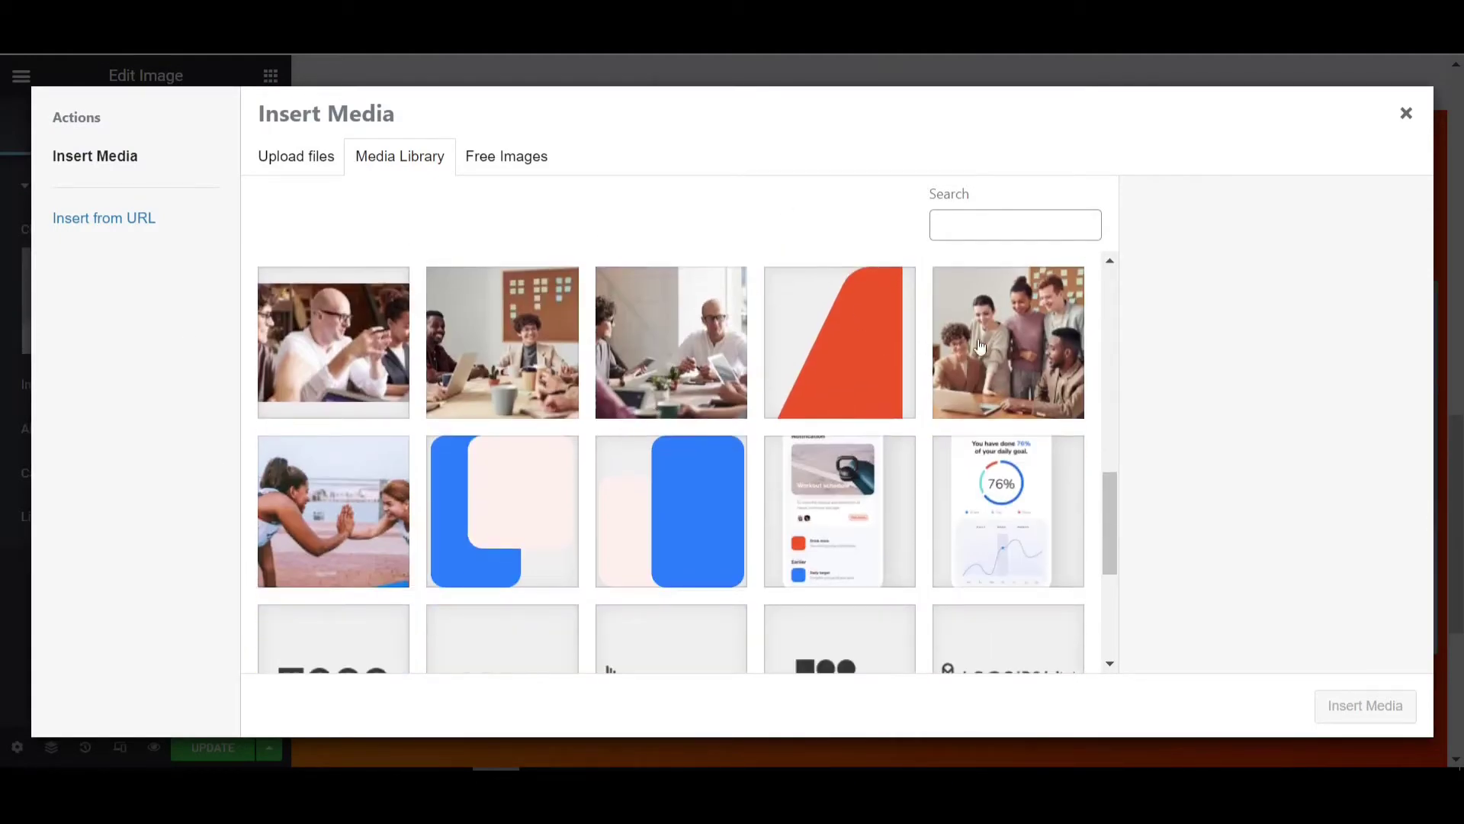
click(333, 511)
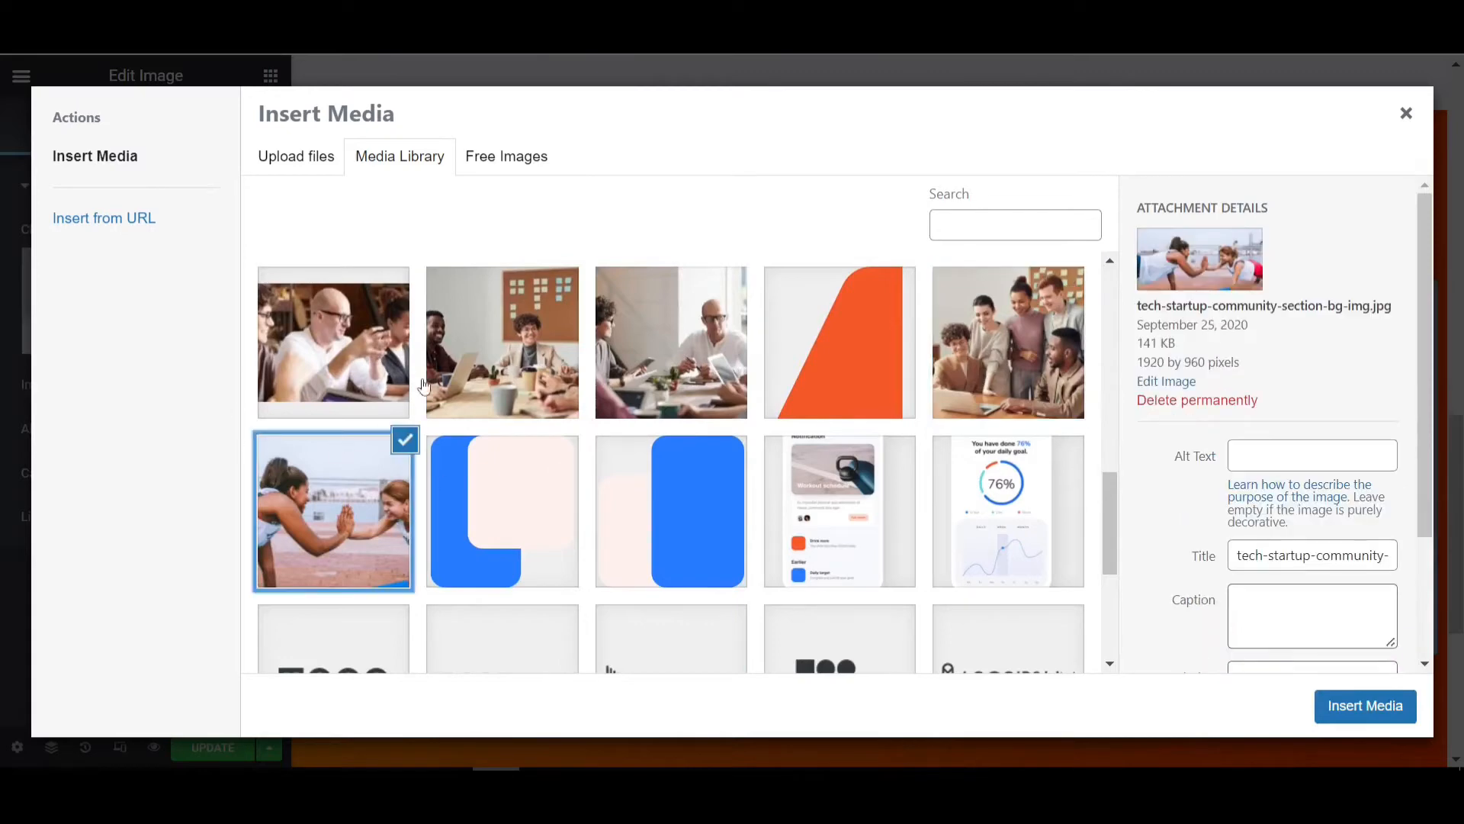
click(334, 342)
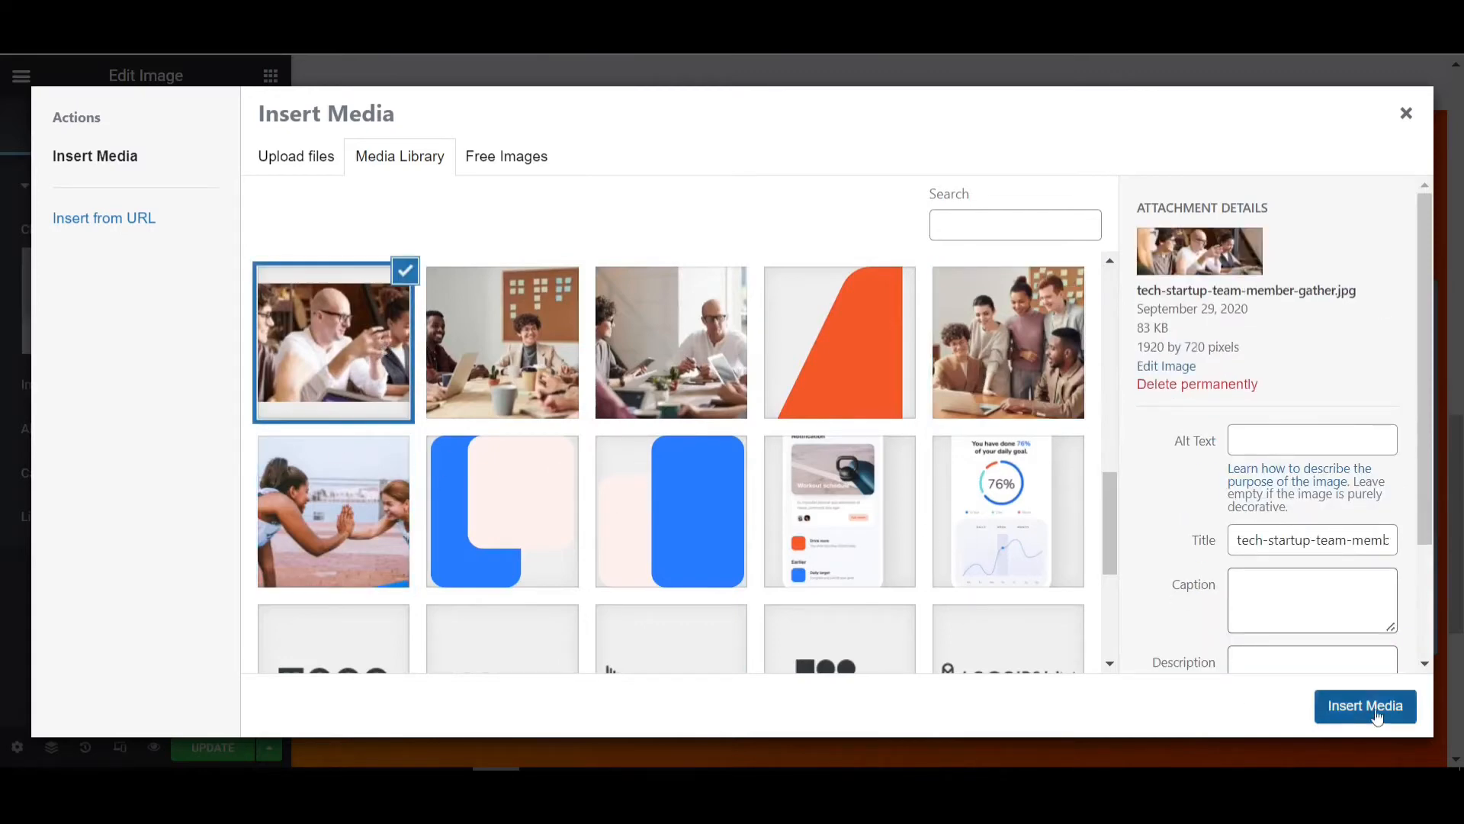
click(1365, 706)
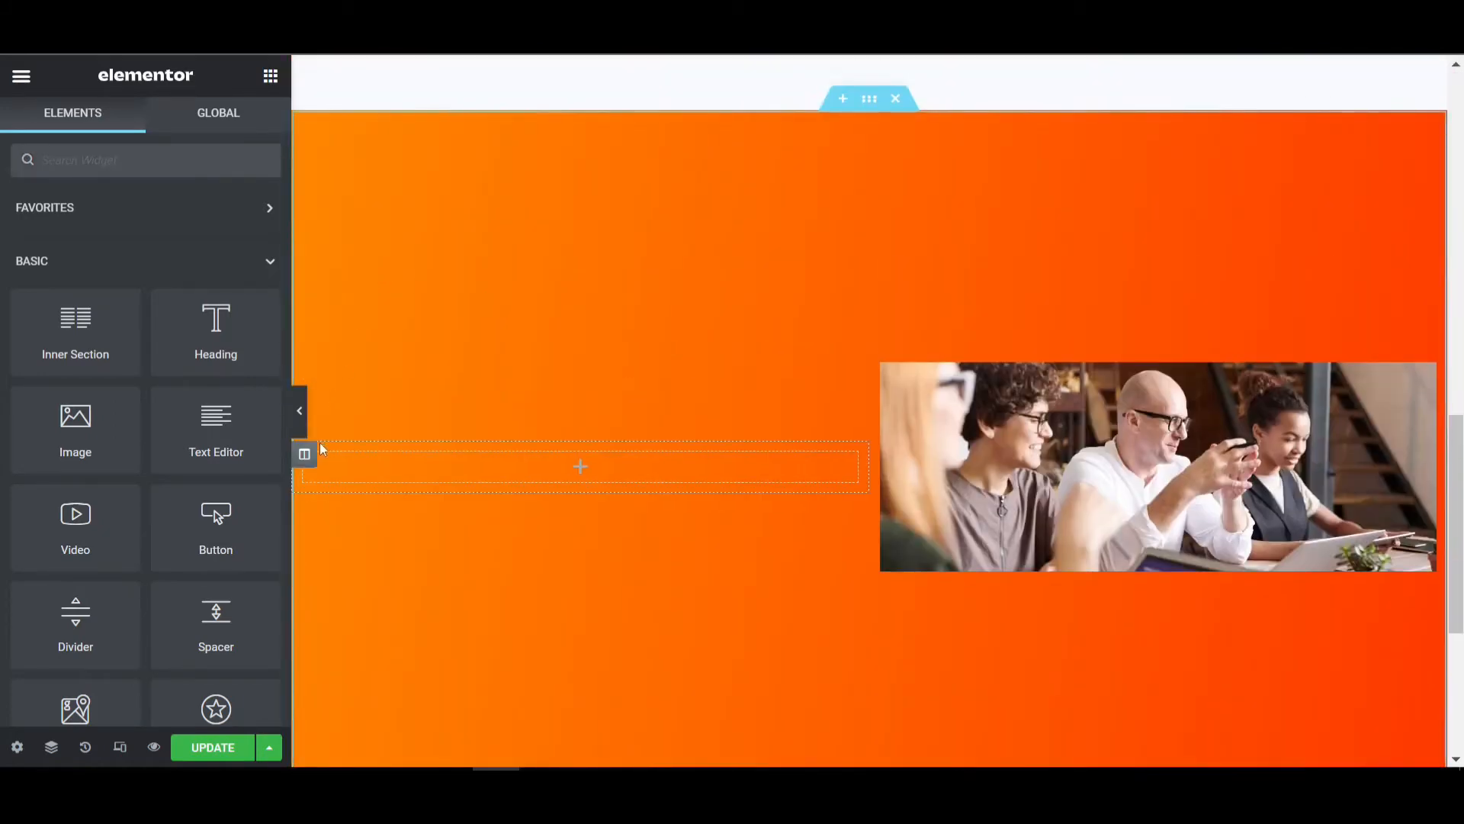
Paste the heading, text and More Info button into the left column; pad the photo column 15.
right_click(303, 454)
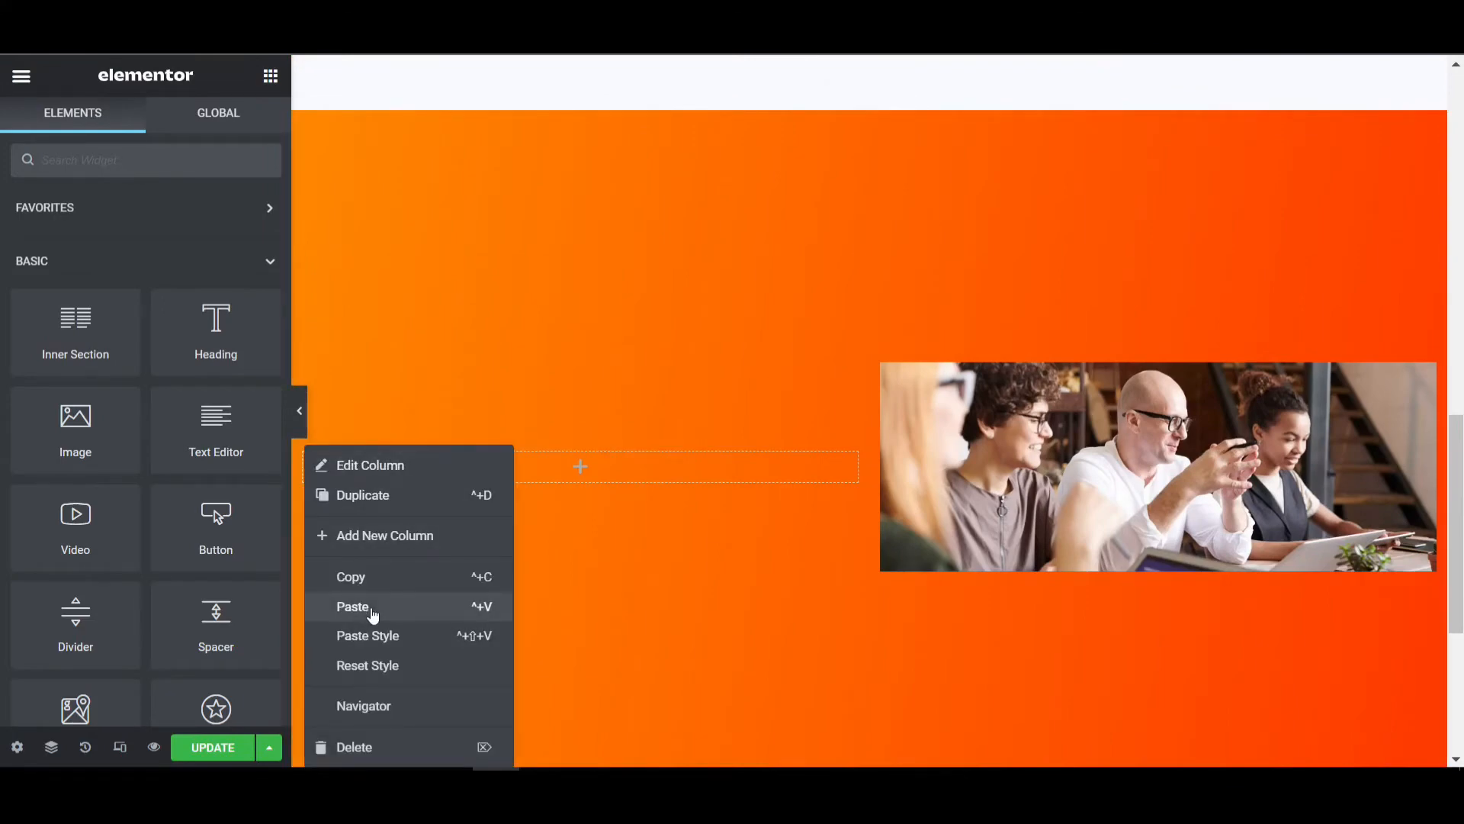
click(360, 607)
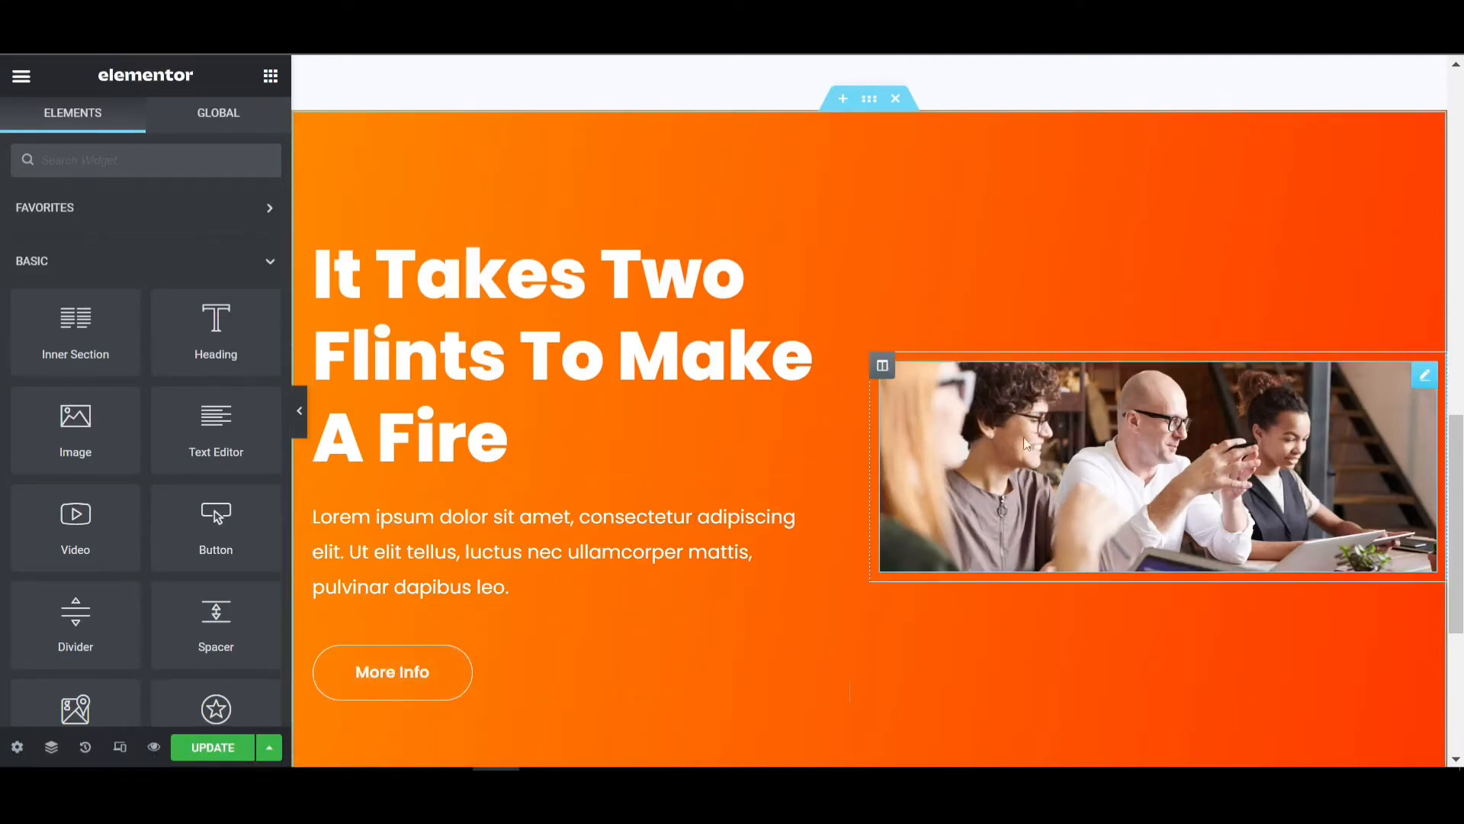
click(881, 366)
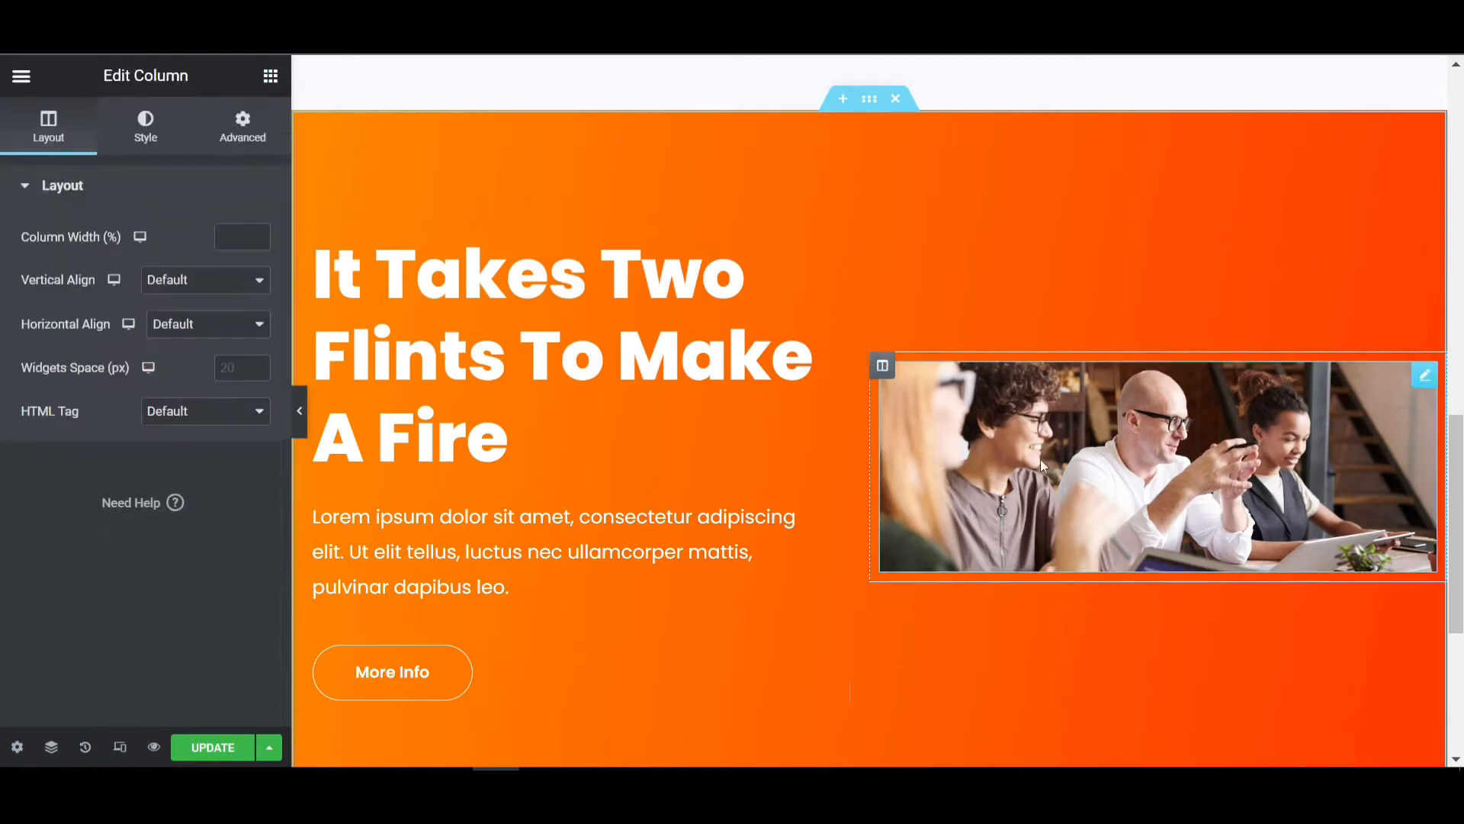
click(243, 126)
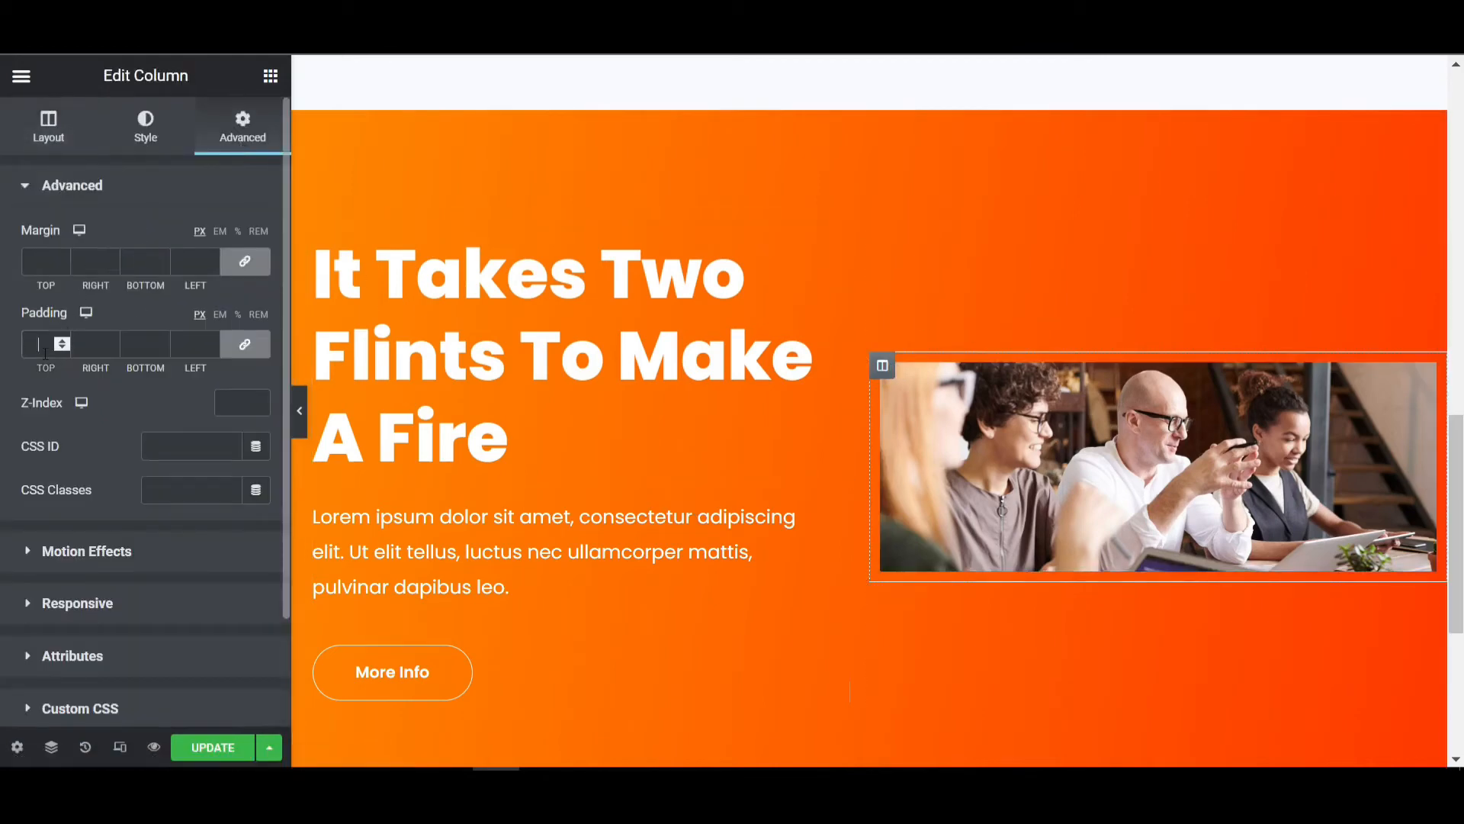
text(15)
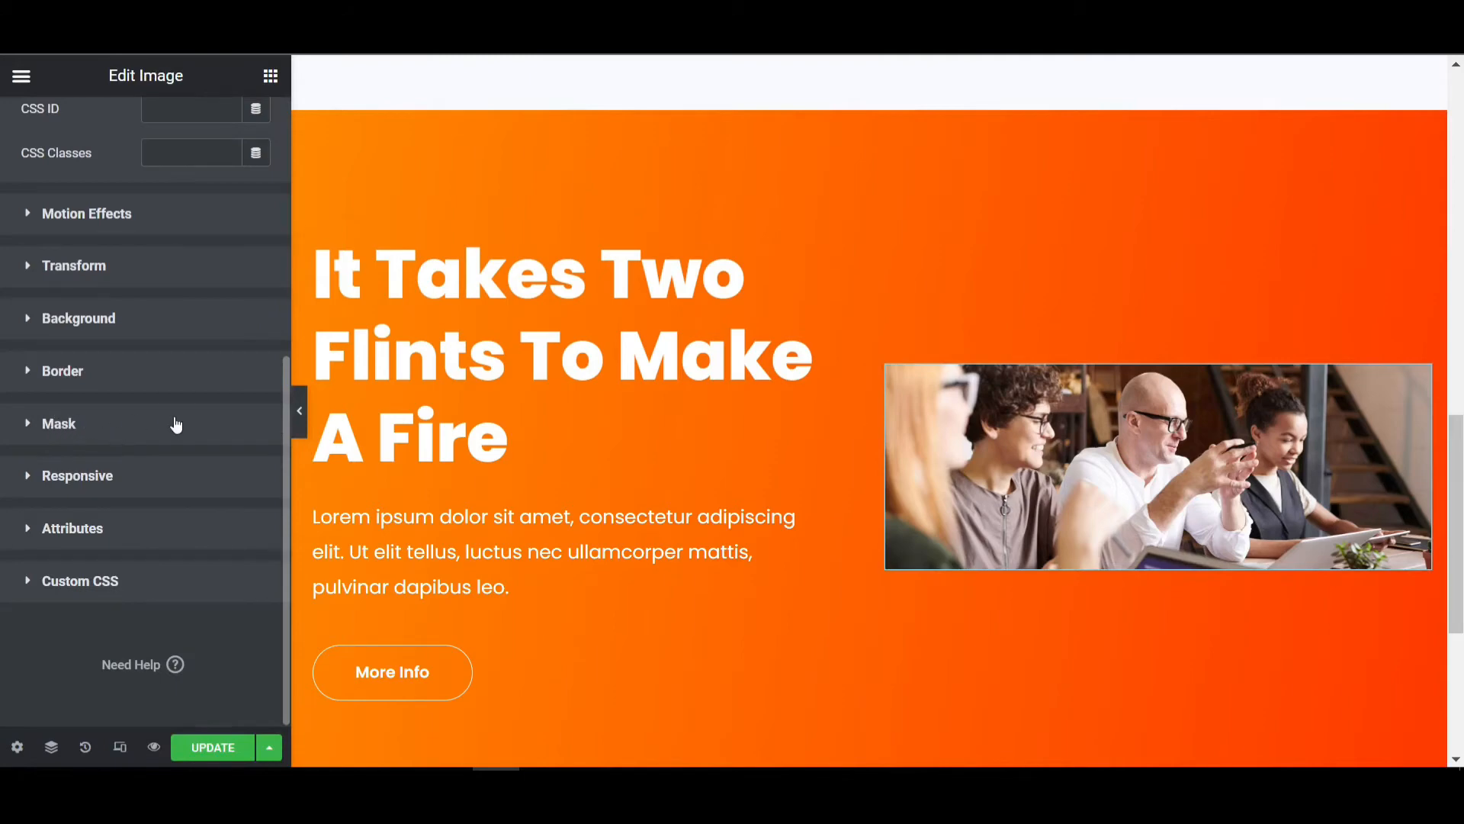
Enable the photo mask, try Sketch, Blob and Hexagon shapes, then set Shape to Custom.
click(58, 423)
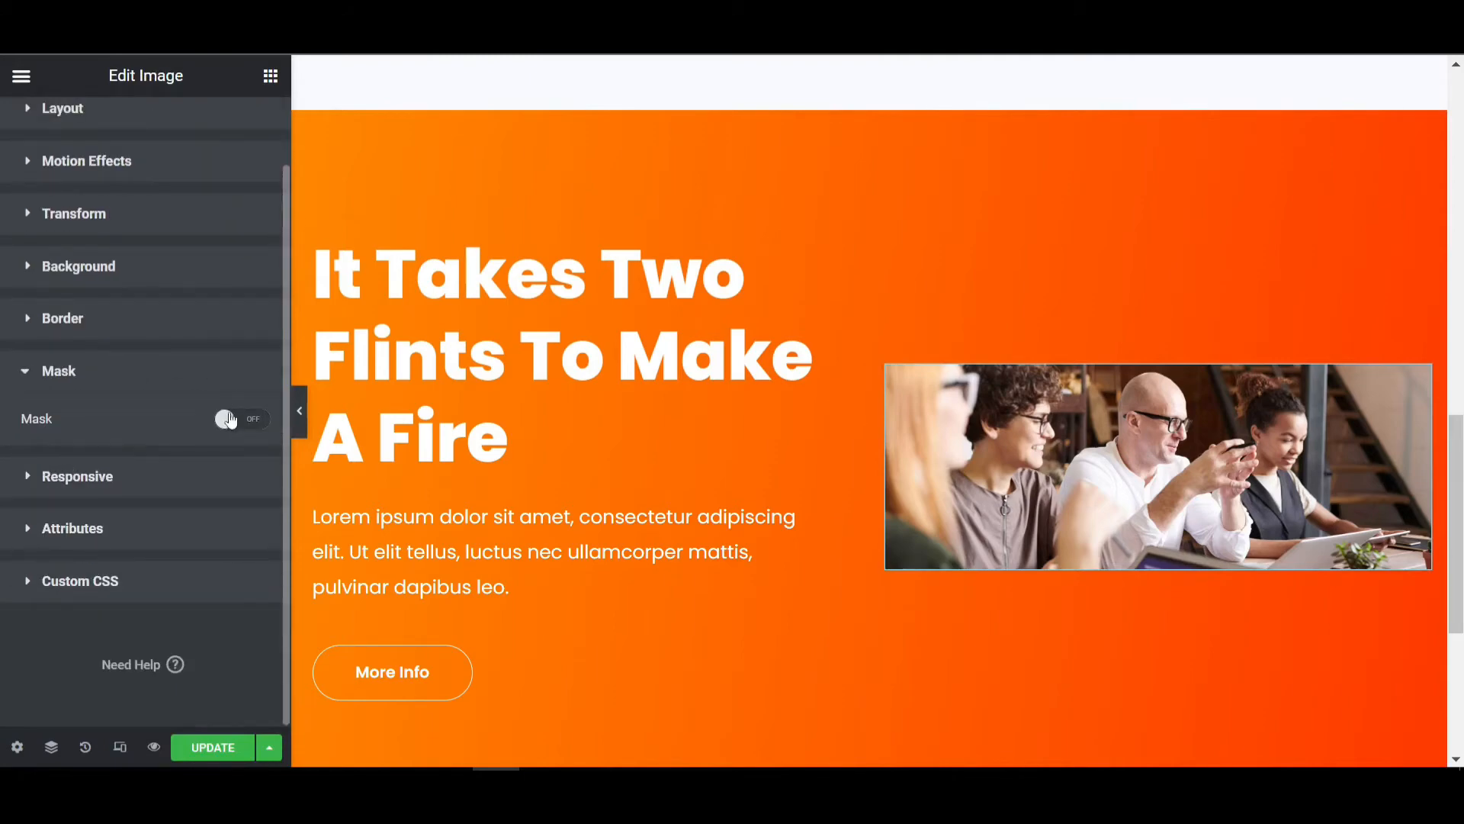
click(242, 419)
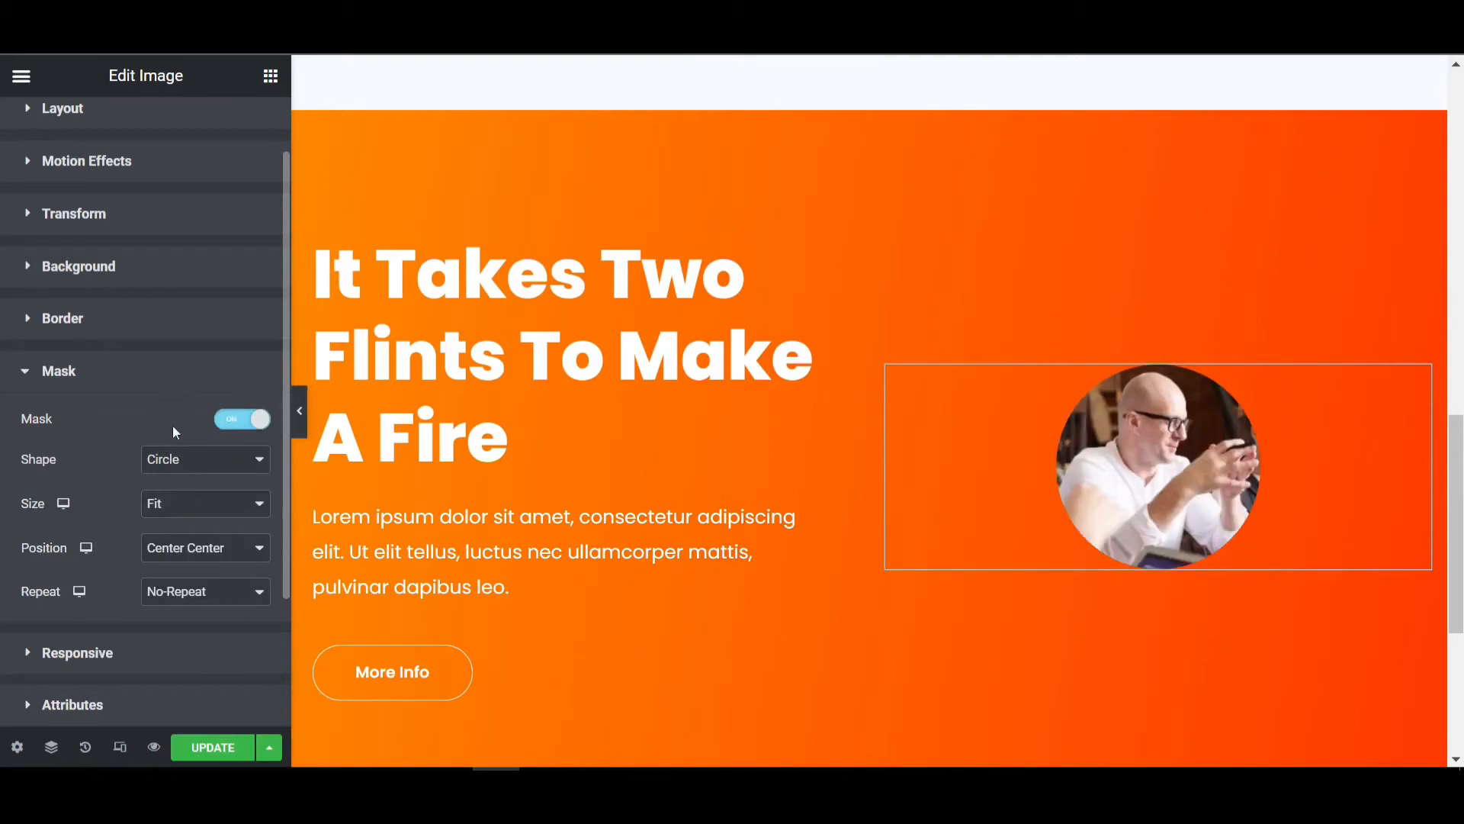
click(241, 419)
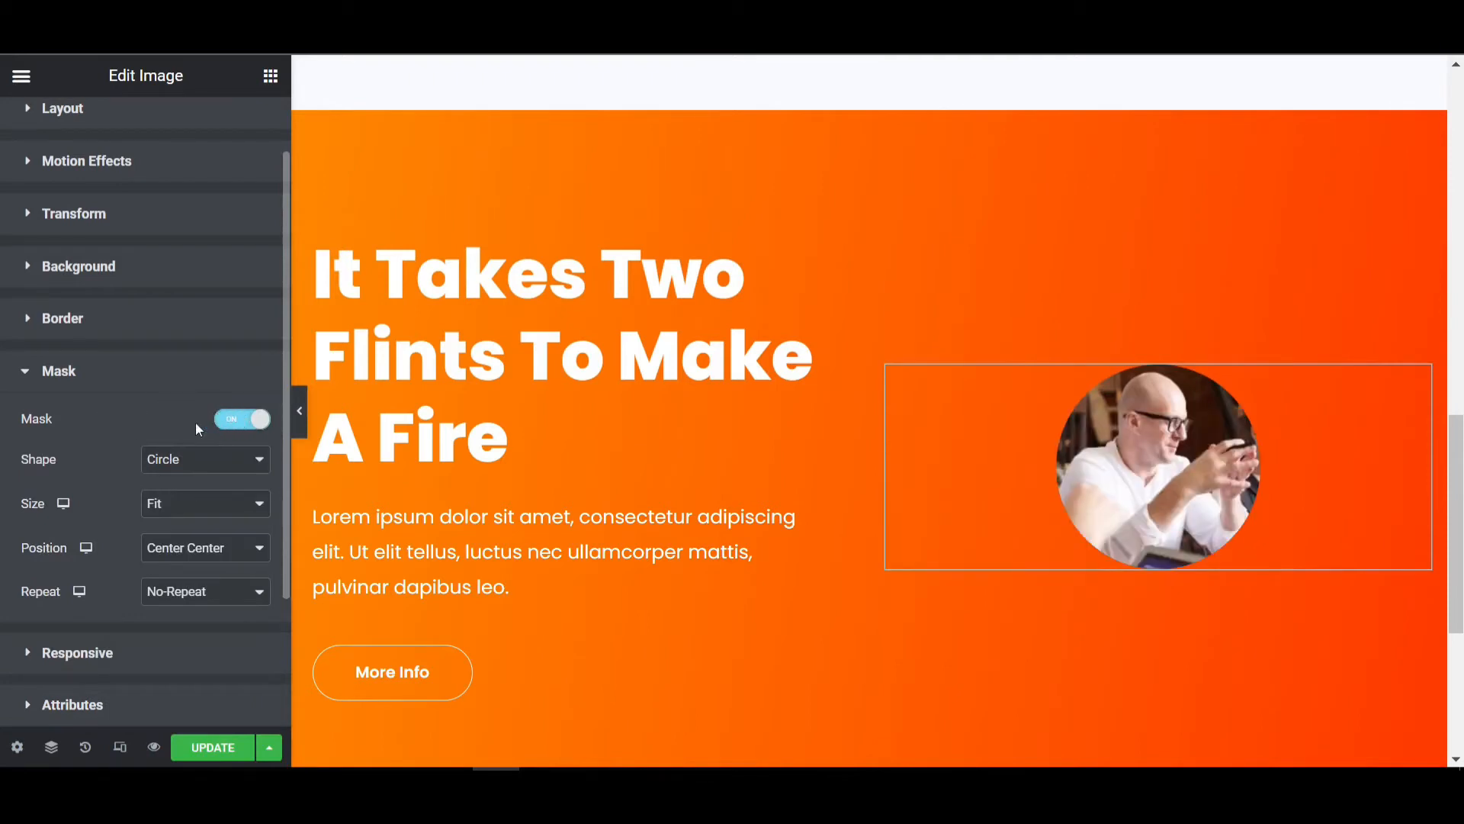
mouse_move(244, 459)
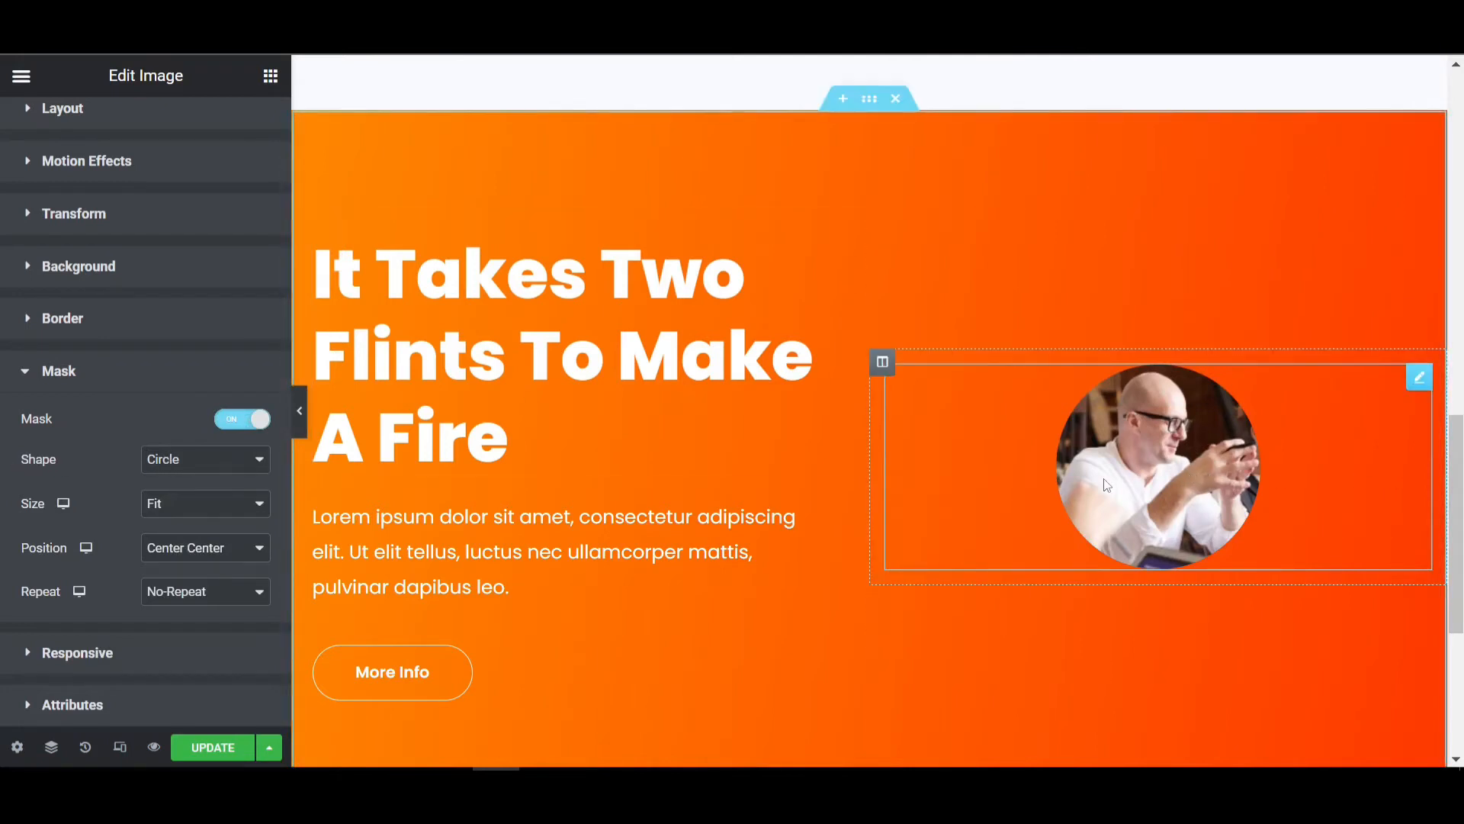
click(205, 459)
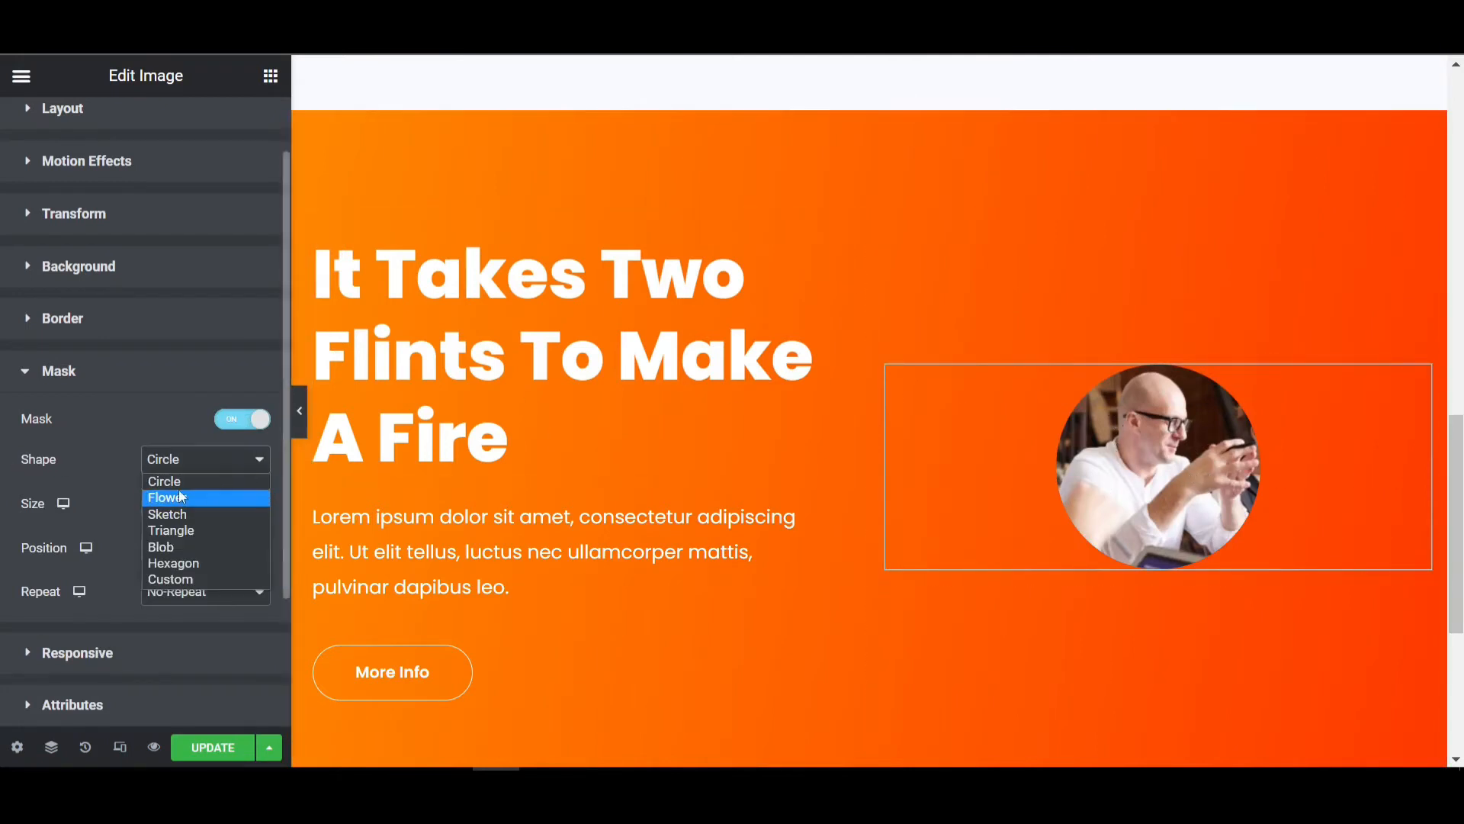
click(167, 514)
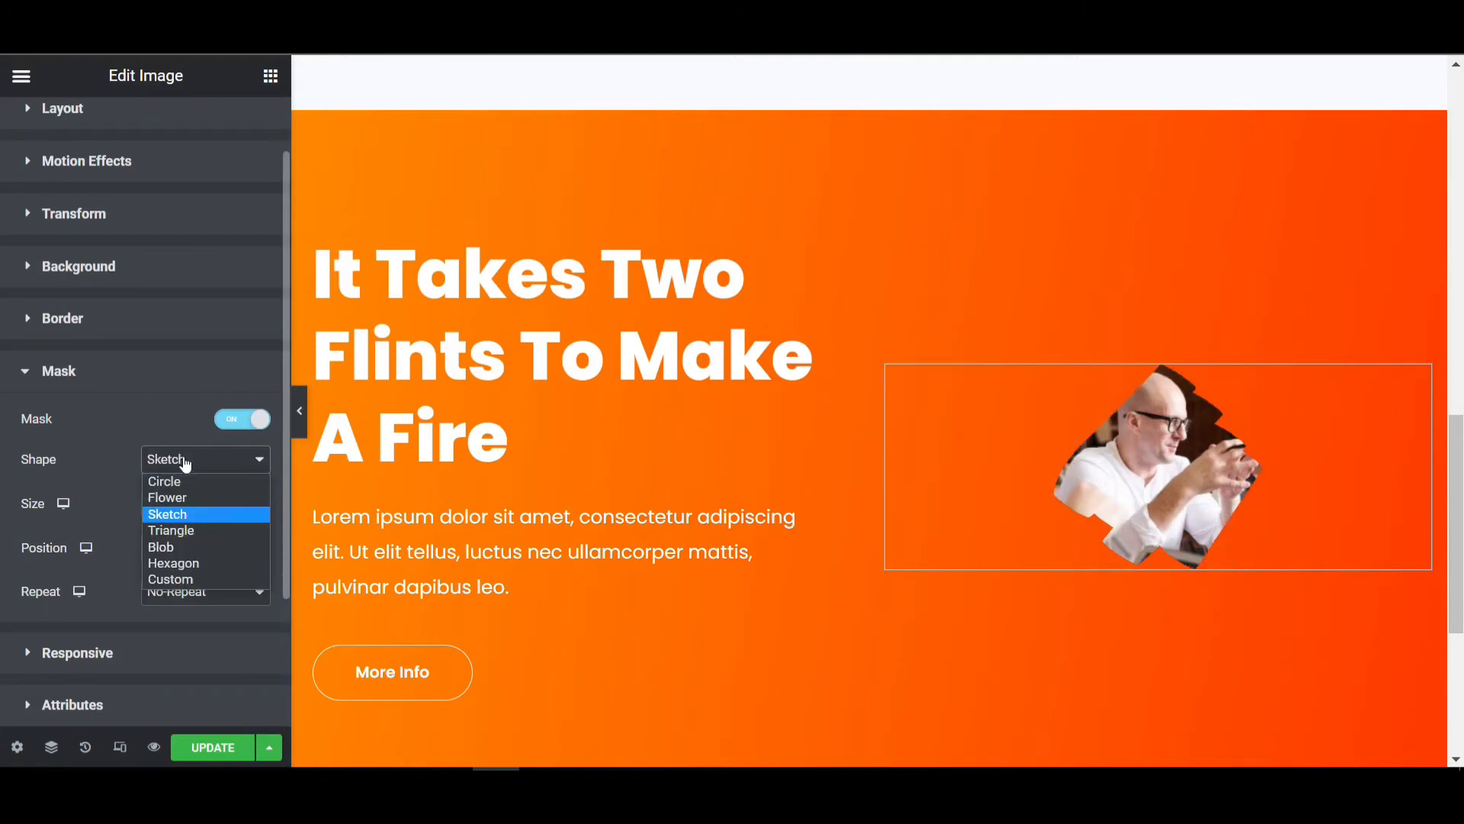
click(160, 547)
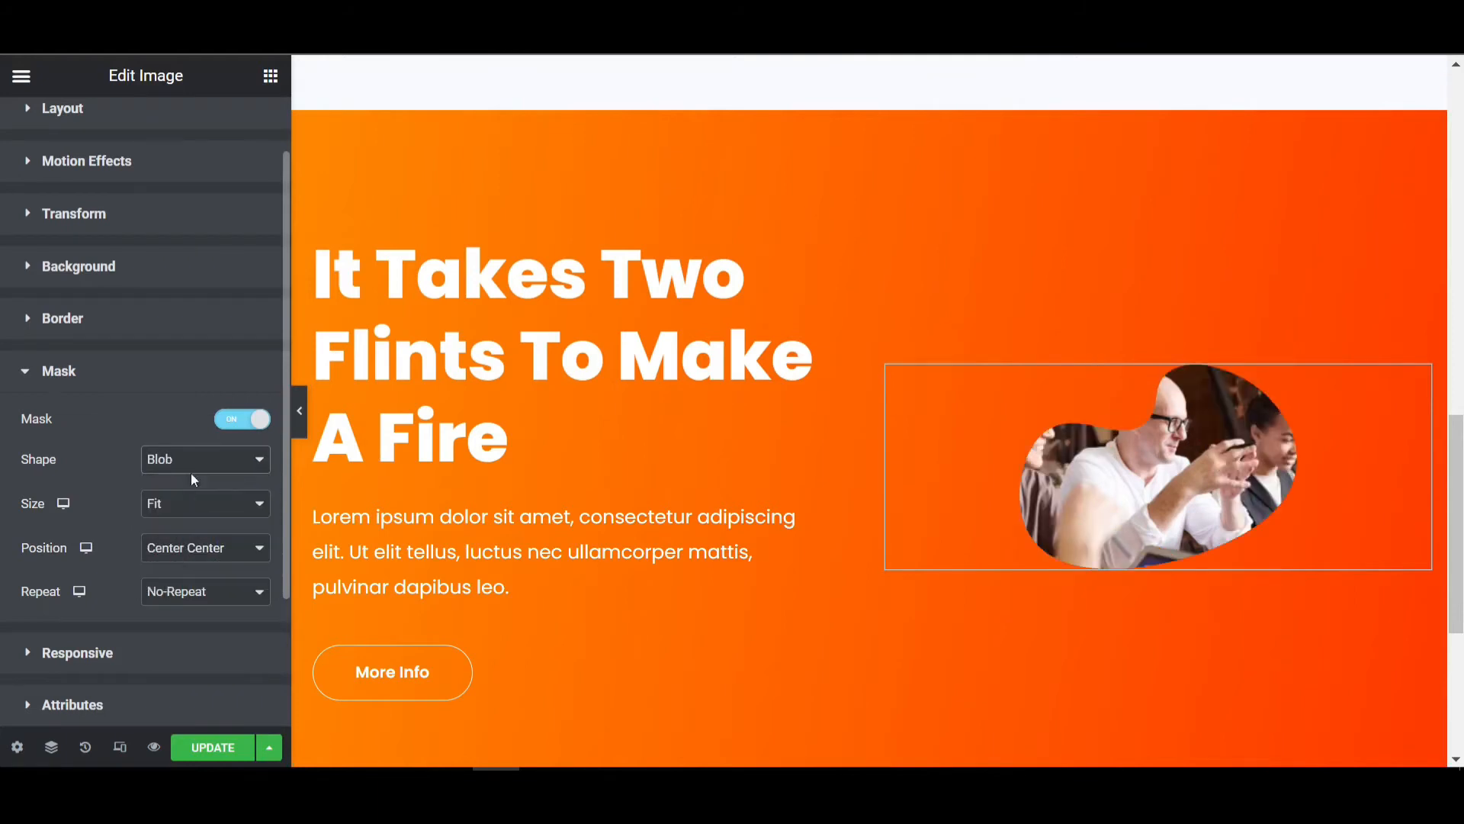
click(205, 459)
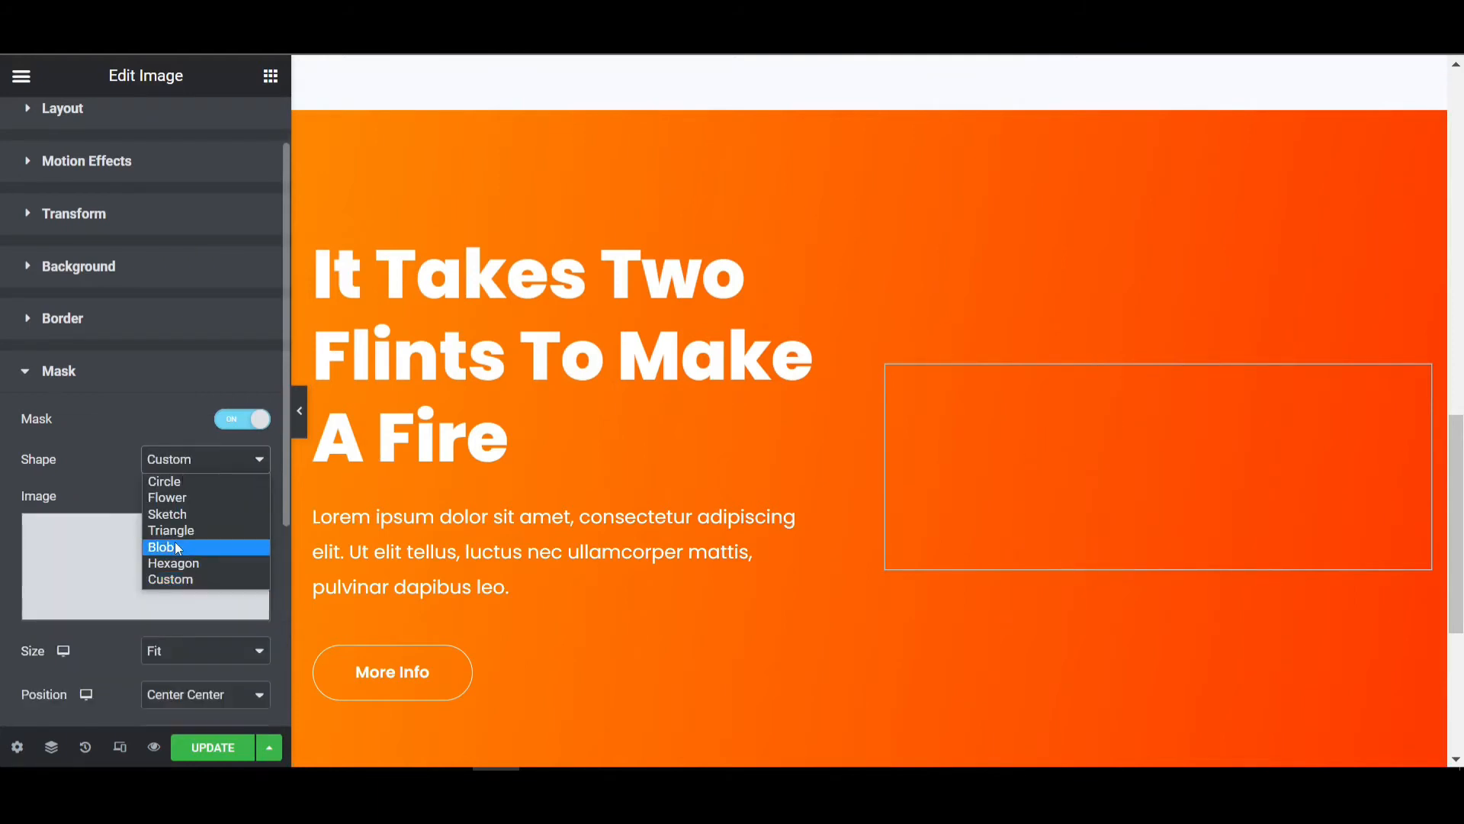
click(174, 563)
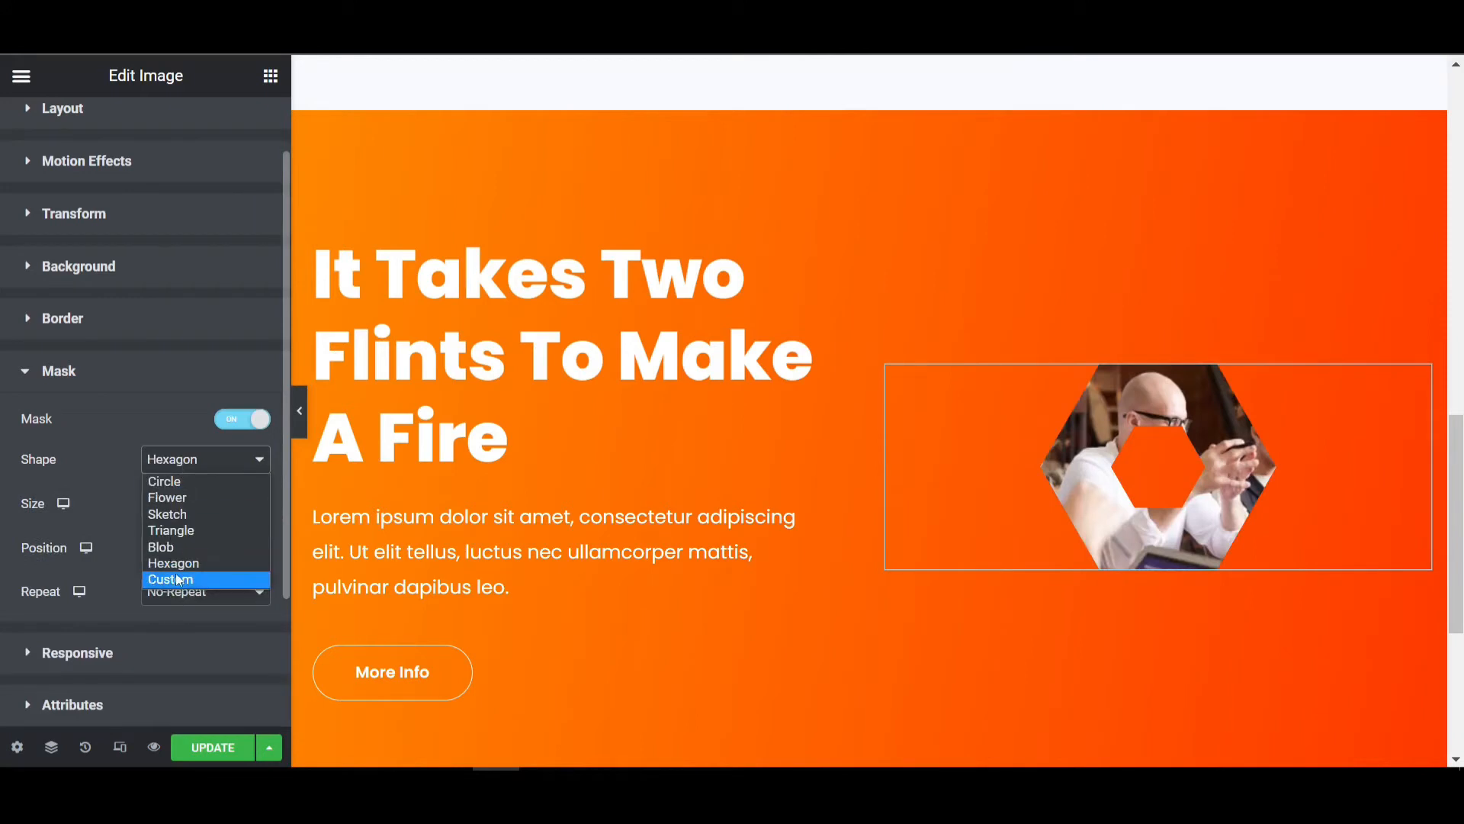
click(170, 580)
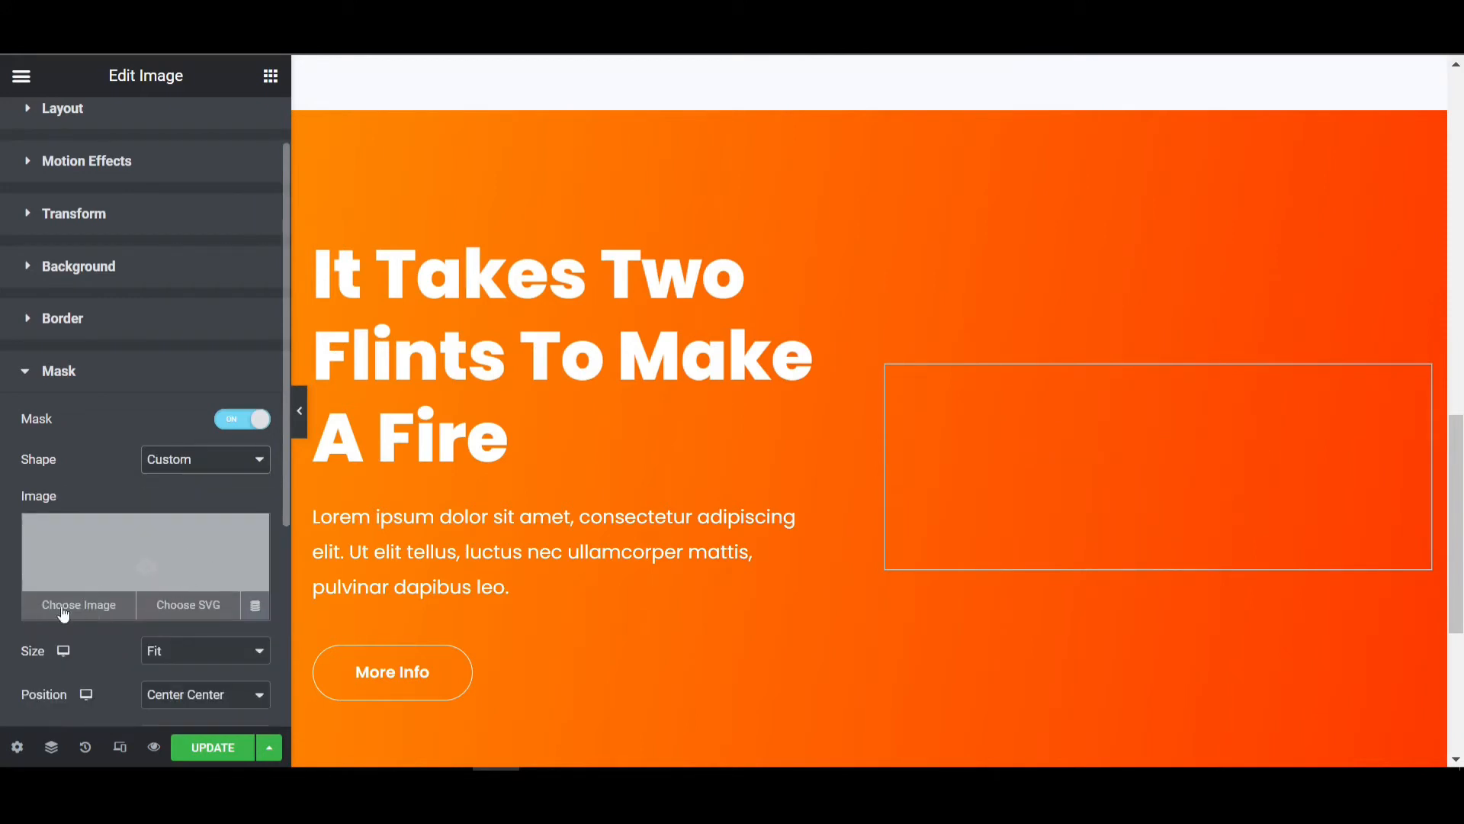
Use the A9vZJ.png splash graphic as the custom mask and set mask Size to Fill.
click(77, 605)
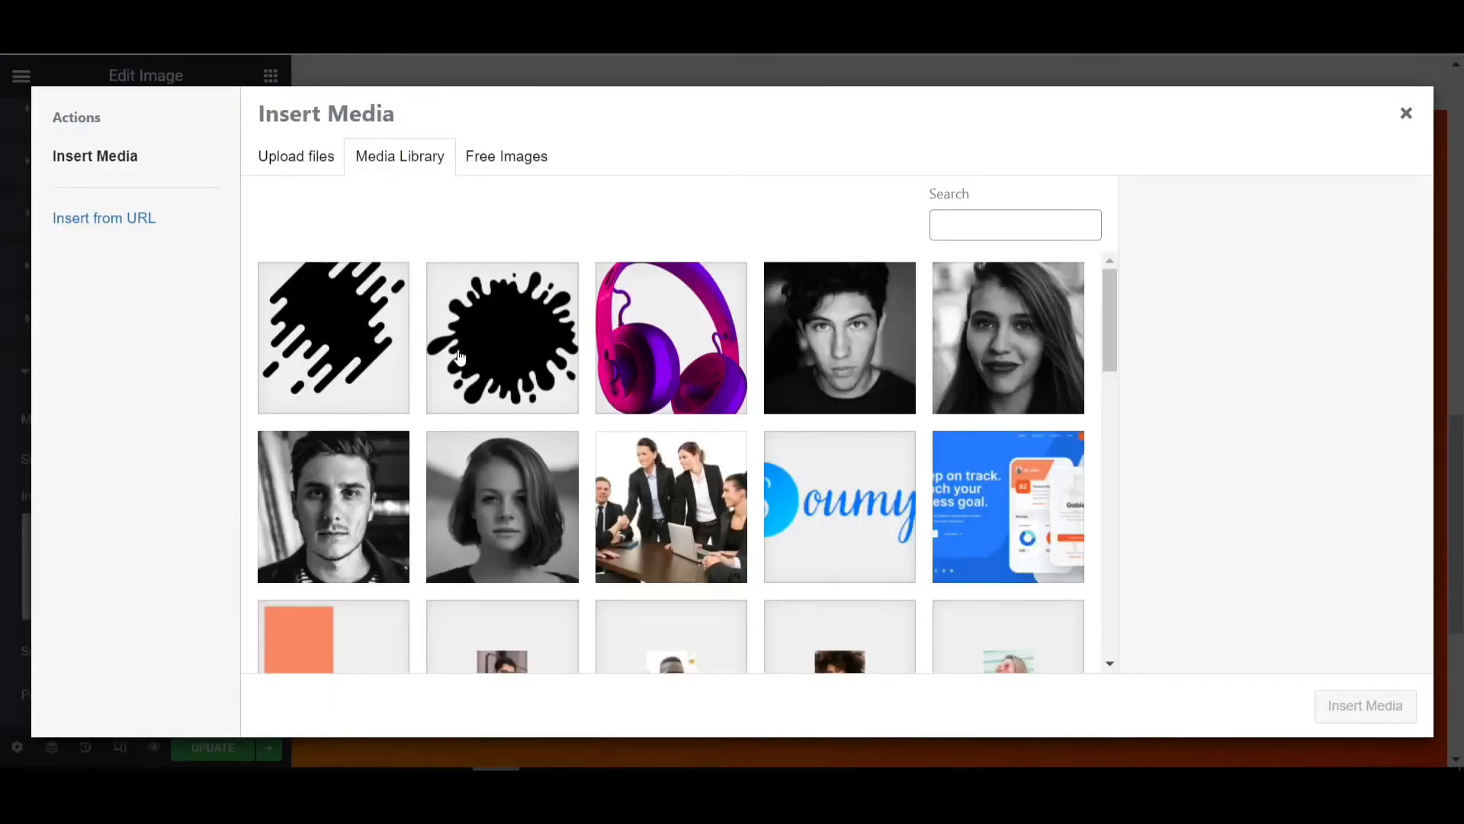
click(333, 338)
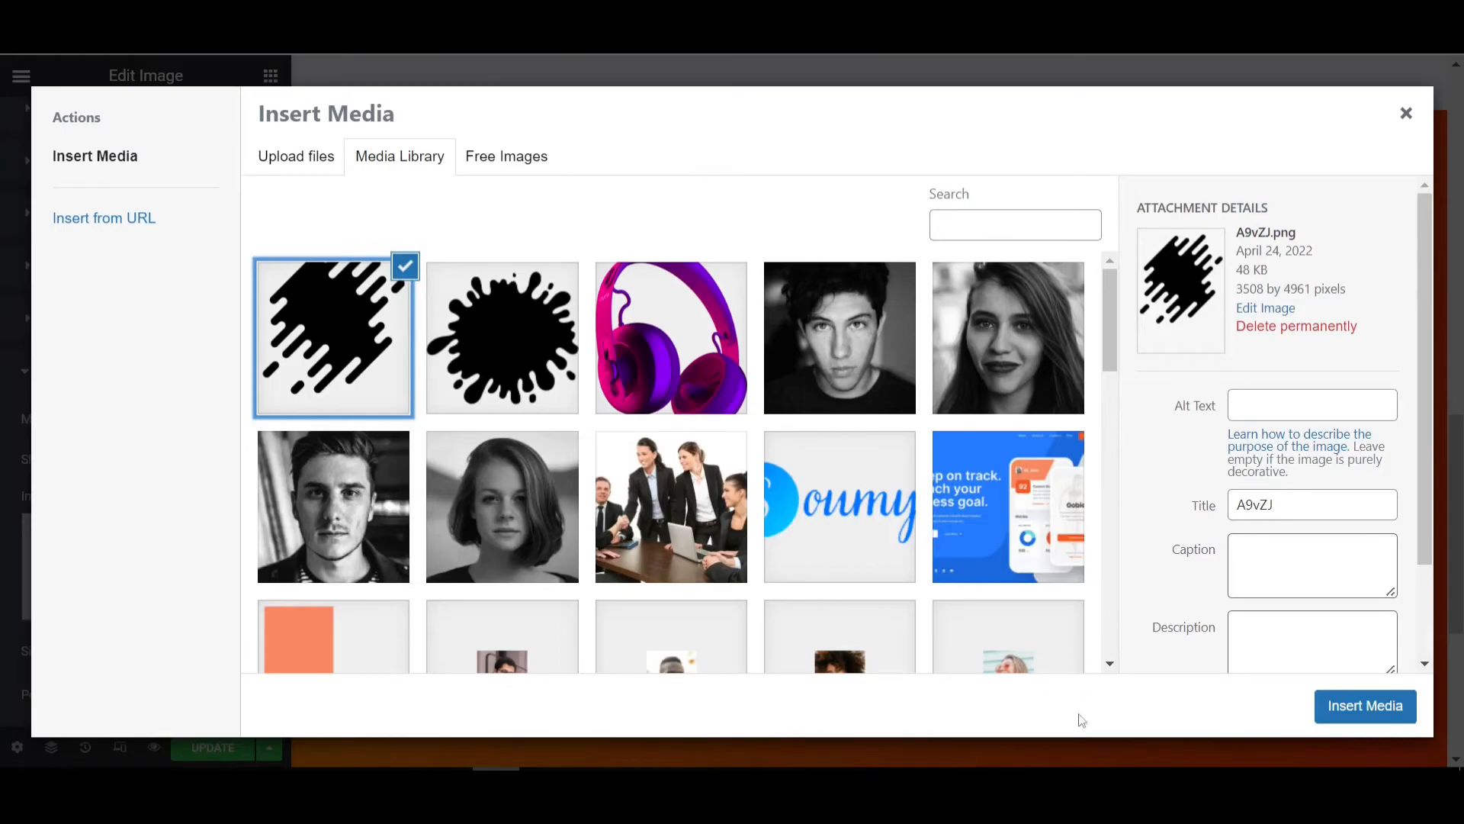
click(1365, 706)
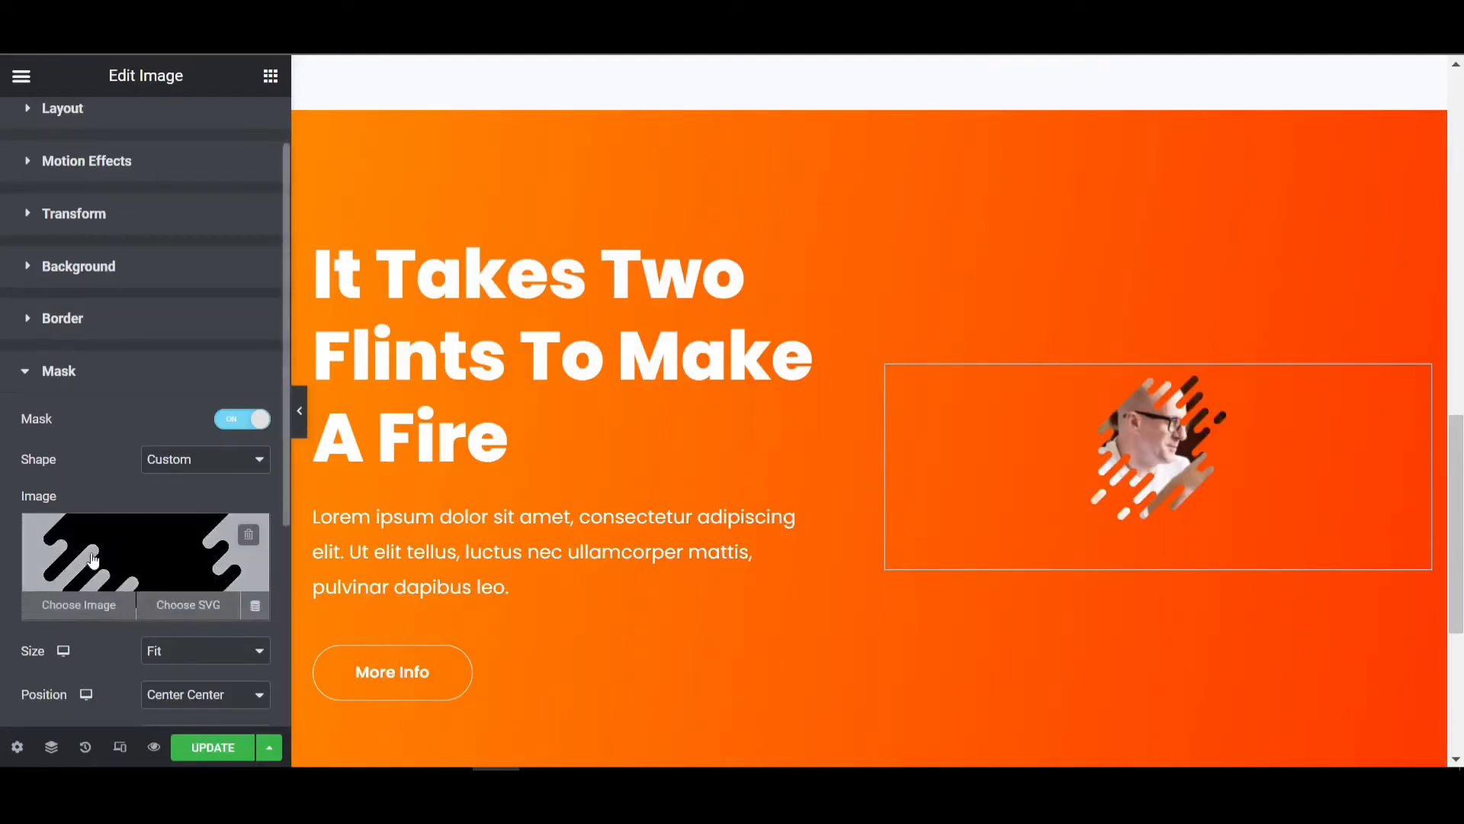
scroll(down, 3)
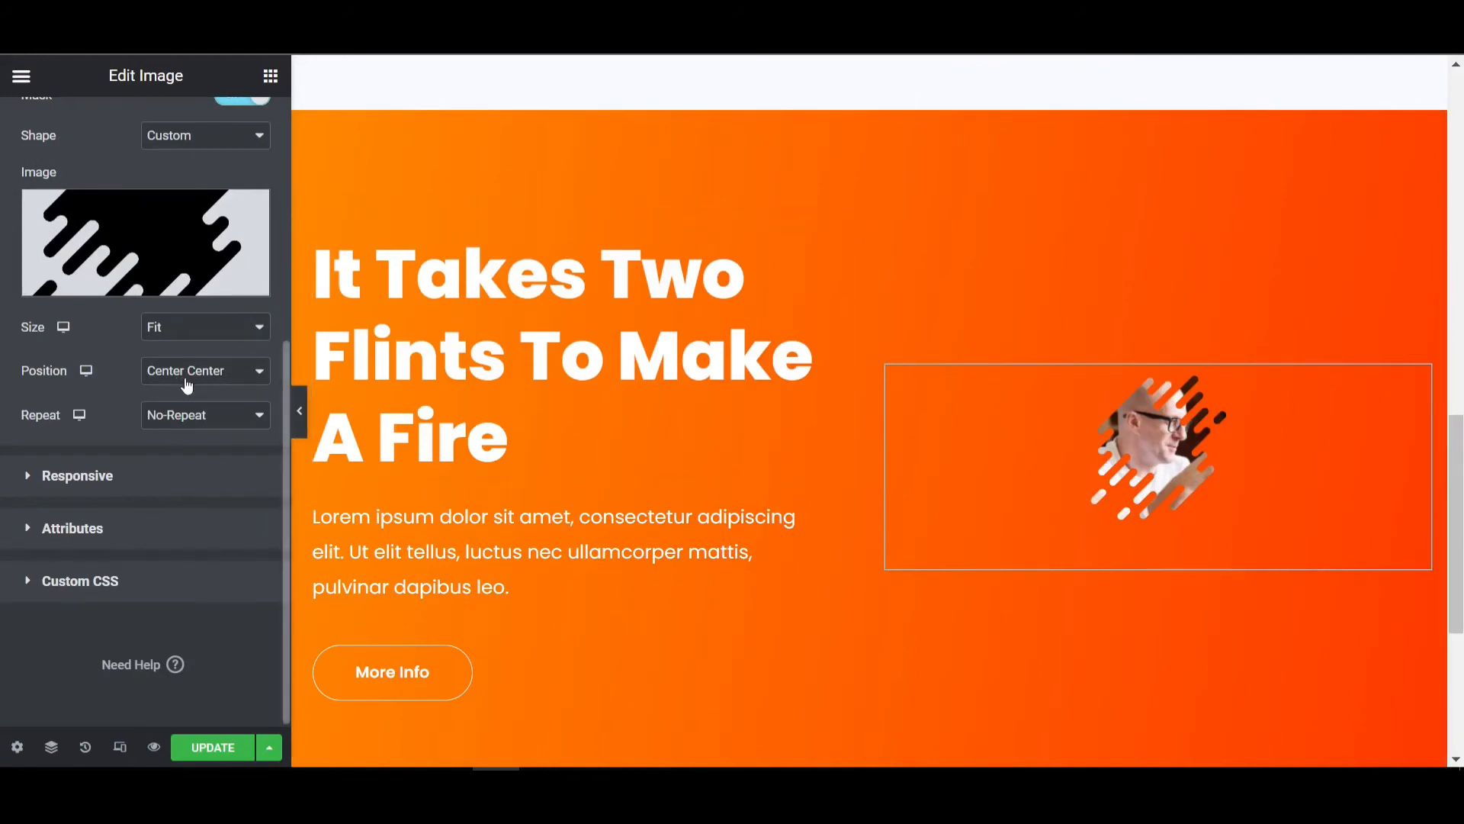
mouse_move(212, 338)
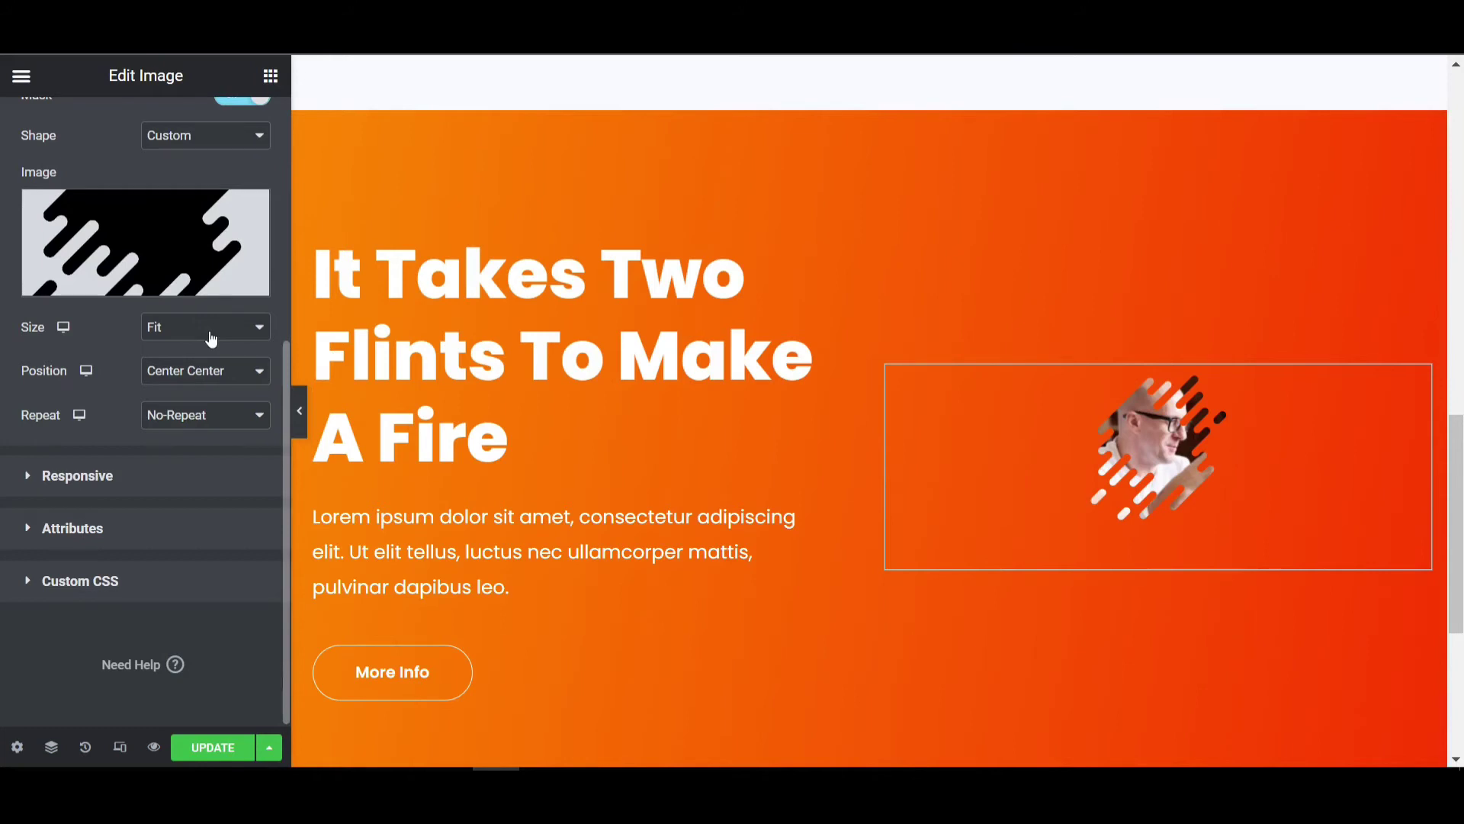
click(204, 326)
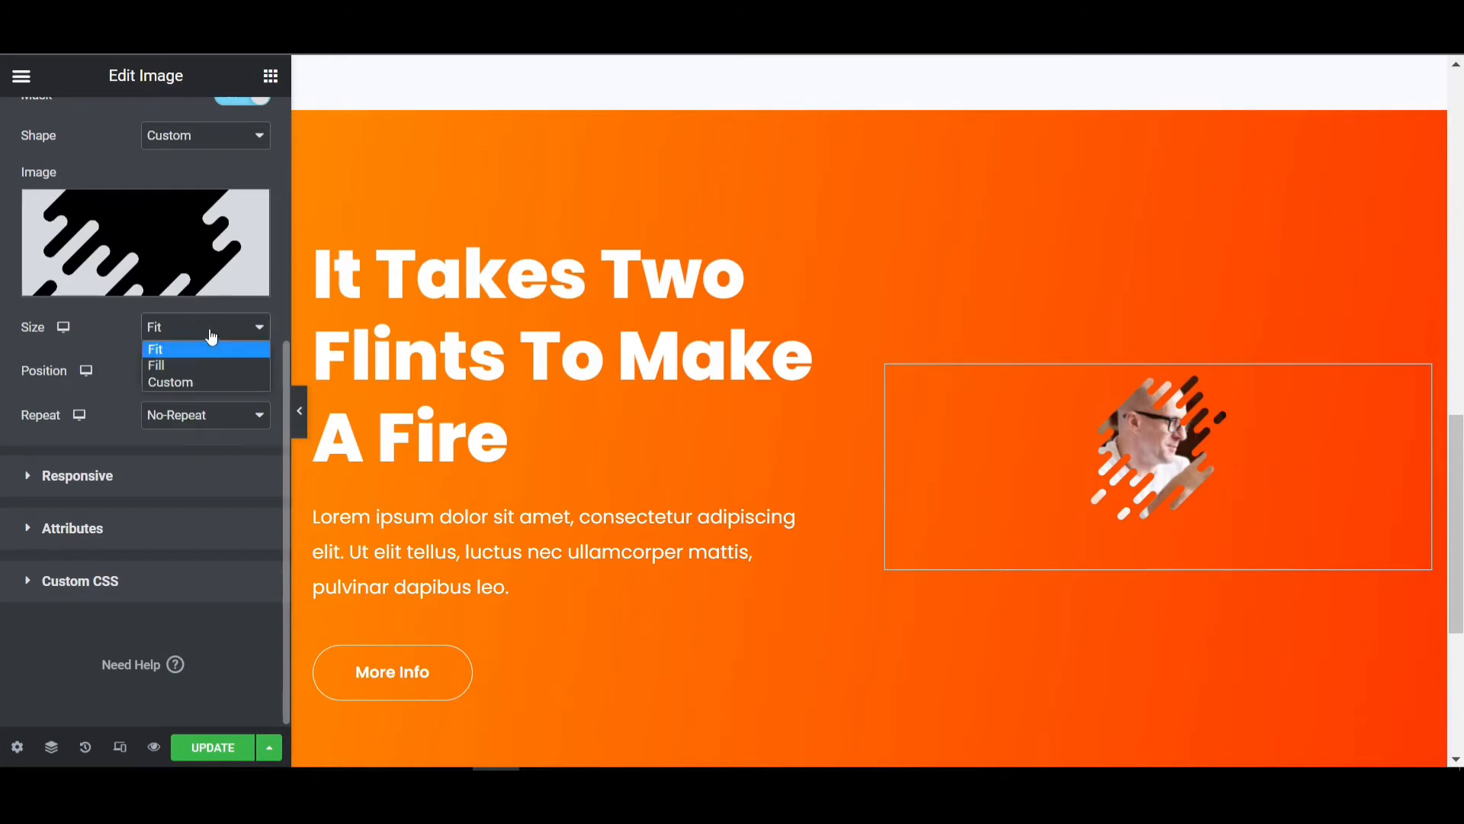
click(157, 365)
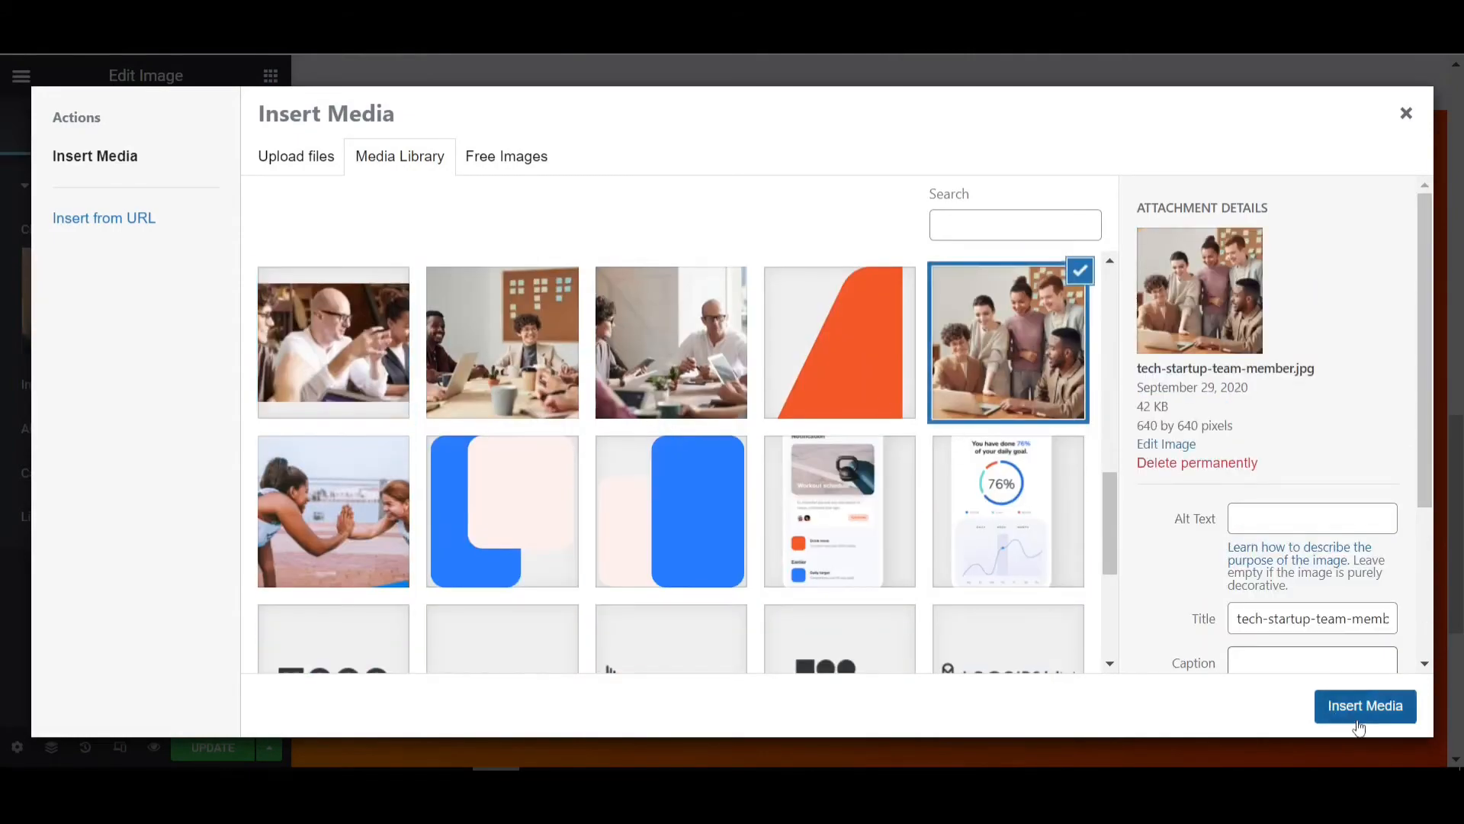
Insert tech-startup-team-member.jpg as the masked image.
click(1365, 706)
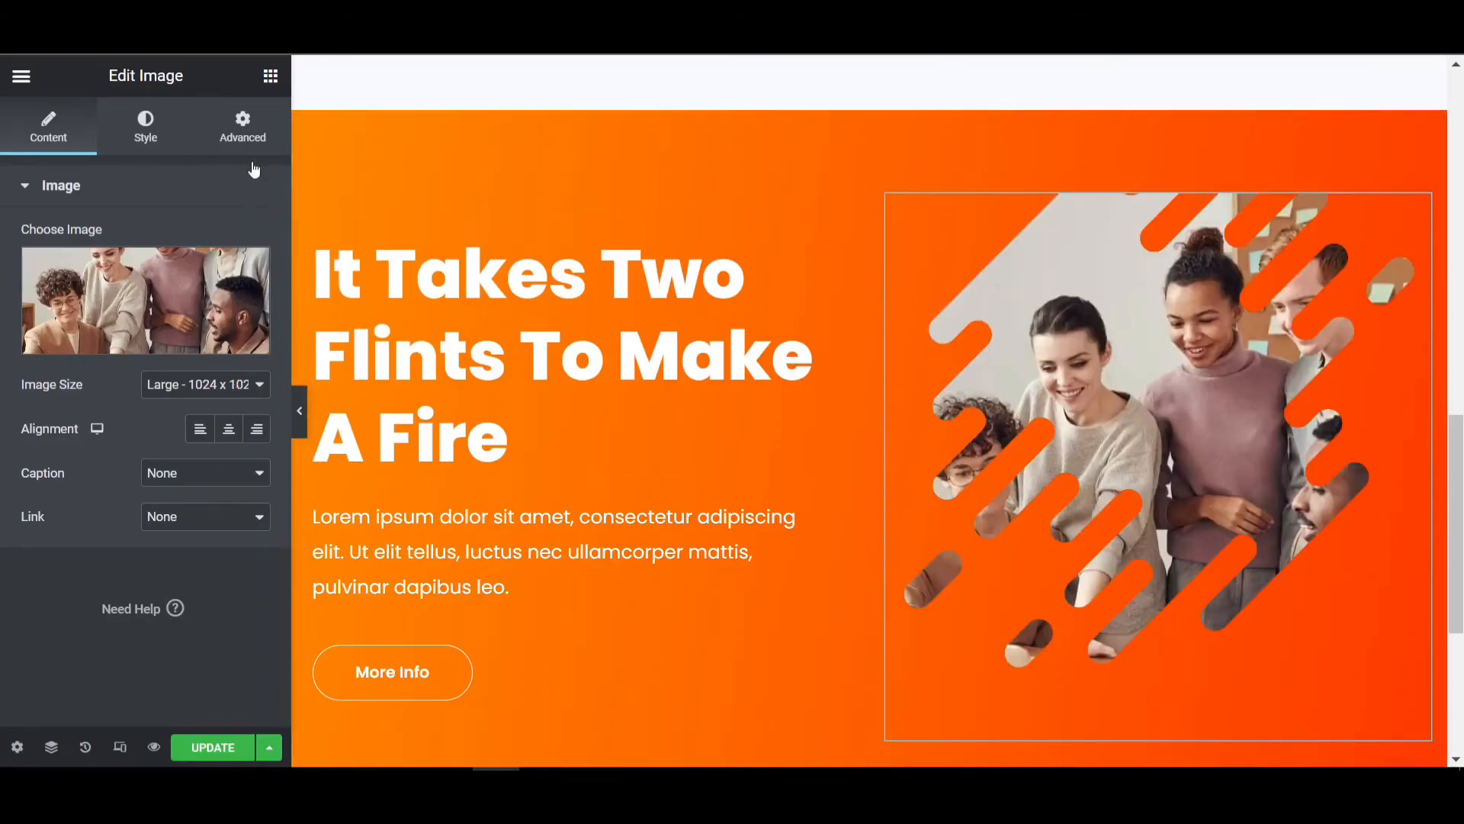
Set the mask Position to Center Center after briefly trying Top Center.
click(242, 122)
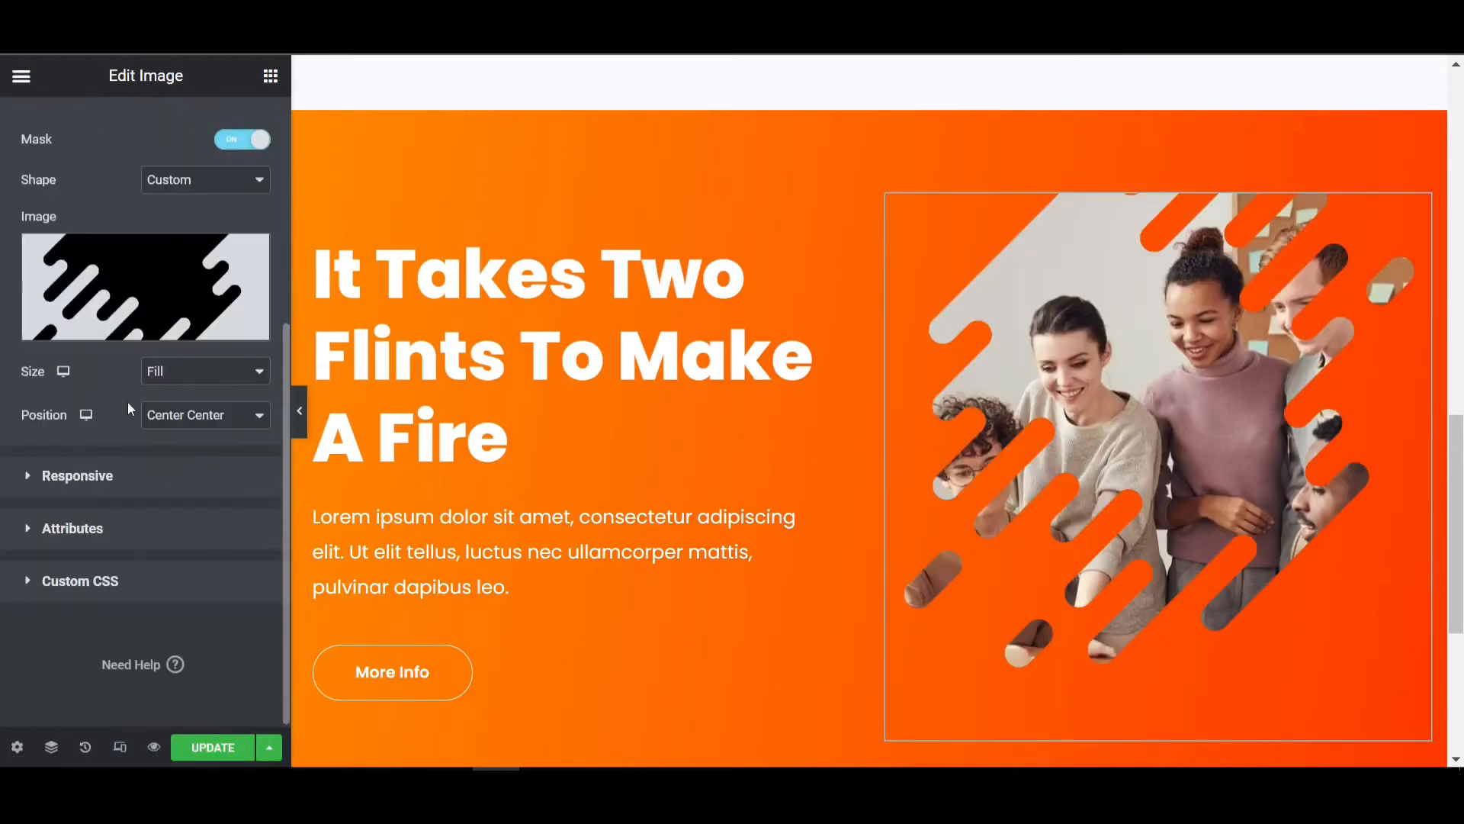
click(205, 415)
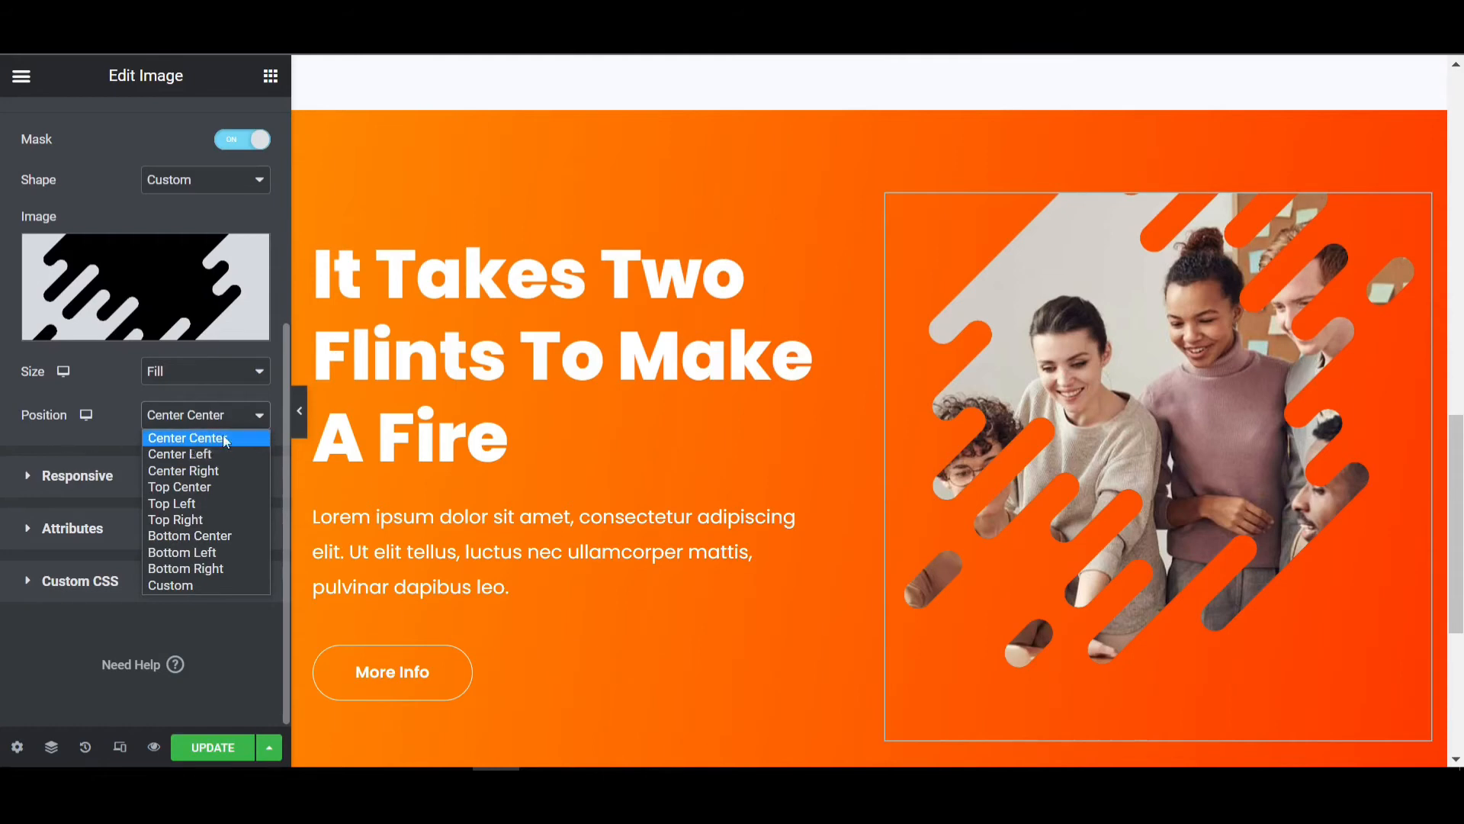
click(179, 487)
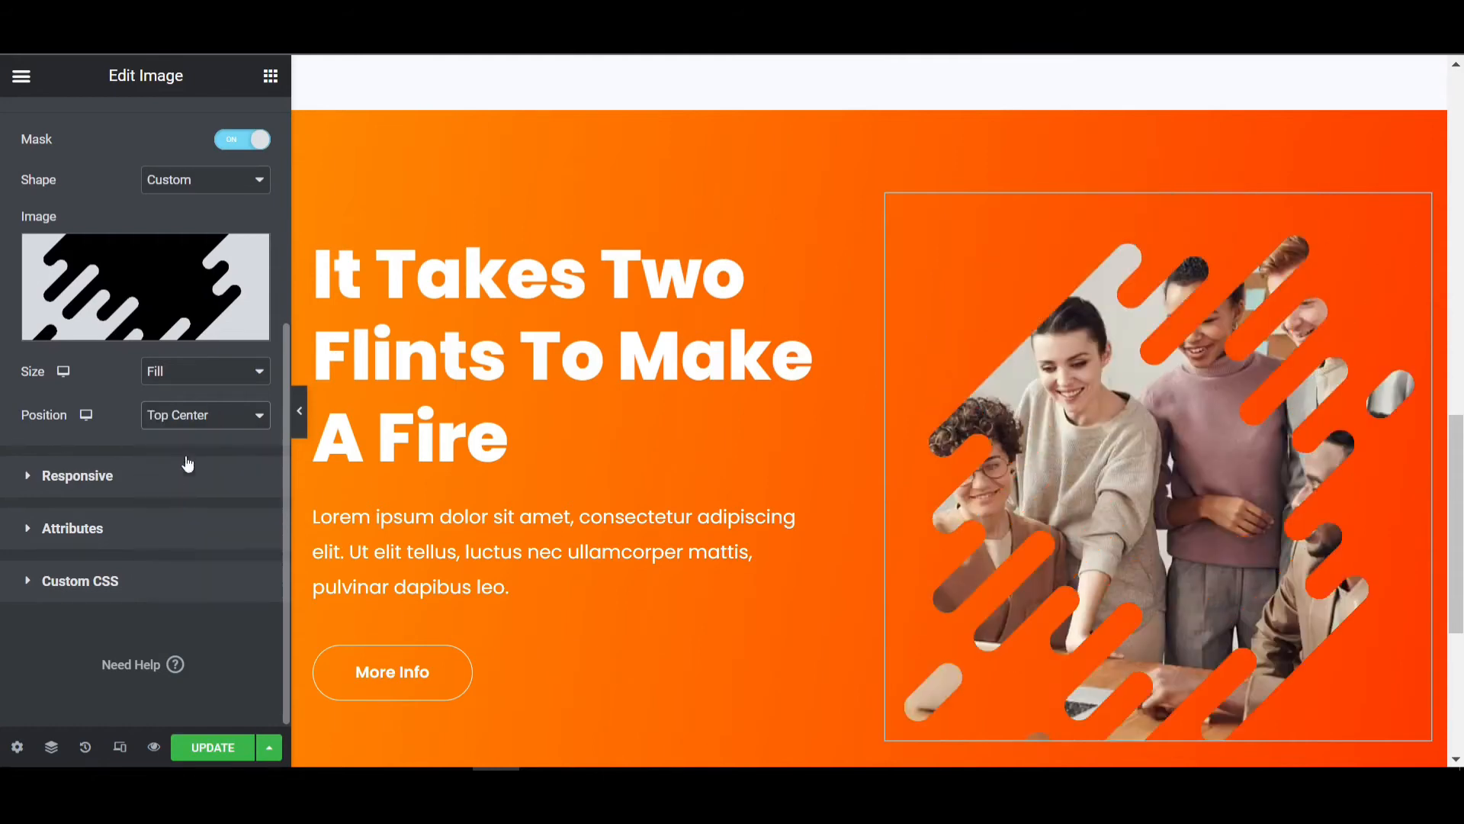
click(204, 415)
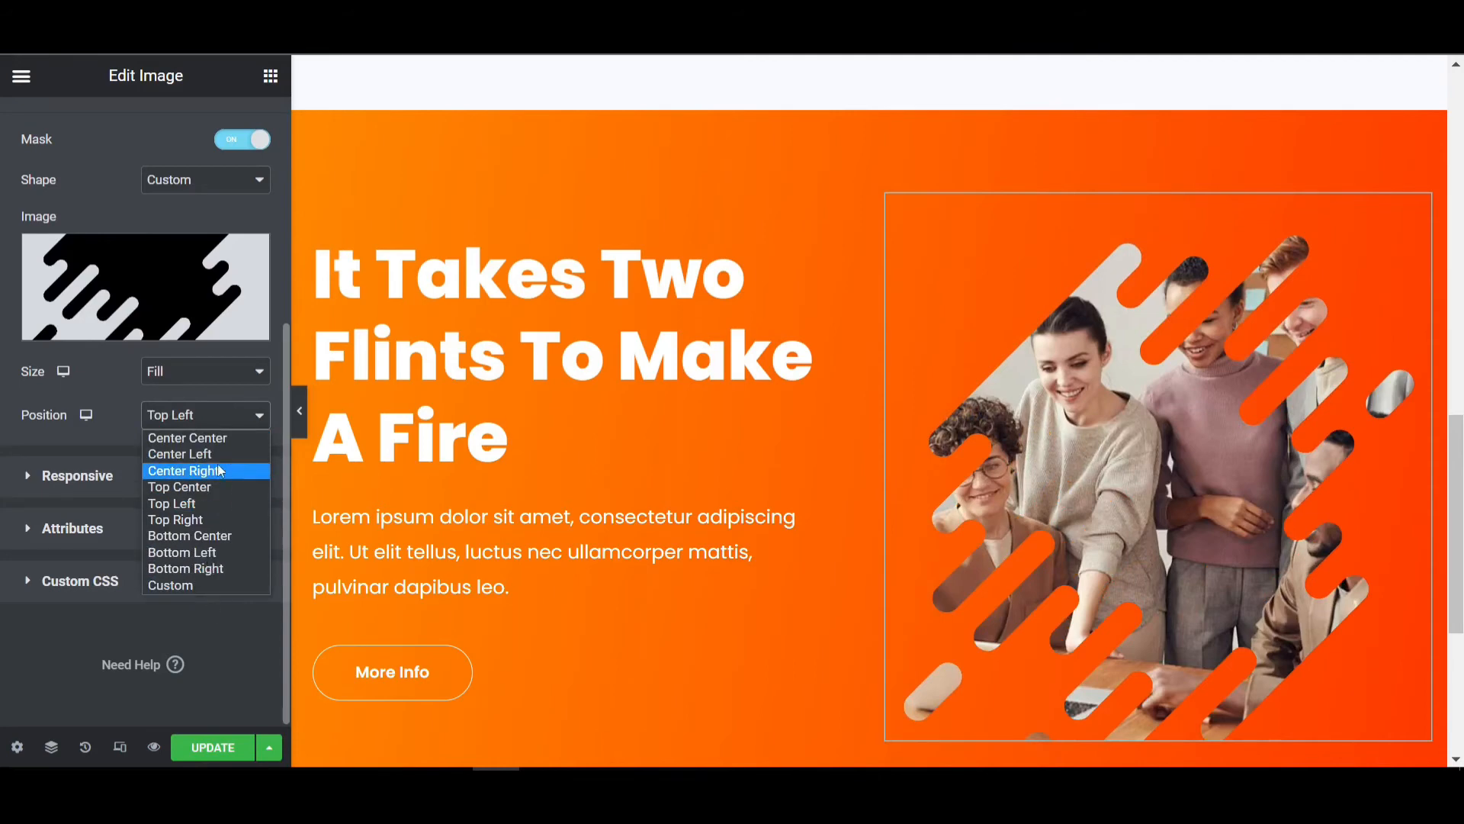
click(186, 437)
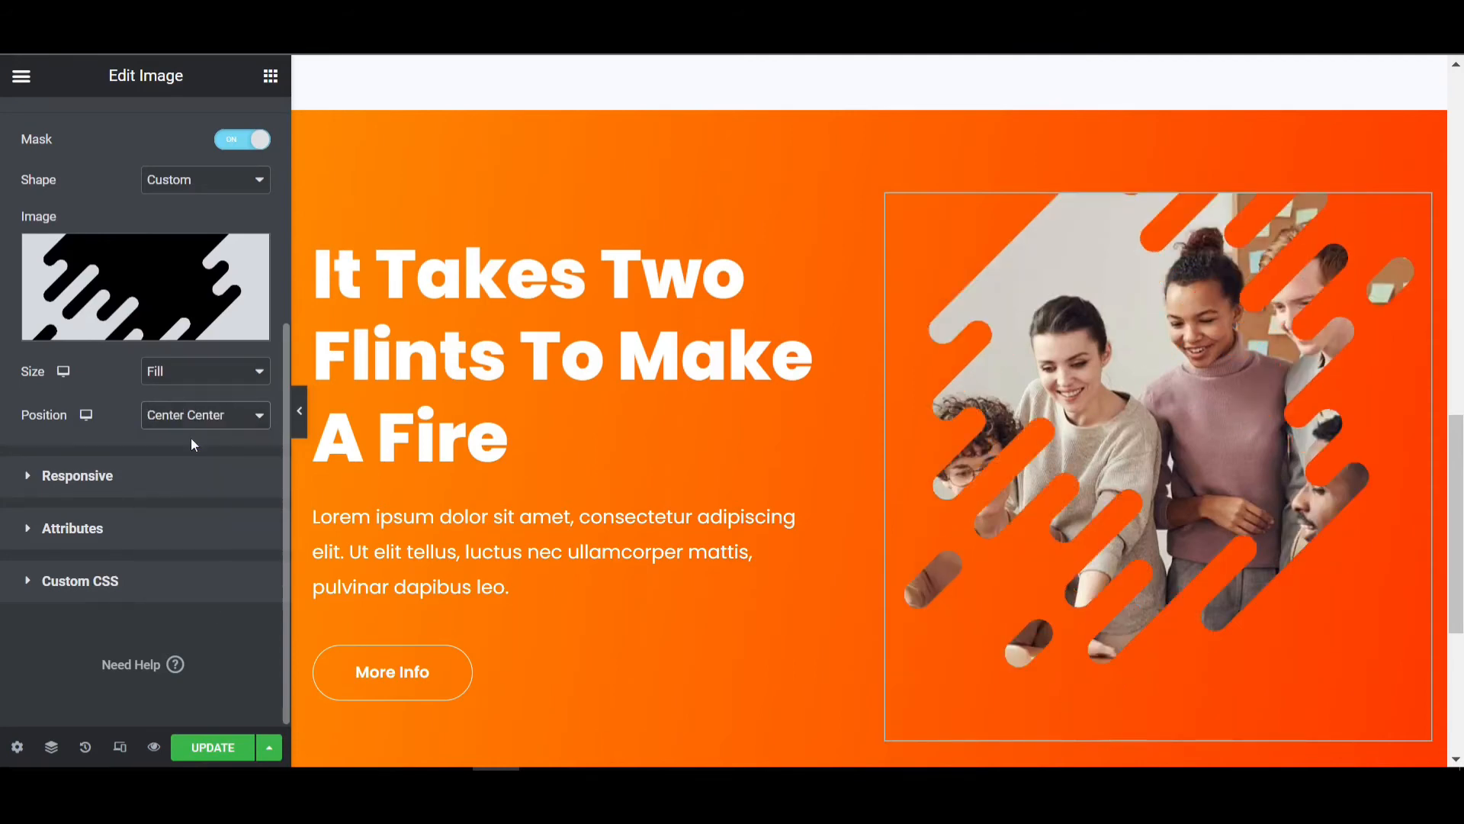
Set the mask Size to Custom and shrink its Scale to 78.
click(205, 371)
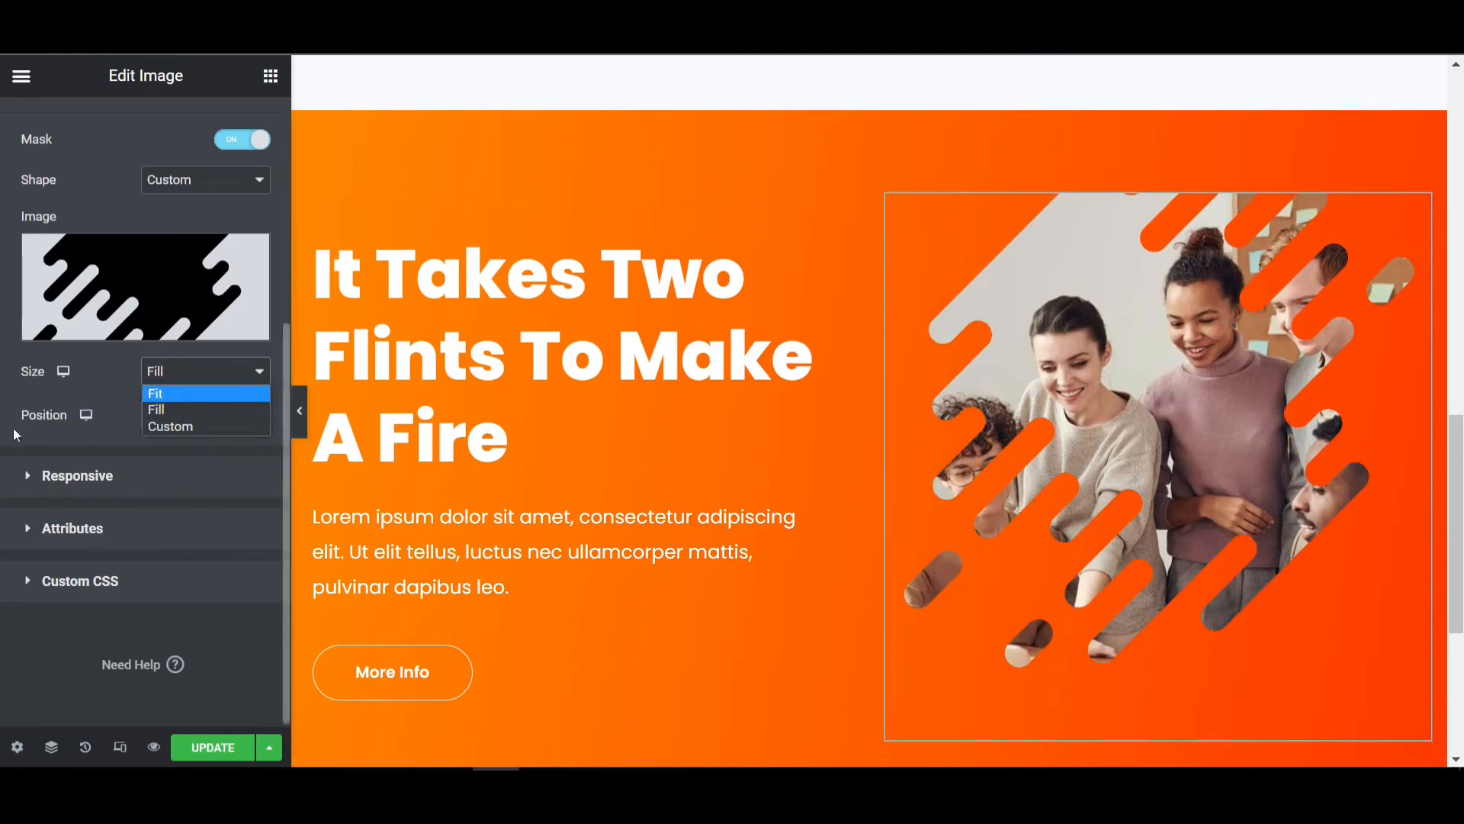
click(171, 426)
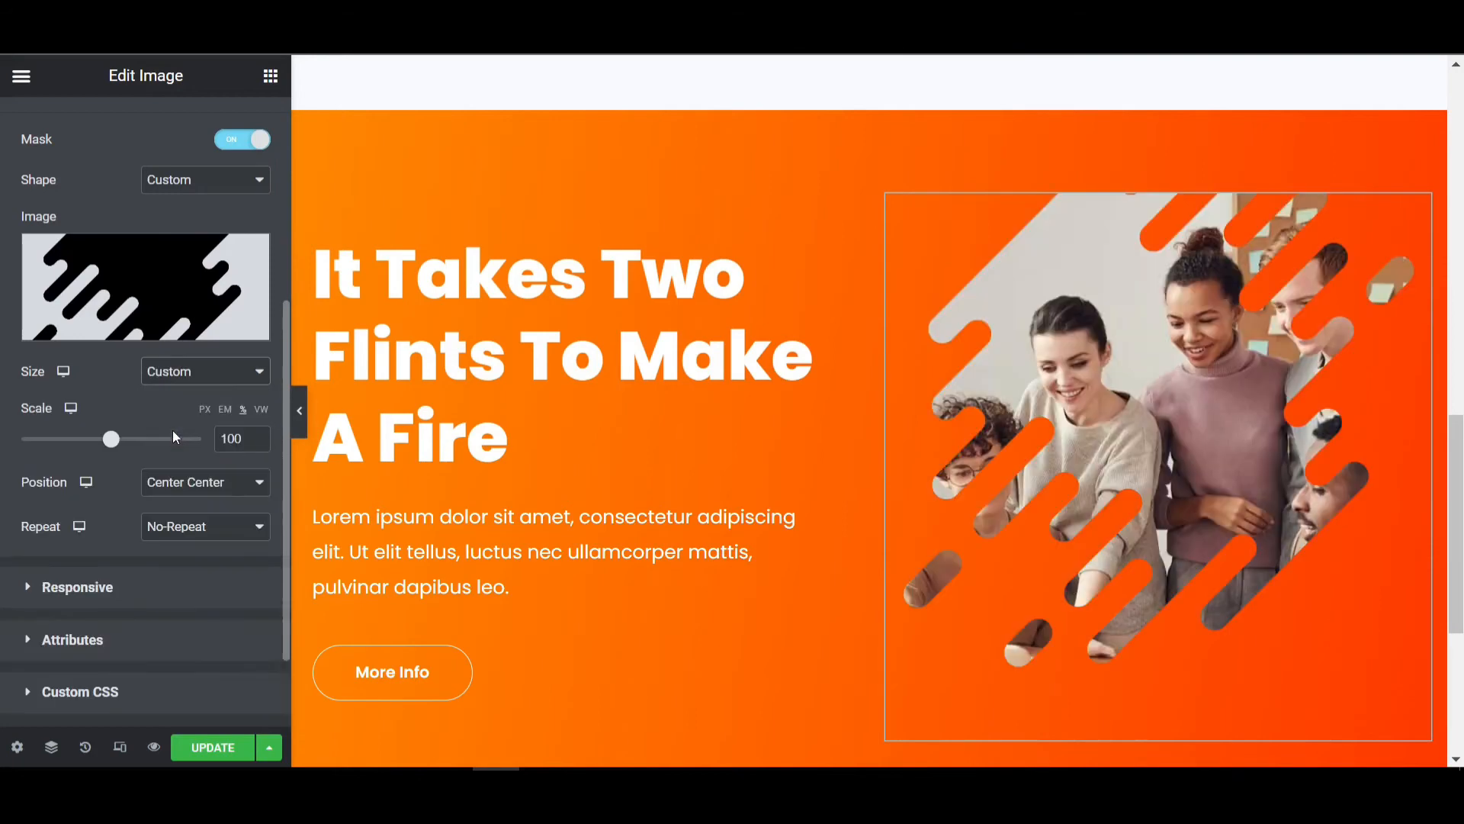
drag(112, 439, 114, 439)
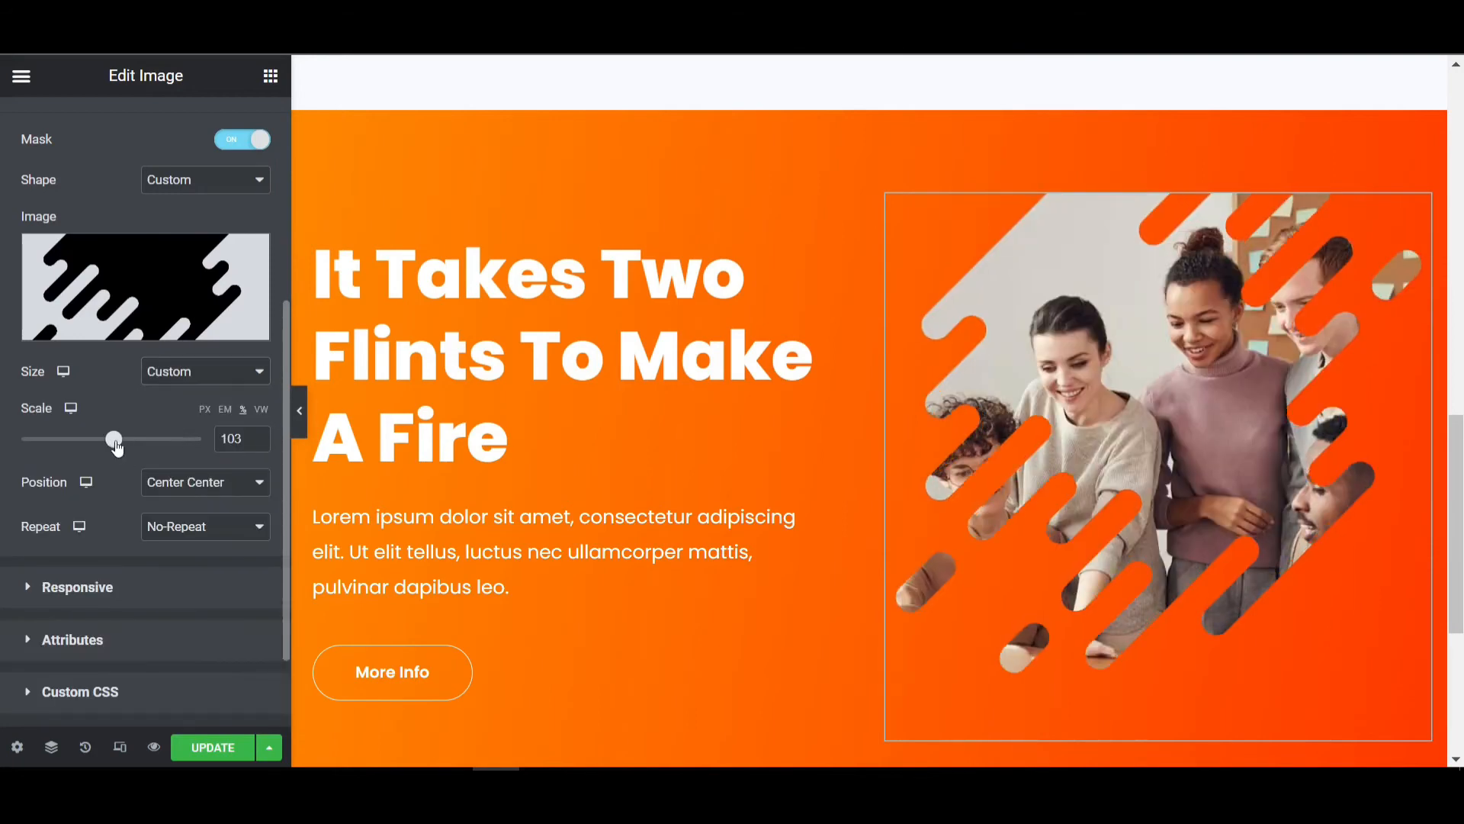
drag(114, 439, 92, 440)
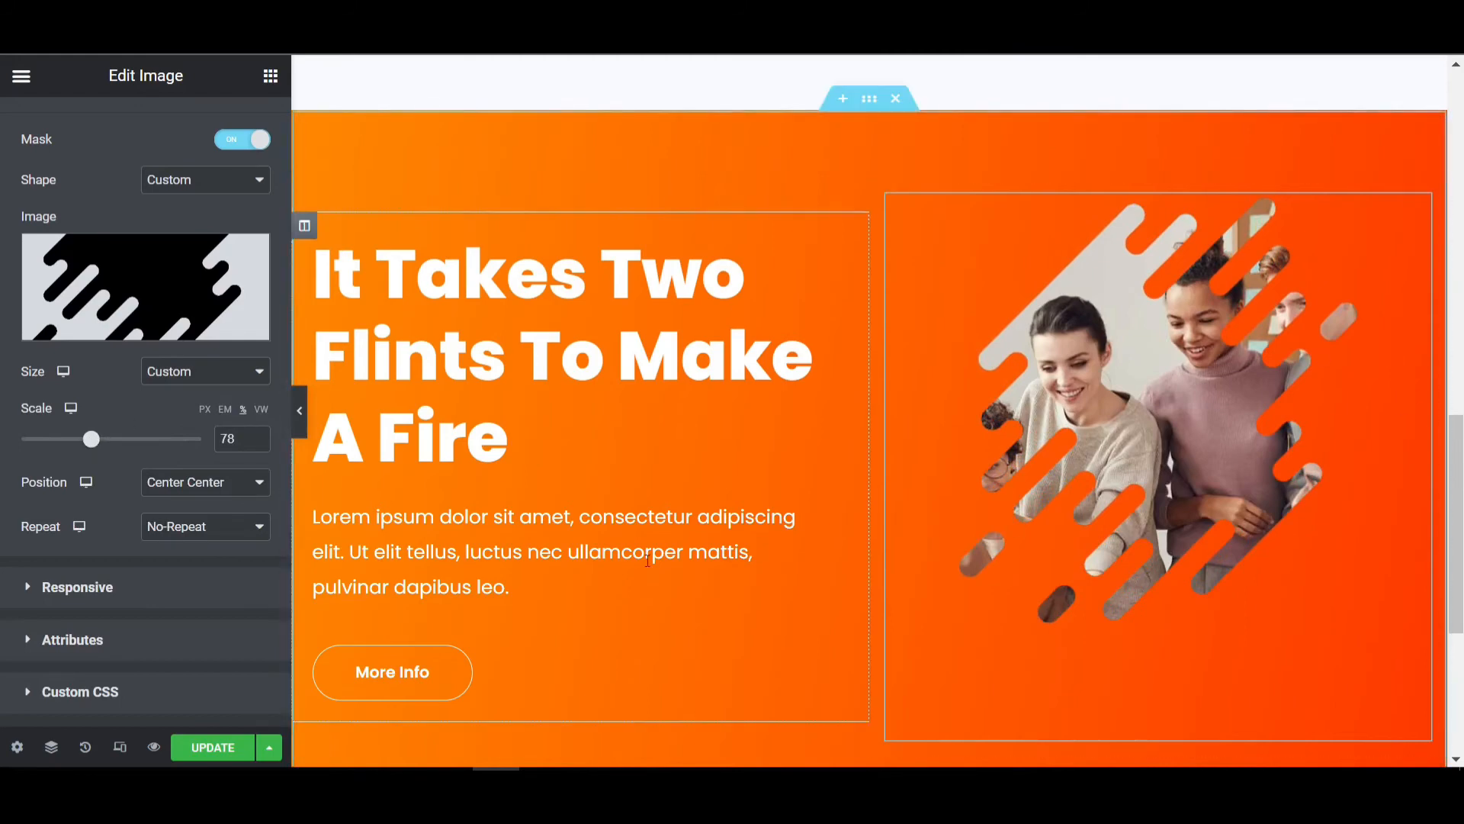
Save the page with UPDATE, then view the live page and scroll to the hero.
click(212, 747)
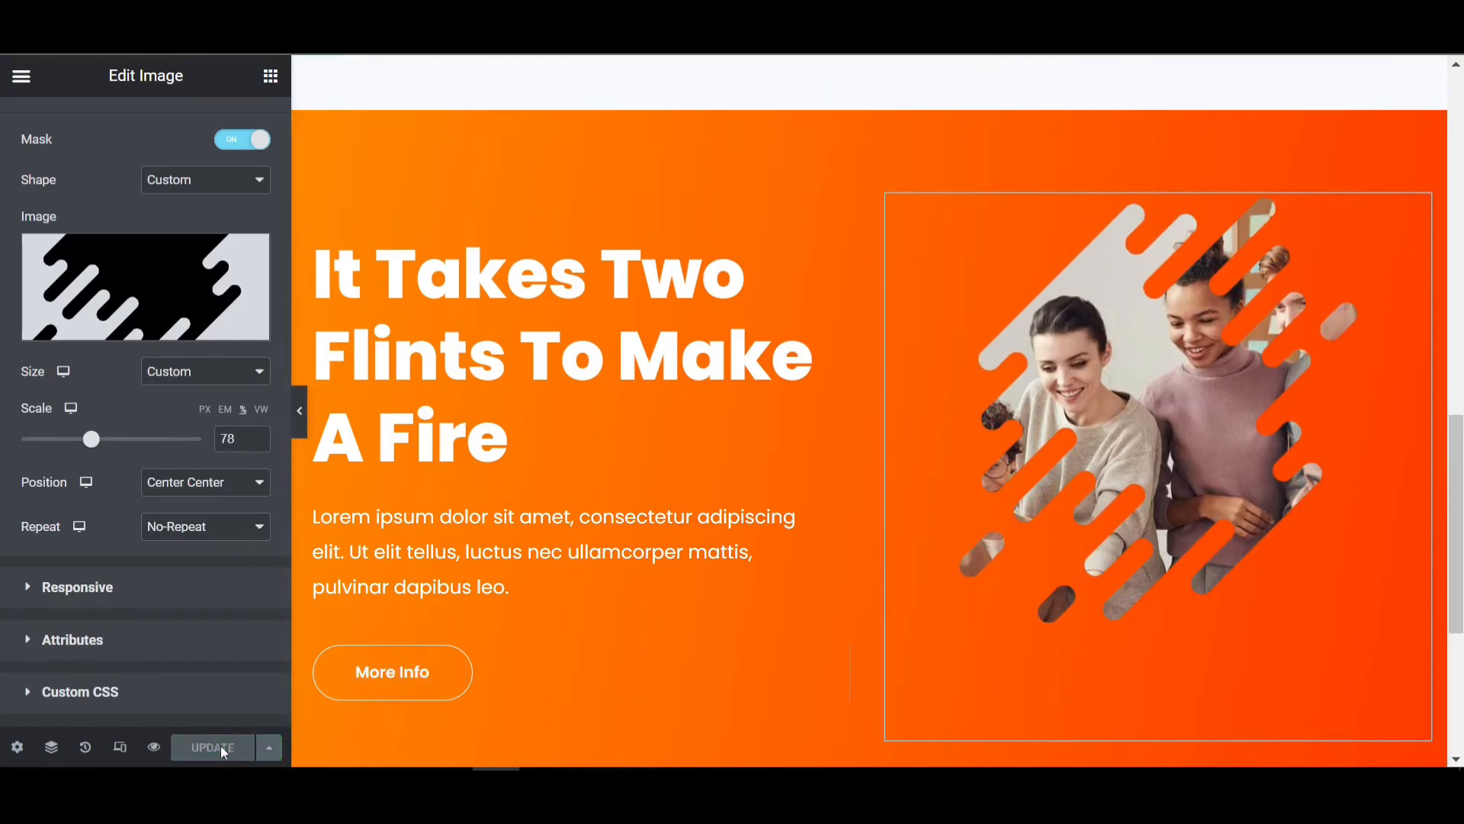
click(212, 747)
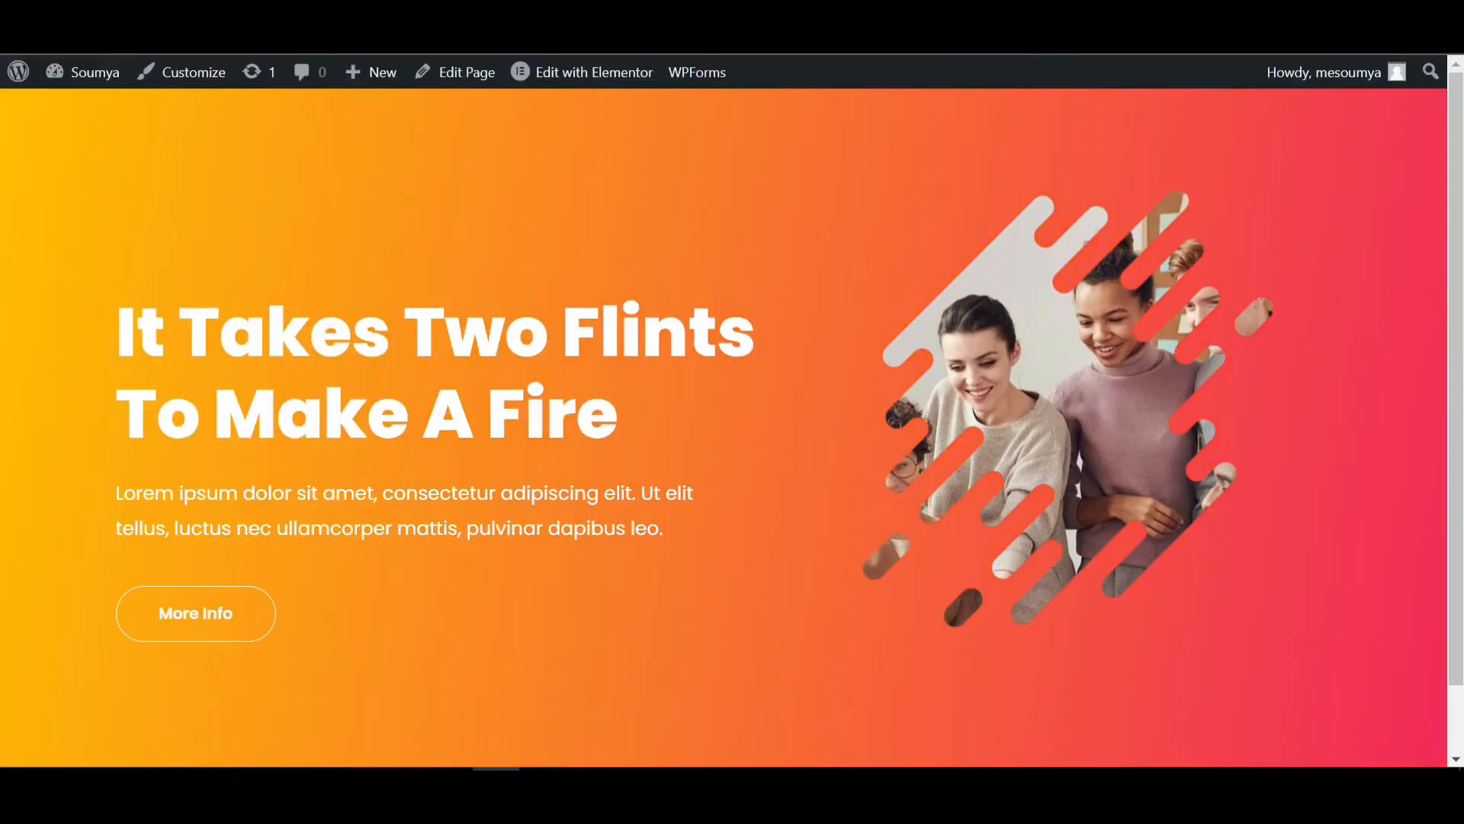
mouse_move(510, 257)
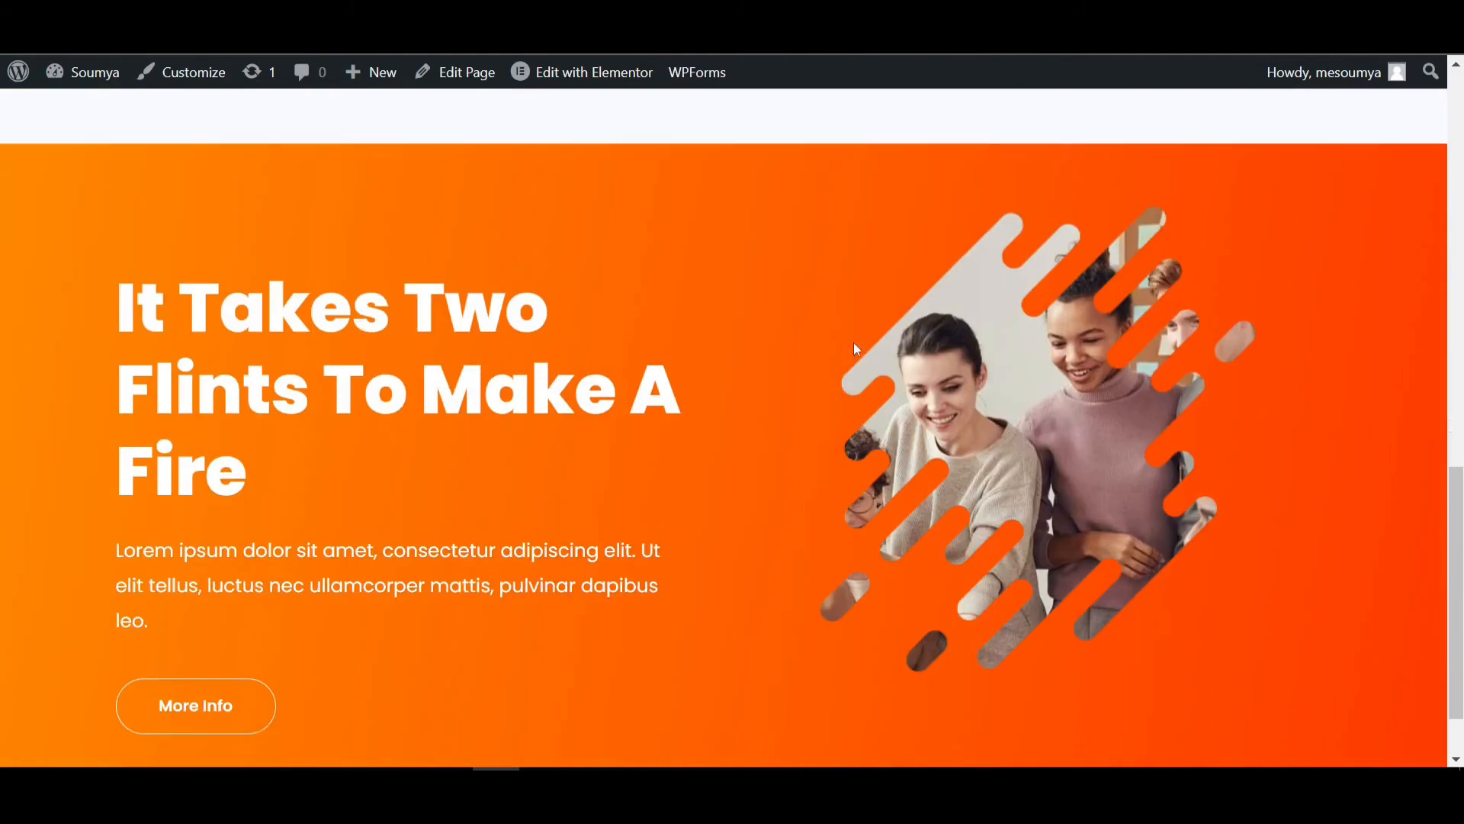
scroll(down, 3)
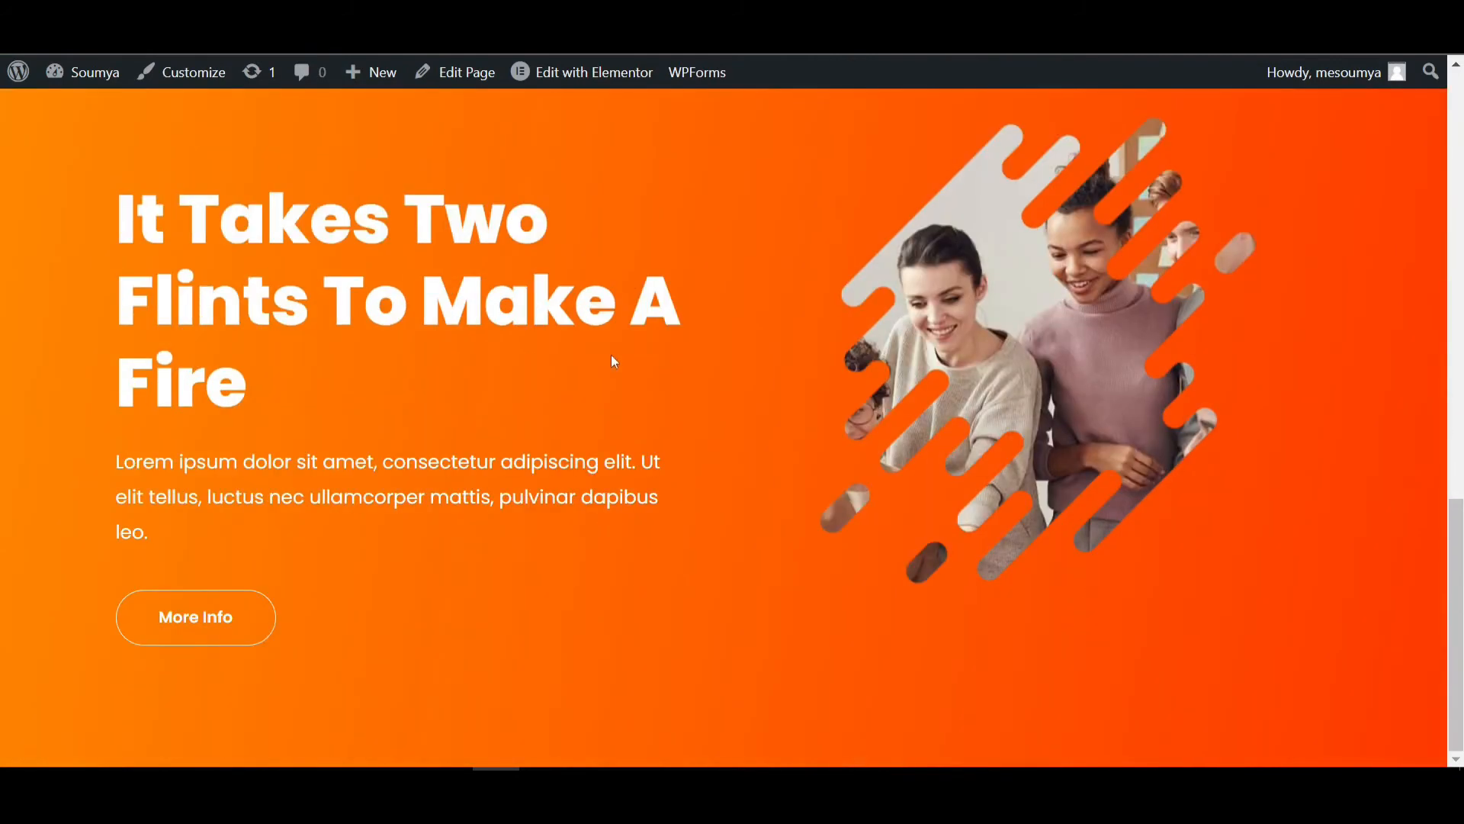
mouse_move(758, 425)
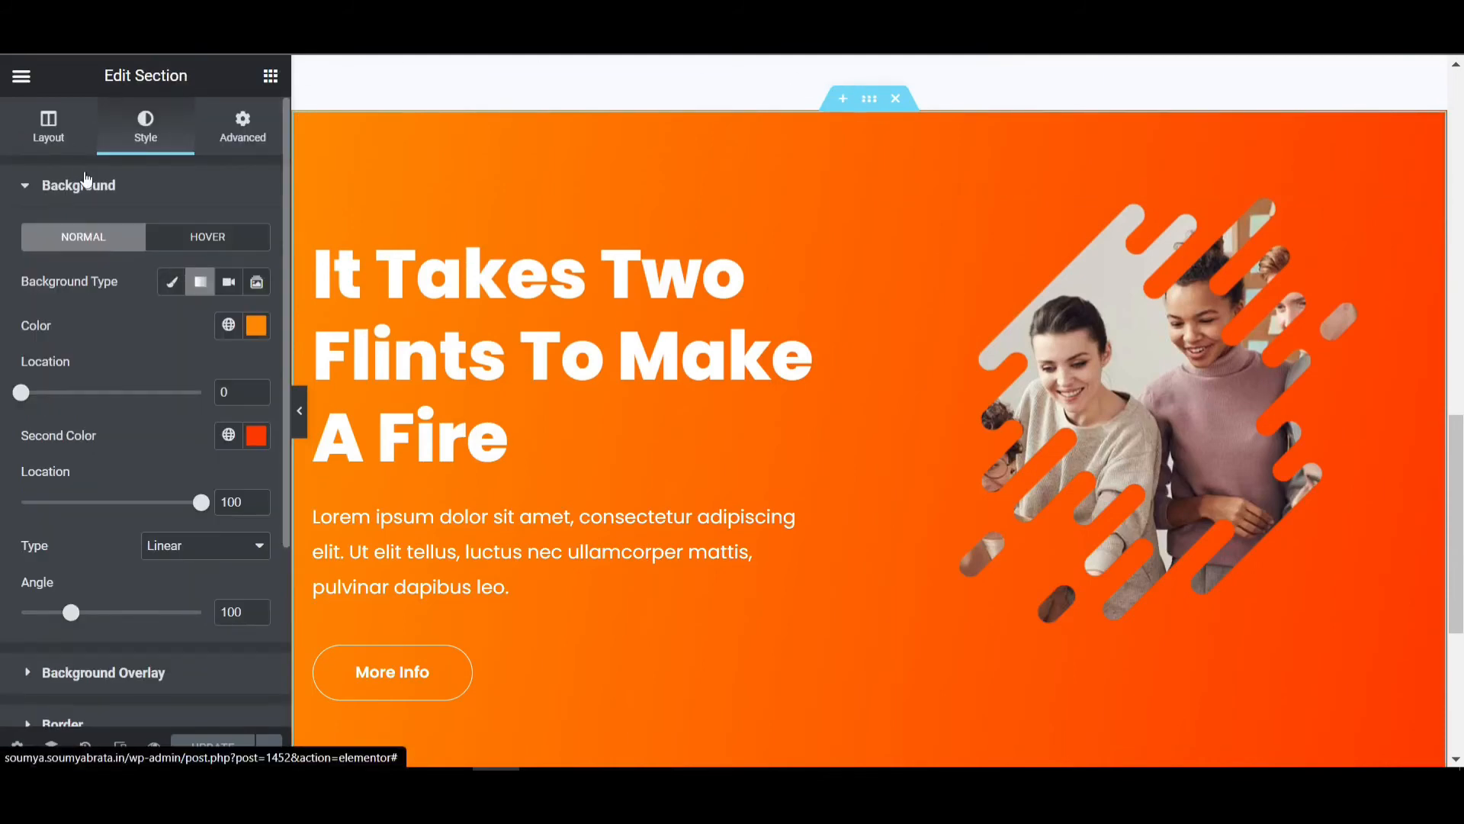
Add a Waves shape divider along the hero section's bottom edge.
click(79, 185)
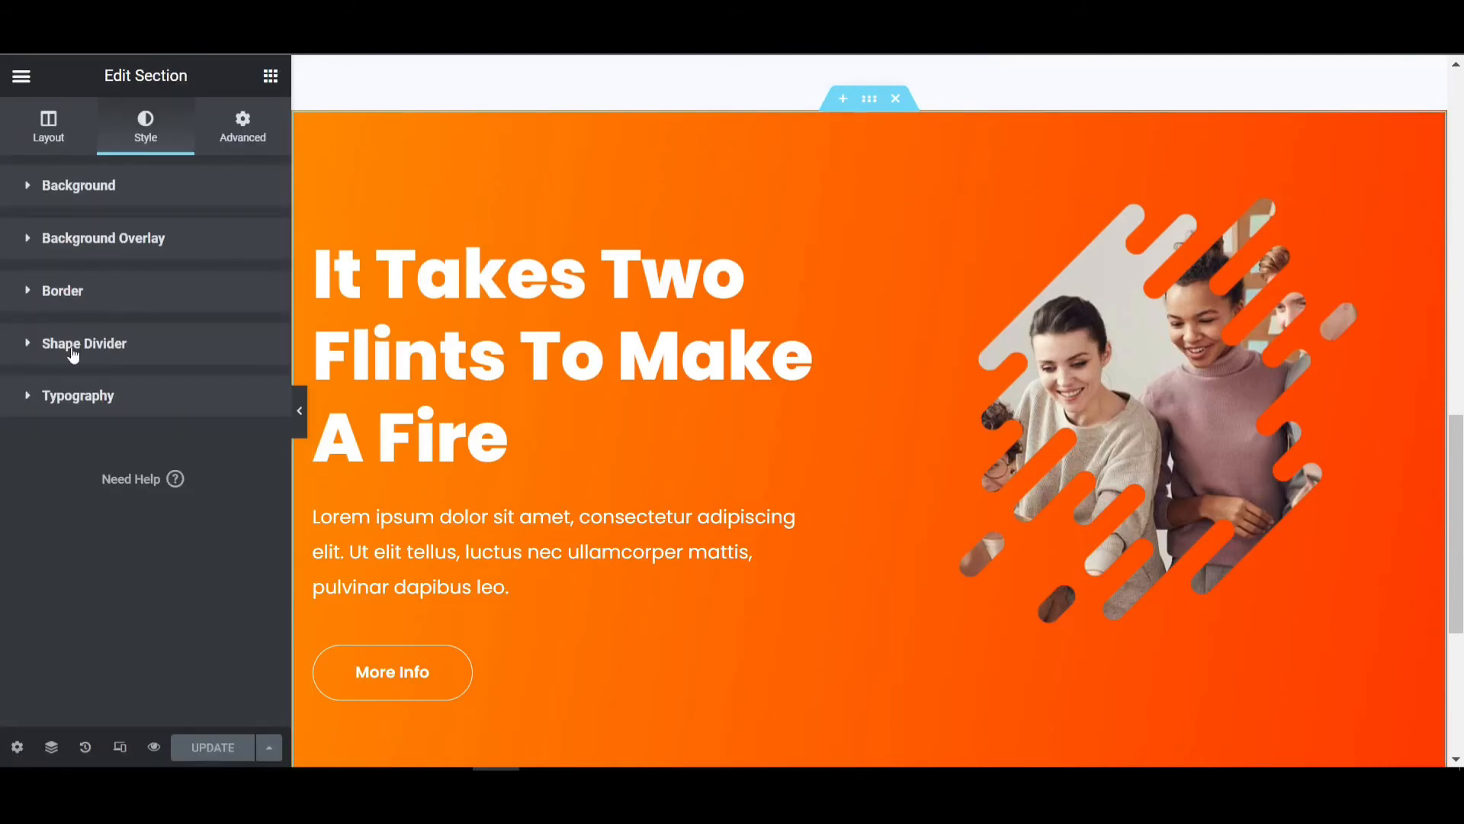
click(84, 343)
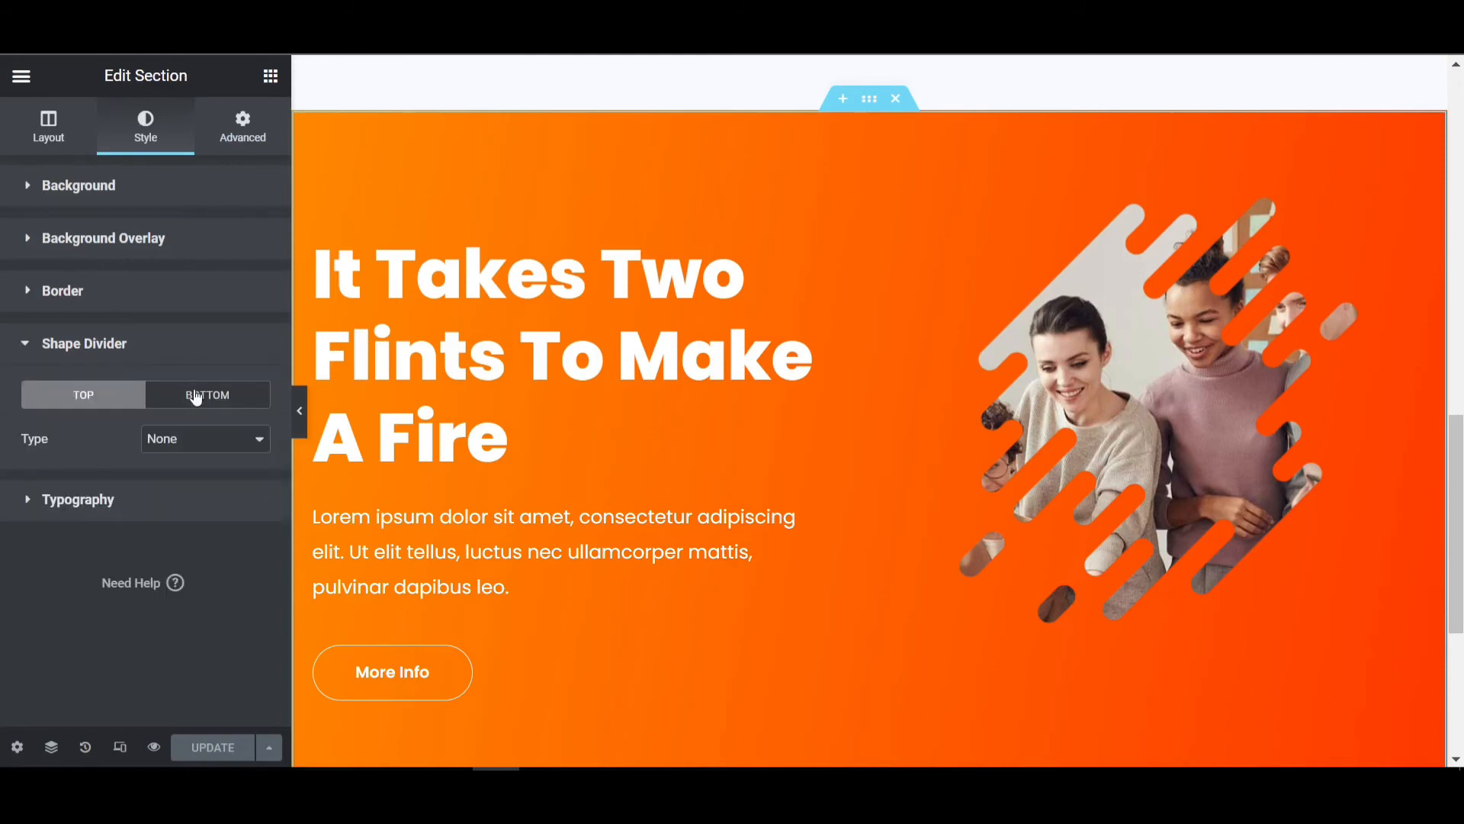
click(204, 439)
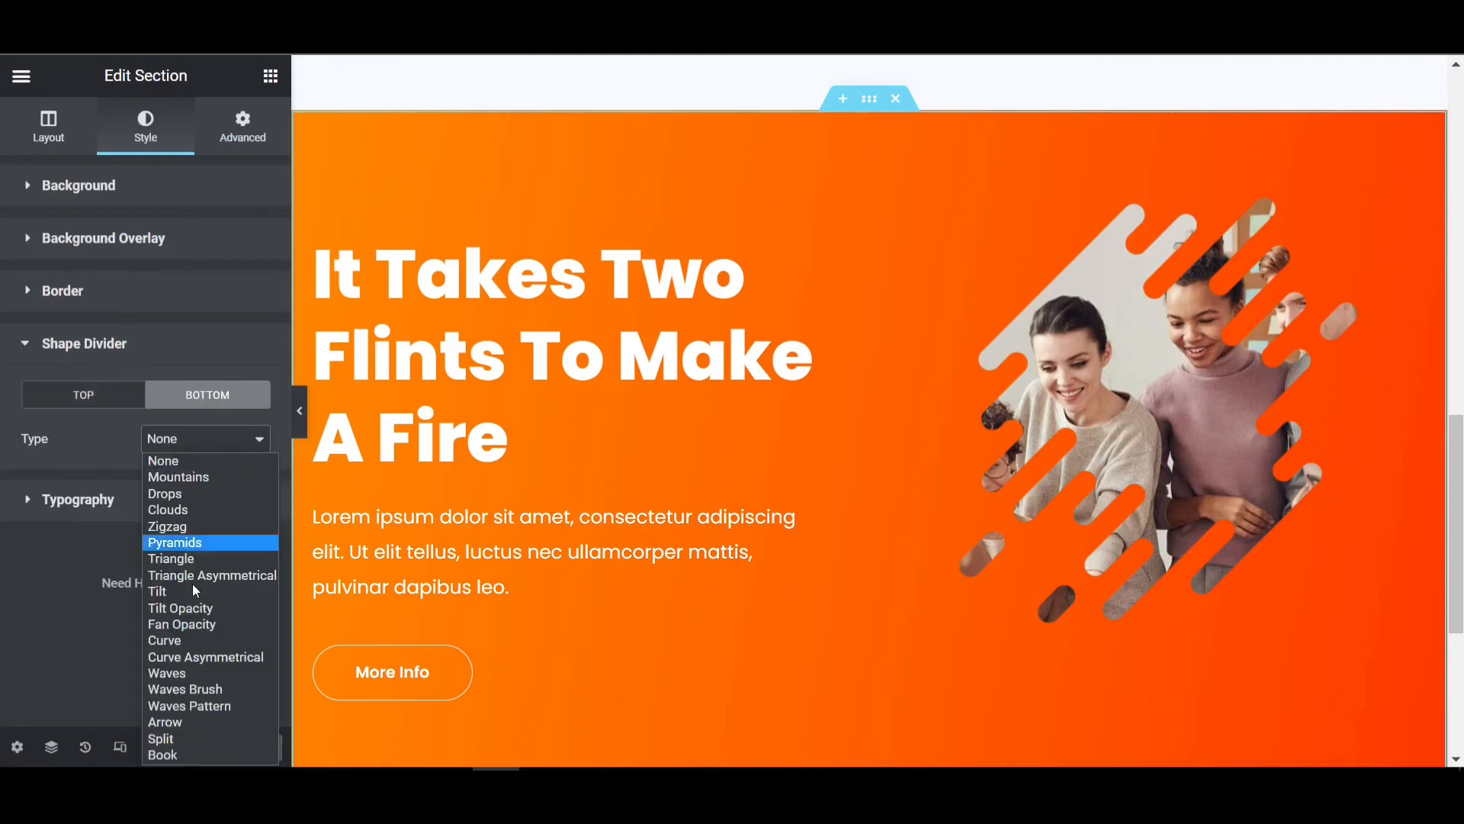
click(166, 672)
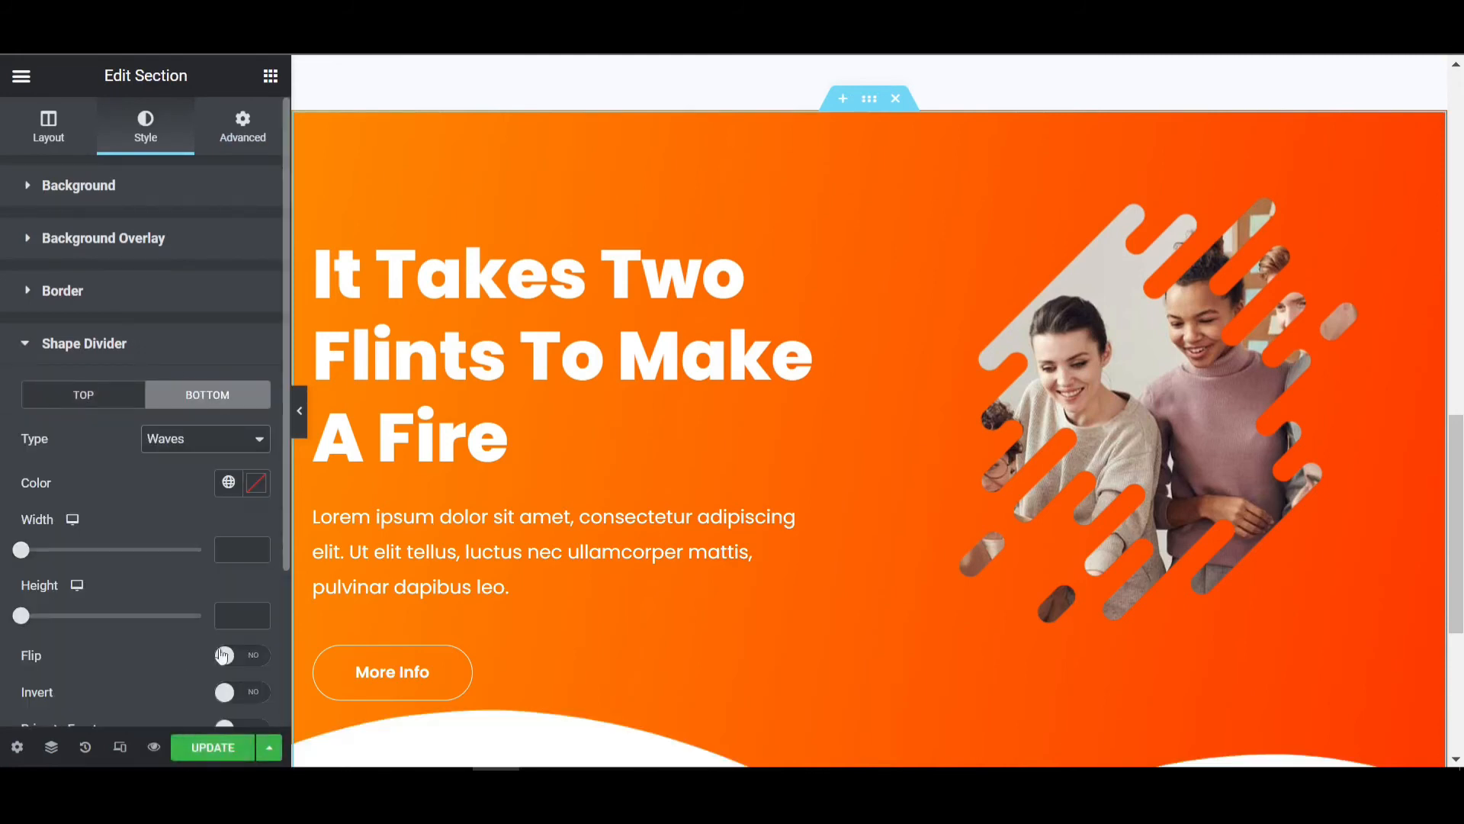
Set the bottom wave divider's height to 81 and width to 217.
drag(21, 615, 30, 615)
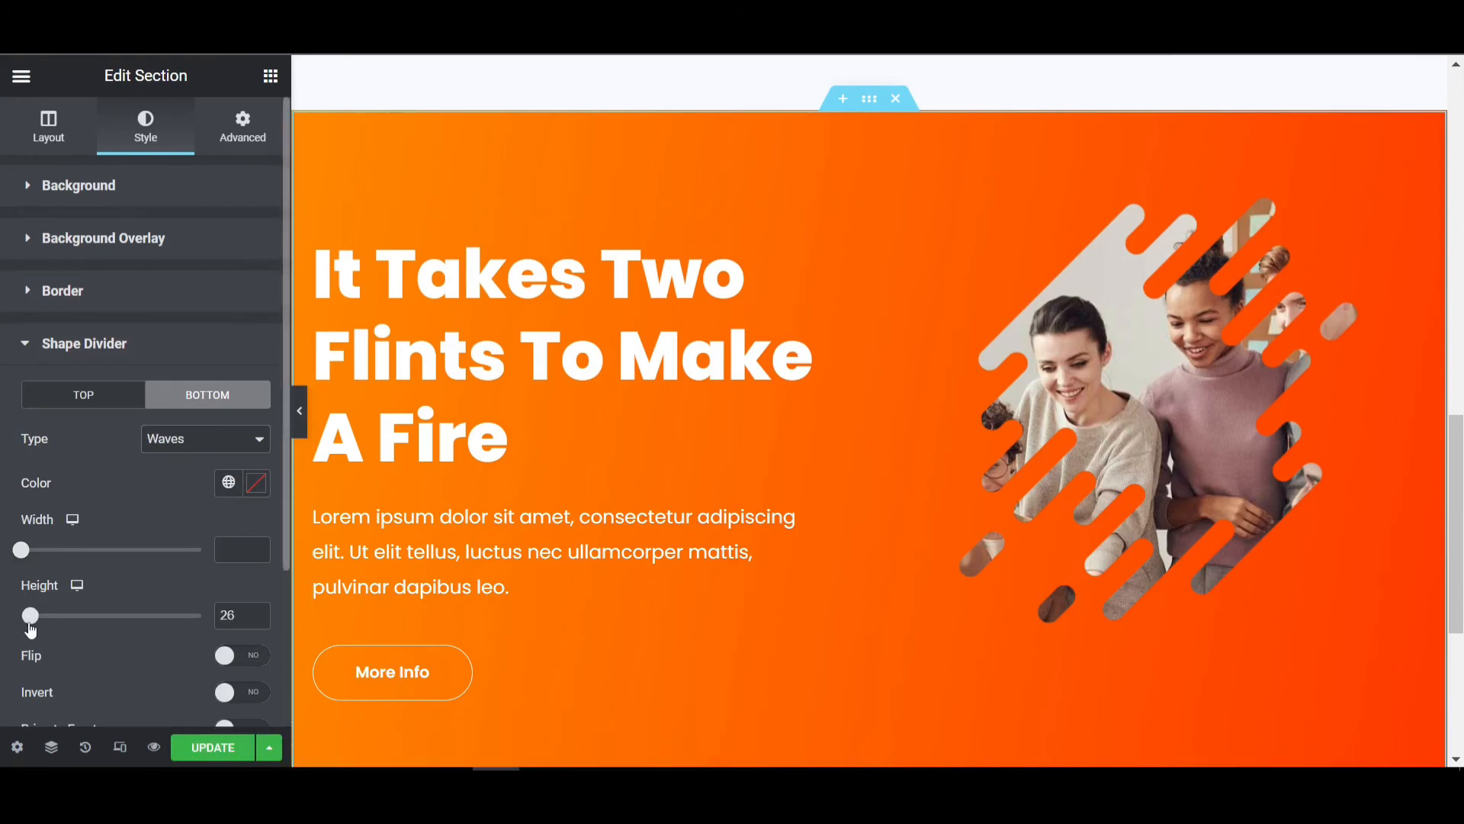
drag(30, 615, 50, 614)
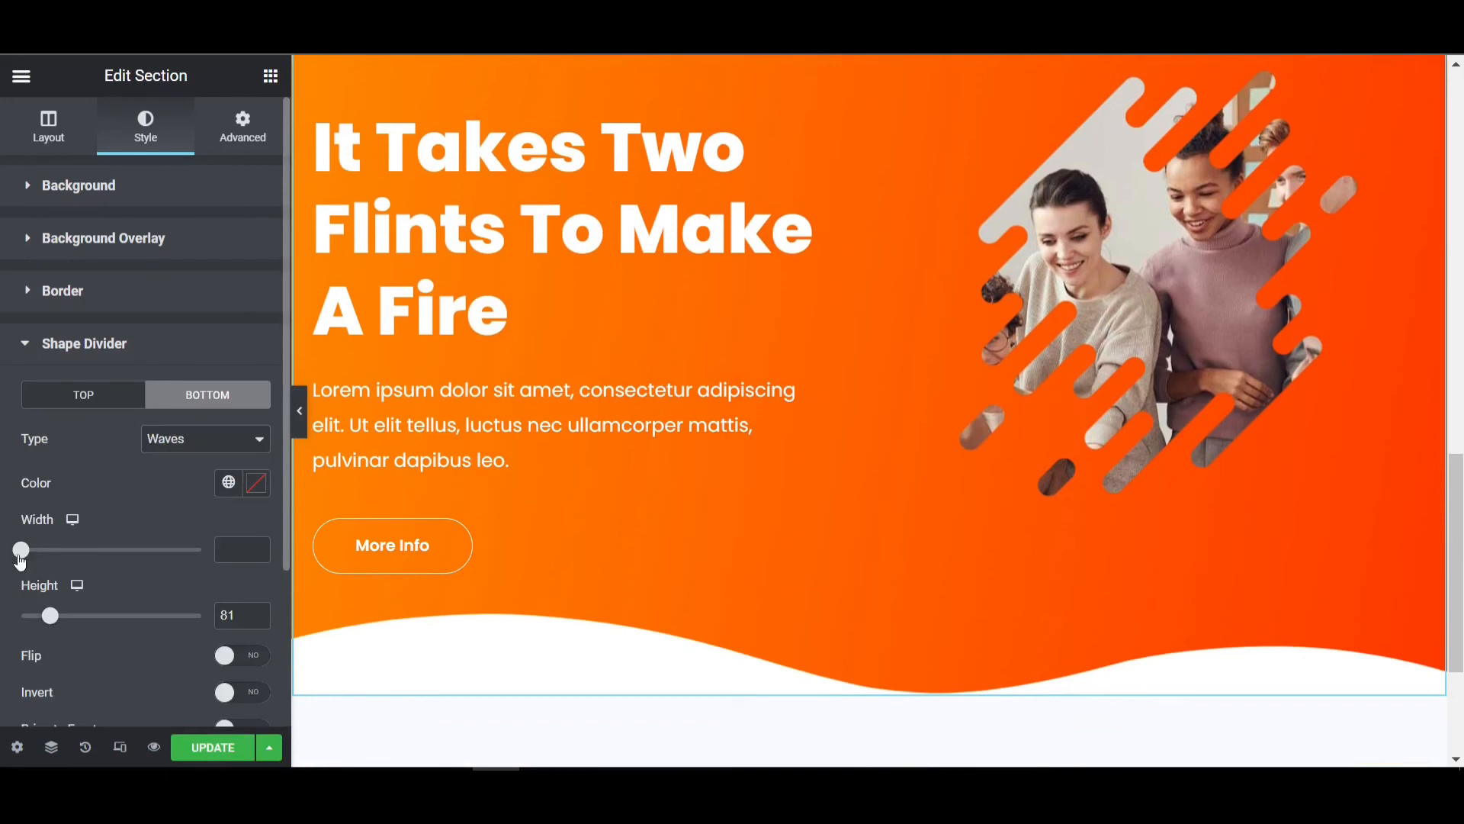
drag(21, 550, 90, 550)
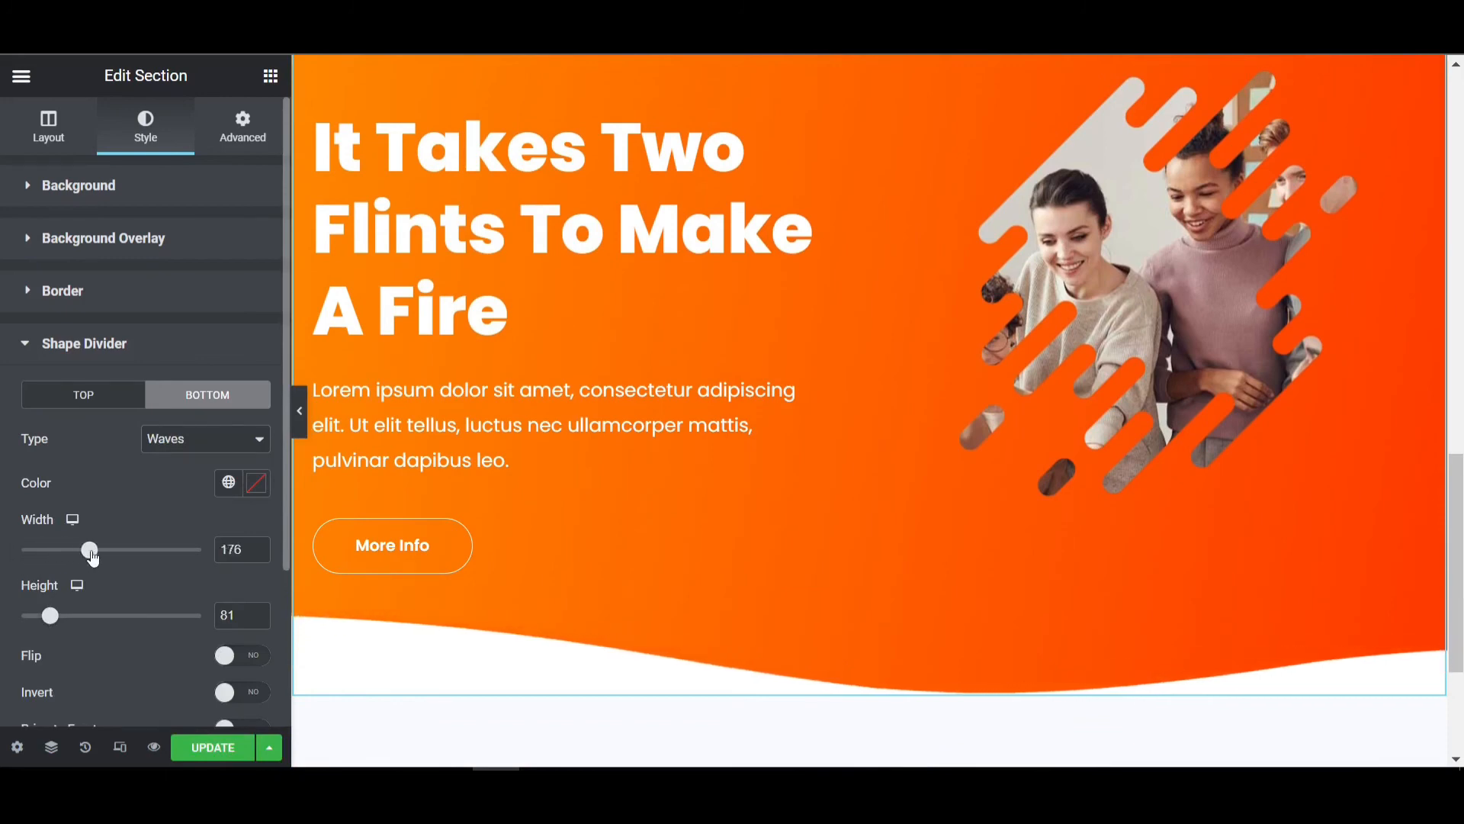
drag(91, 550, 126, 550)
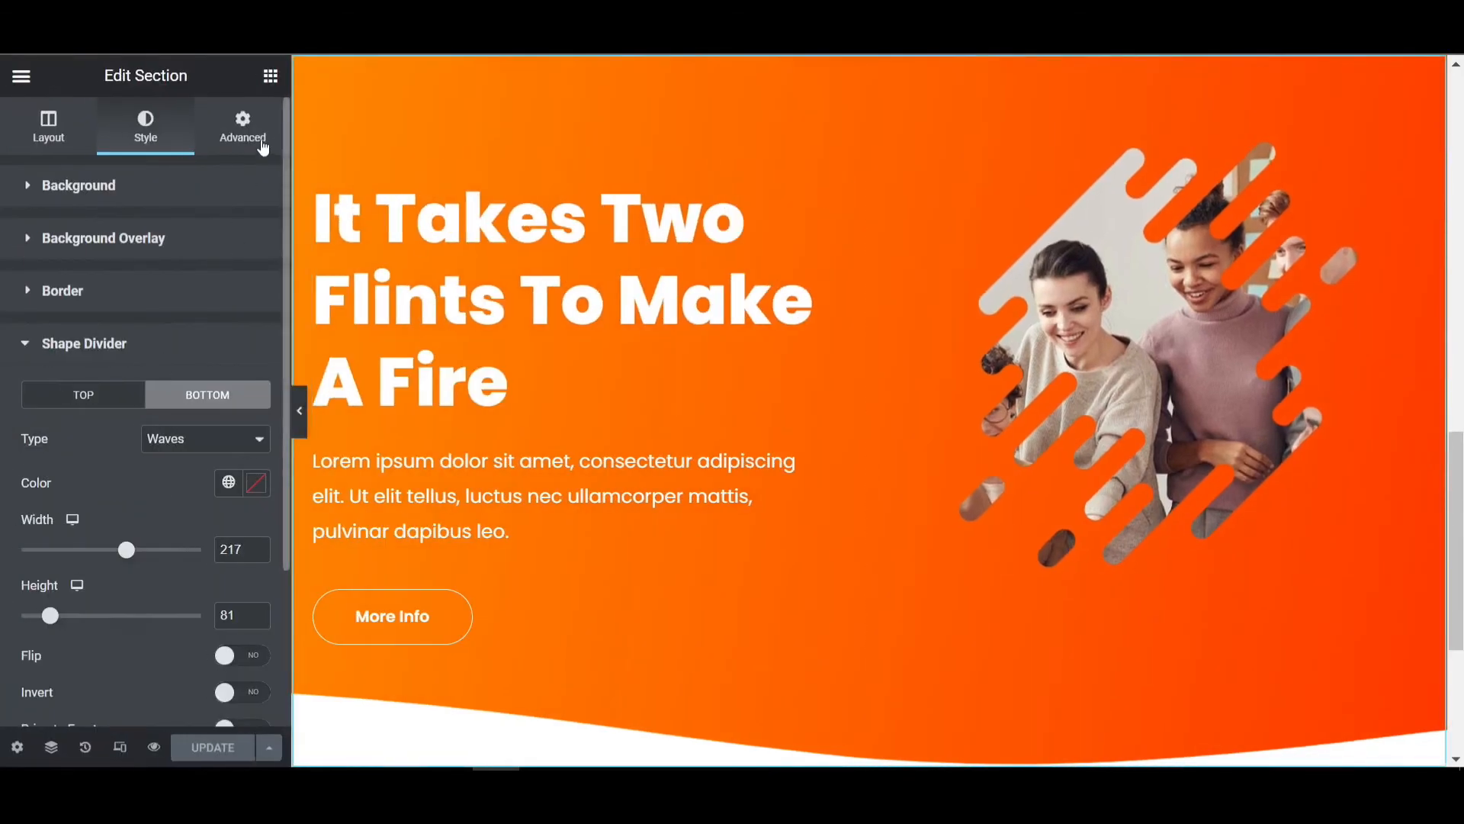
mouse_move(122, 354)
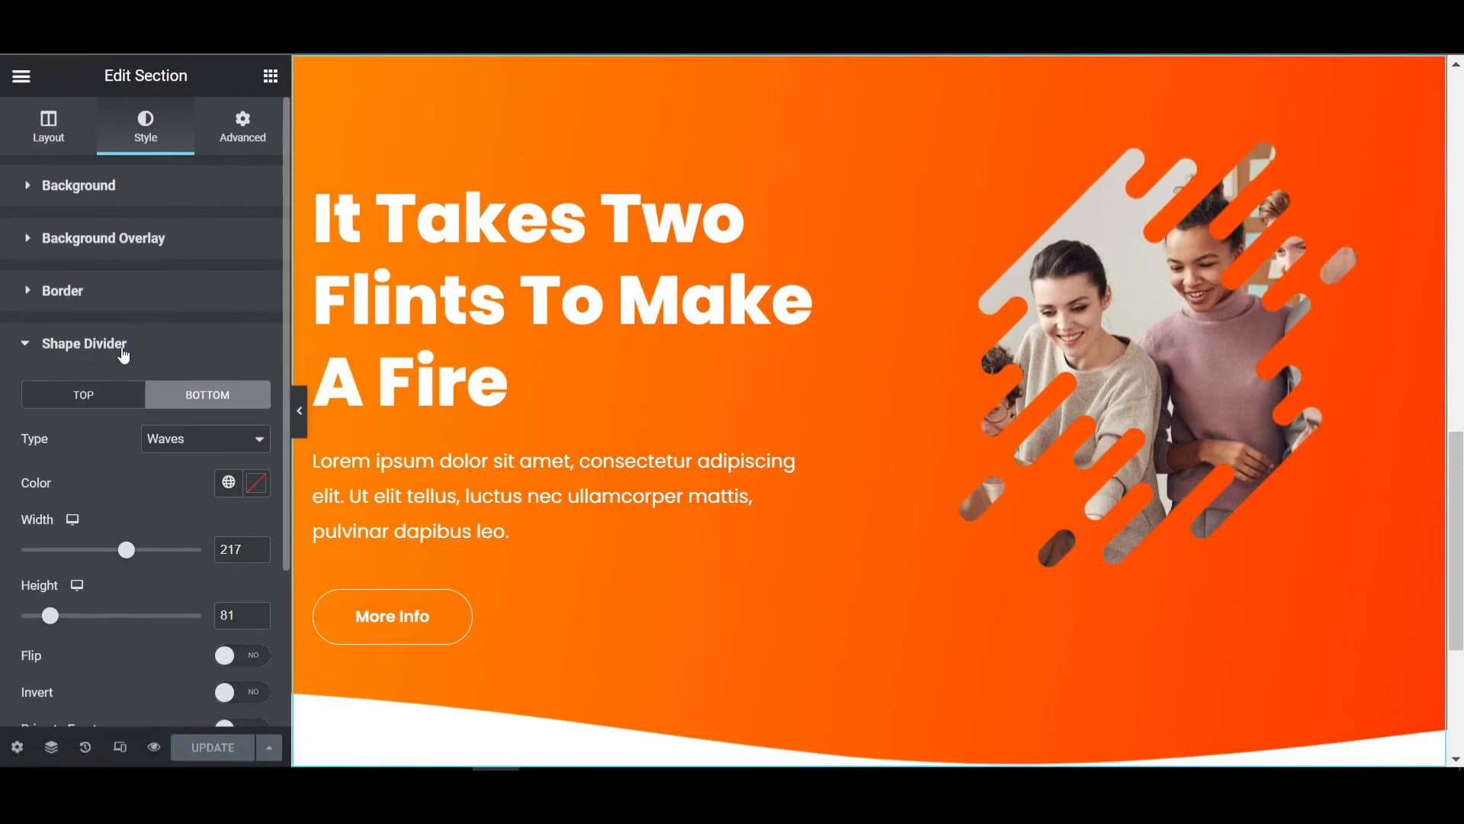
Select the team photo's Mask image and pick the black ink-splash graphic in the Media Library.
click(242, 126)
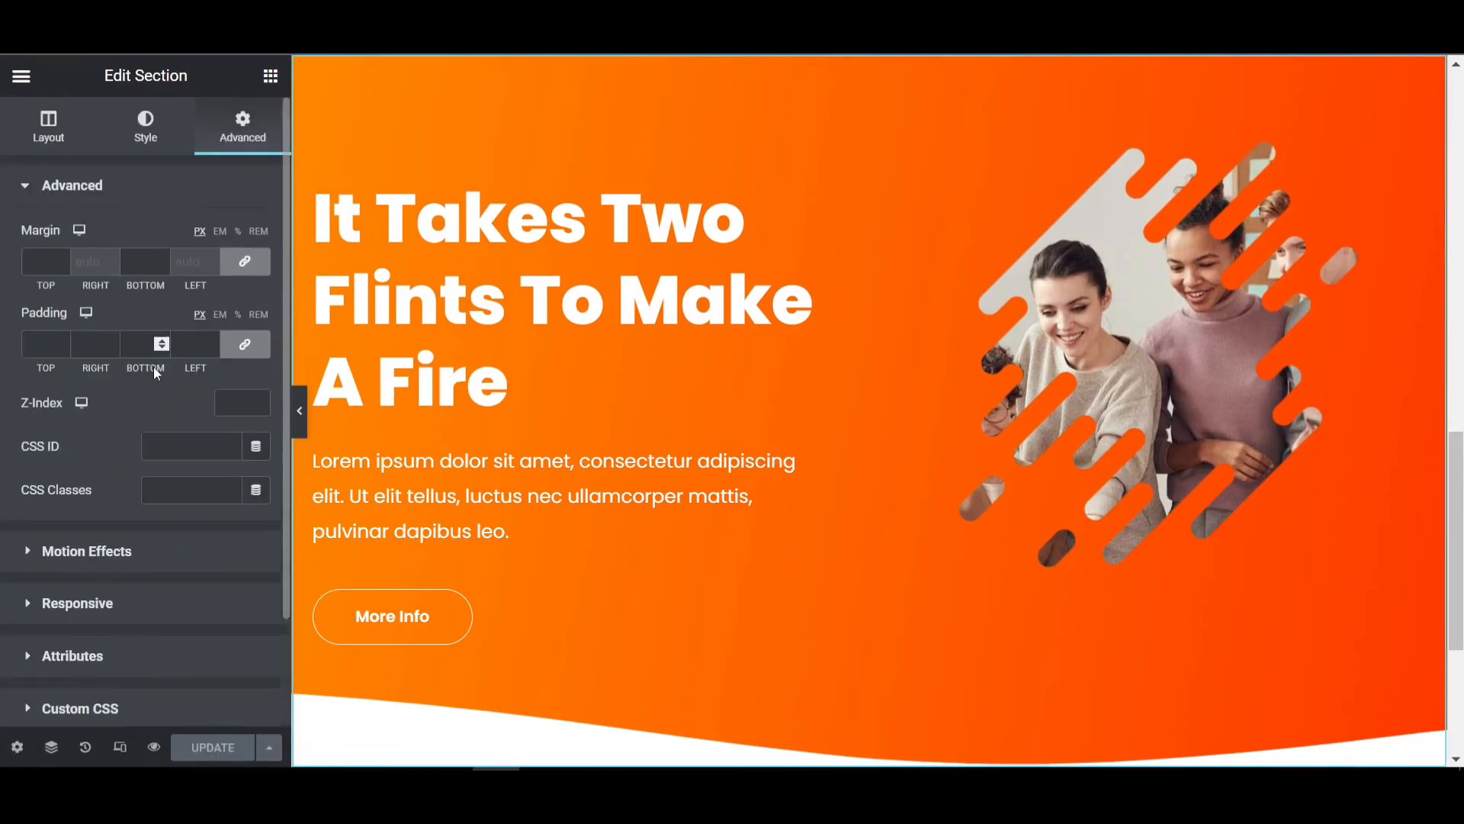
click(71, 185)
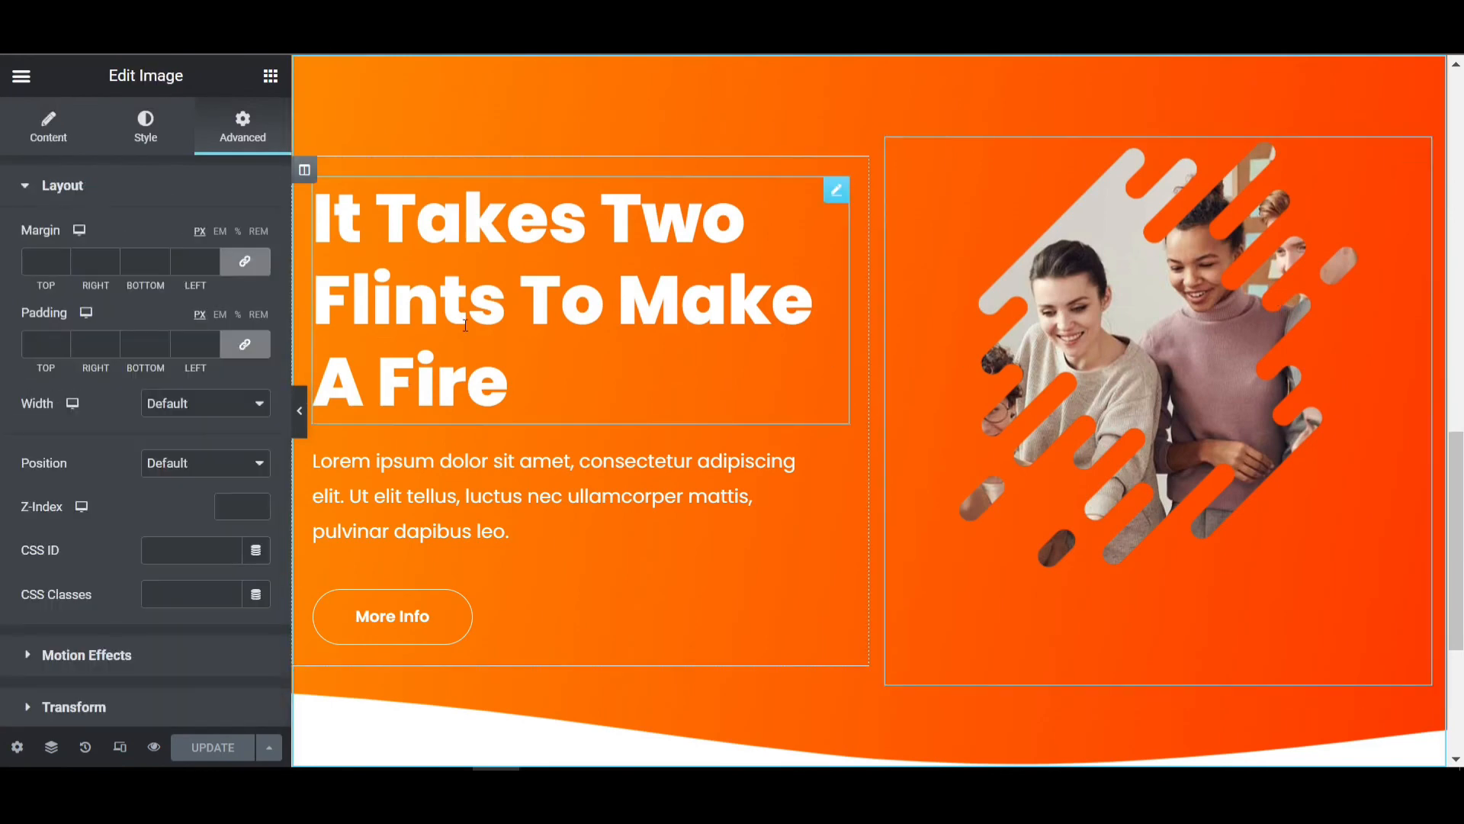
scroll(down, 3)
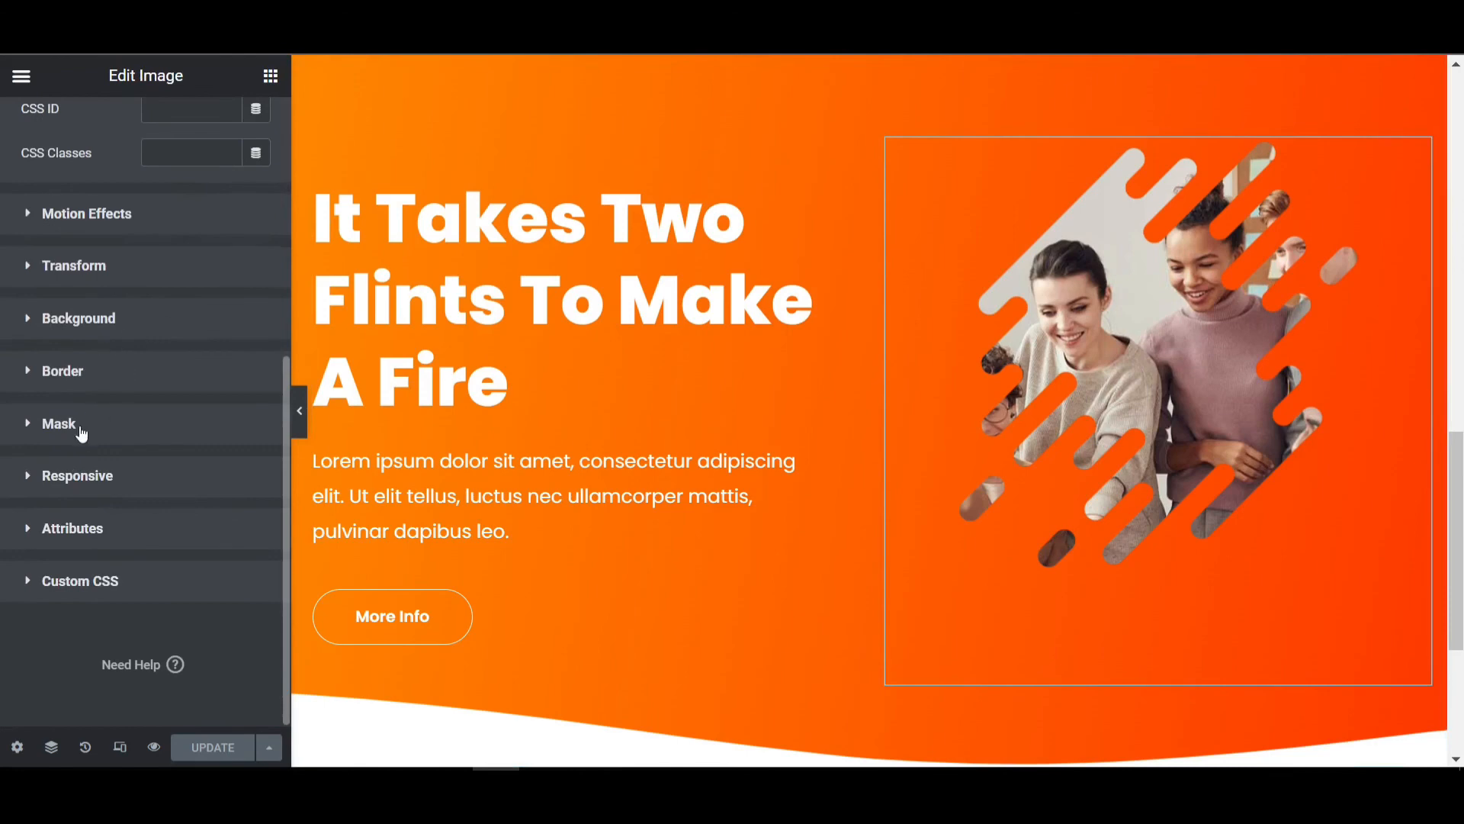
click(59, 423)
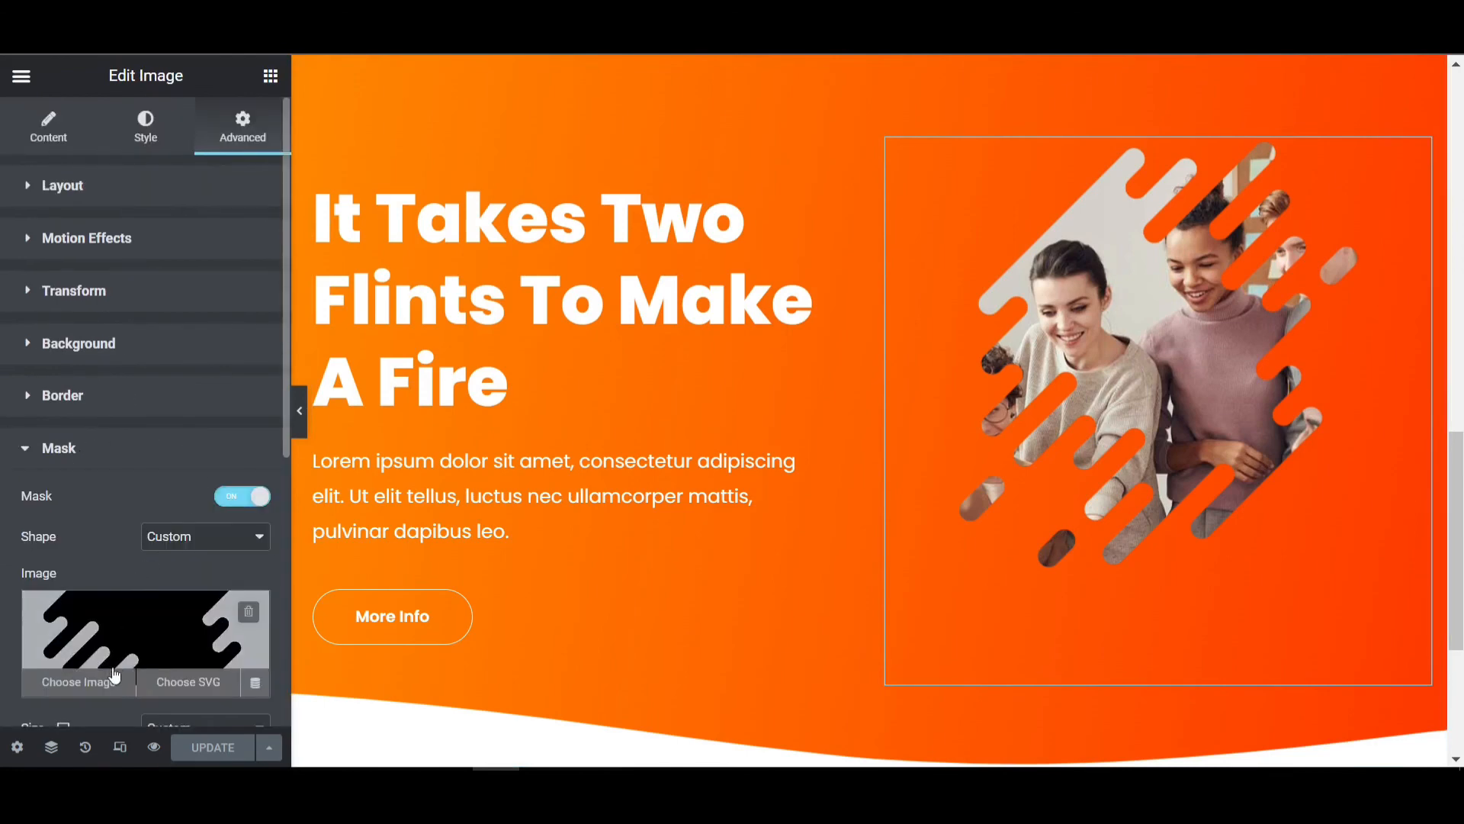
click(74, 681)
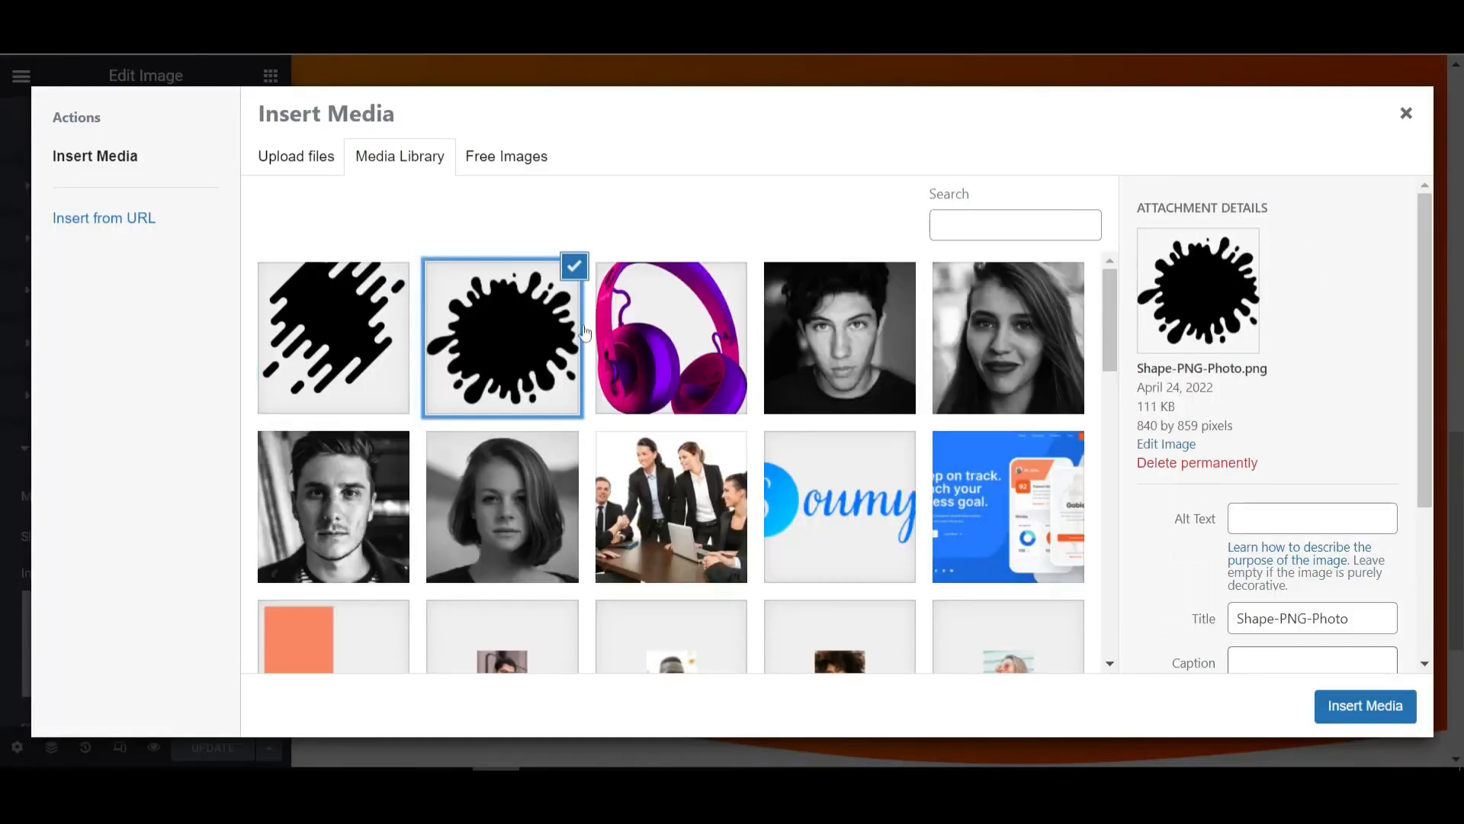
click(1365, 706)
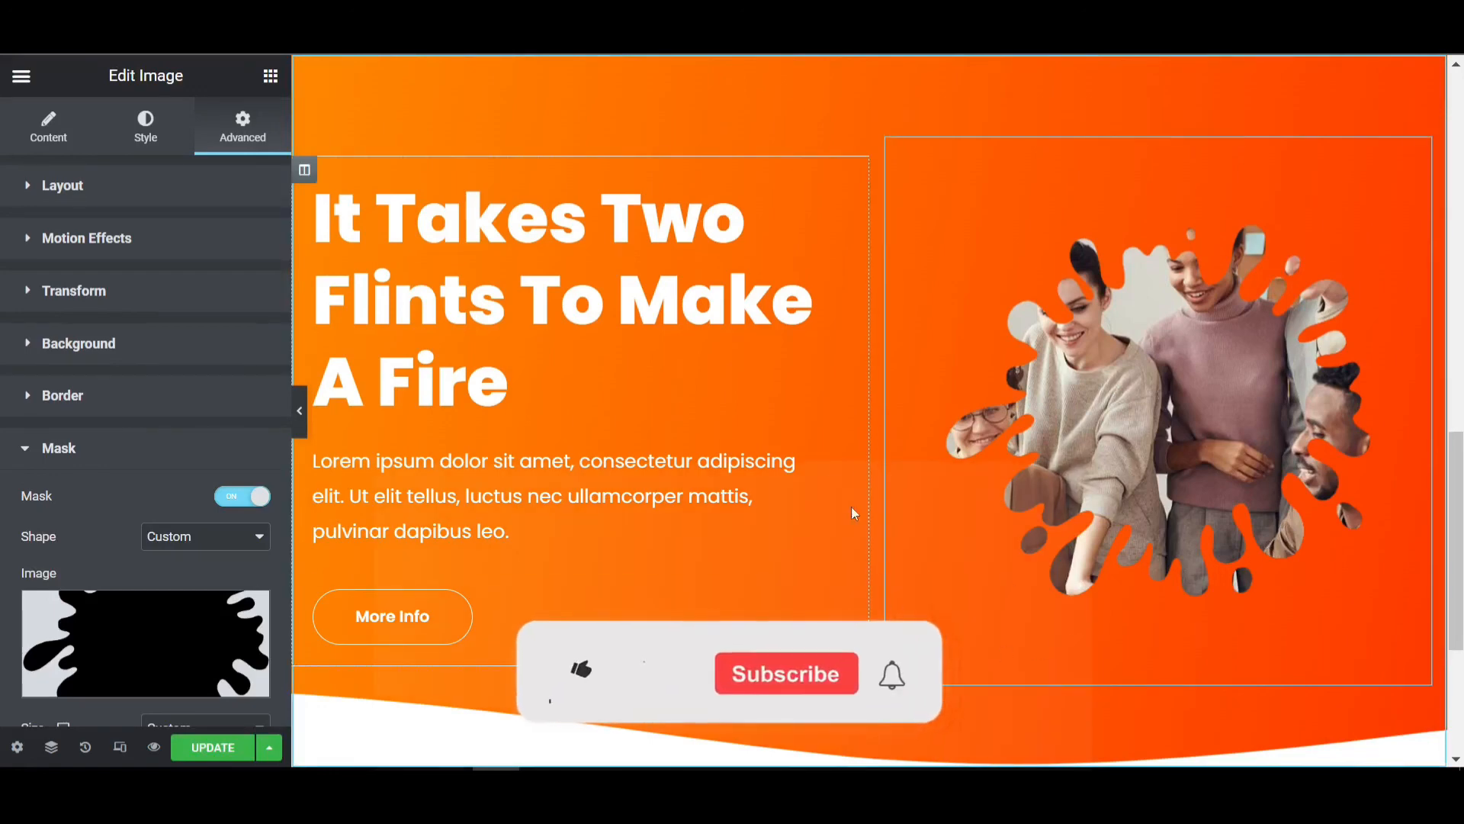
Insert the ink-splash mask on the team photo and preview the page without the panel.
click(579, 670)
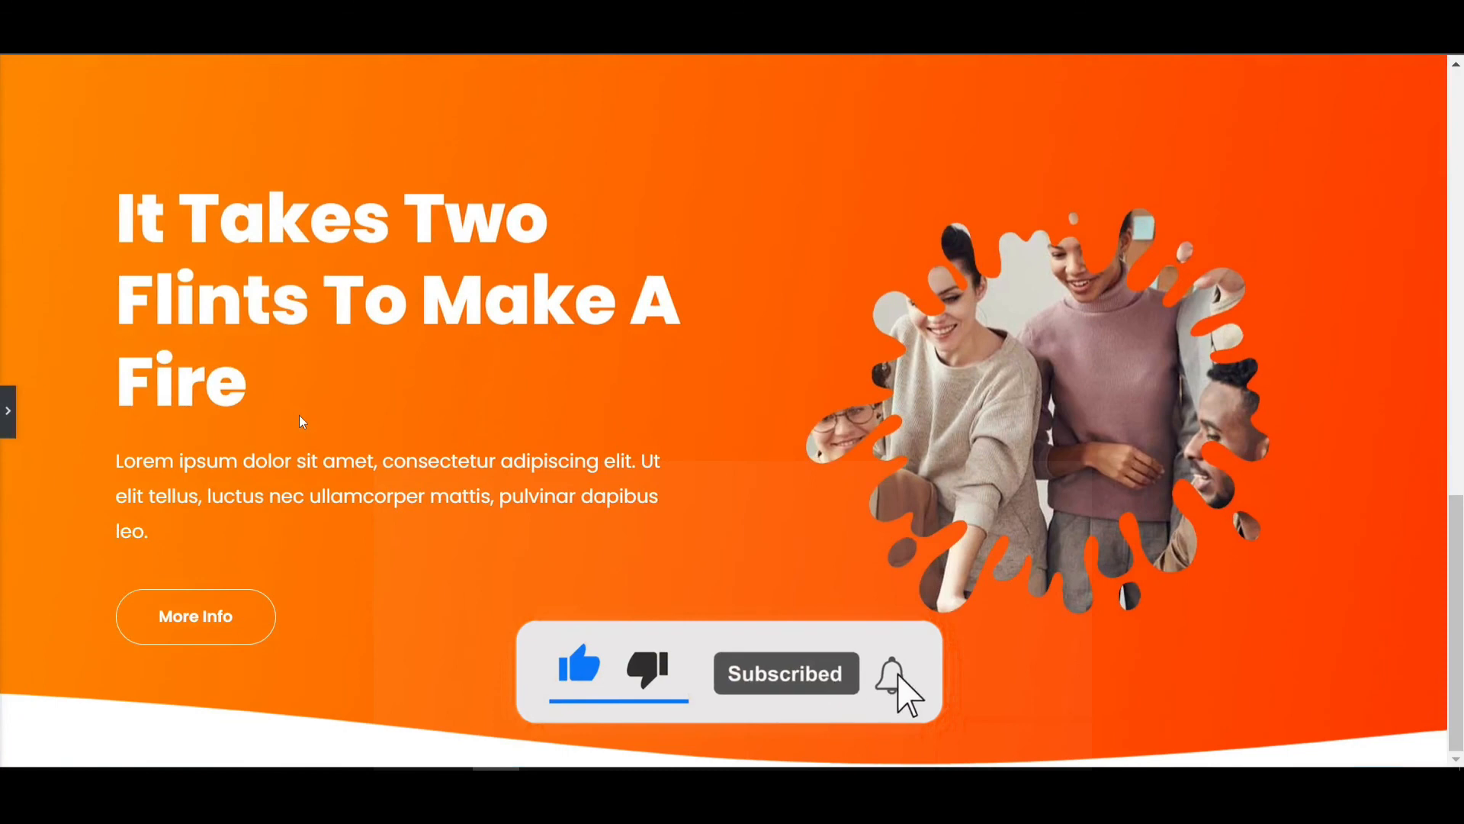
click(892, 680)
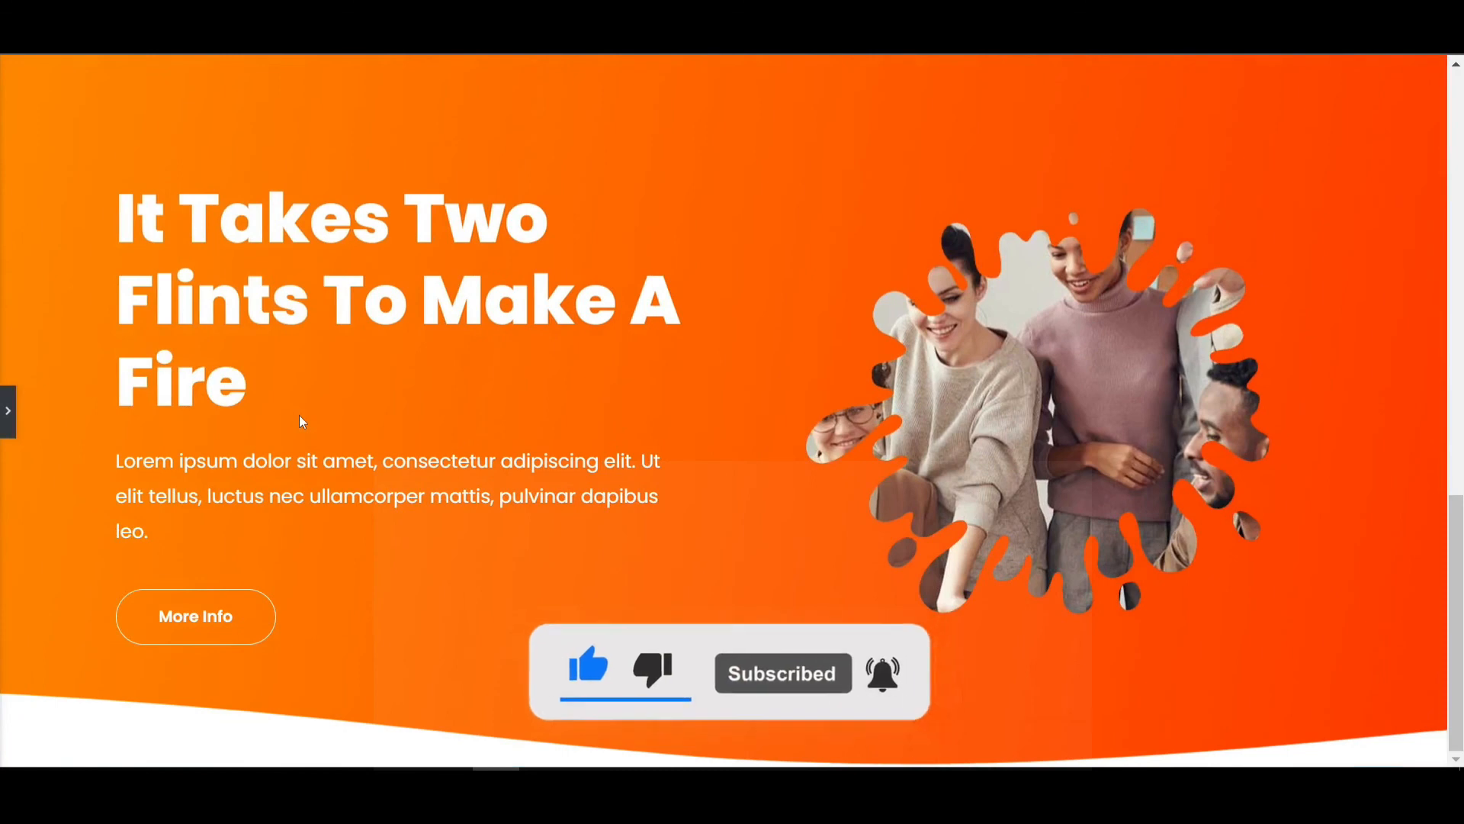